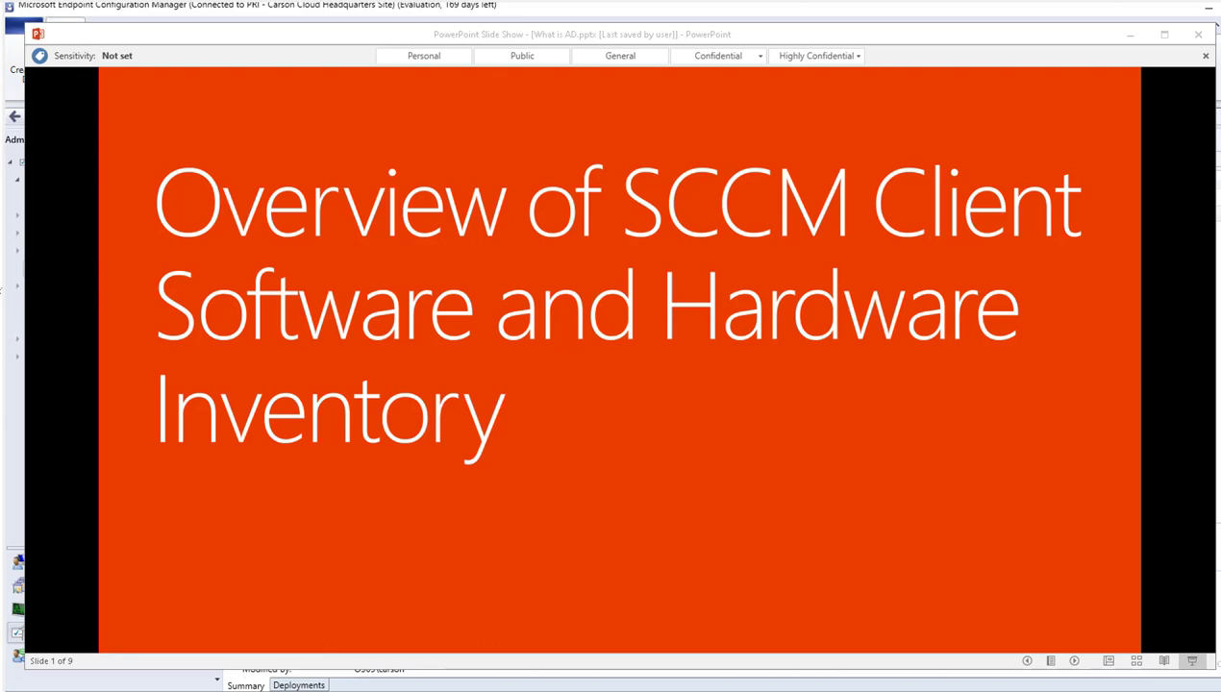
mouse_move(551, 428)
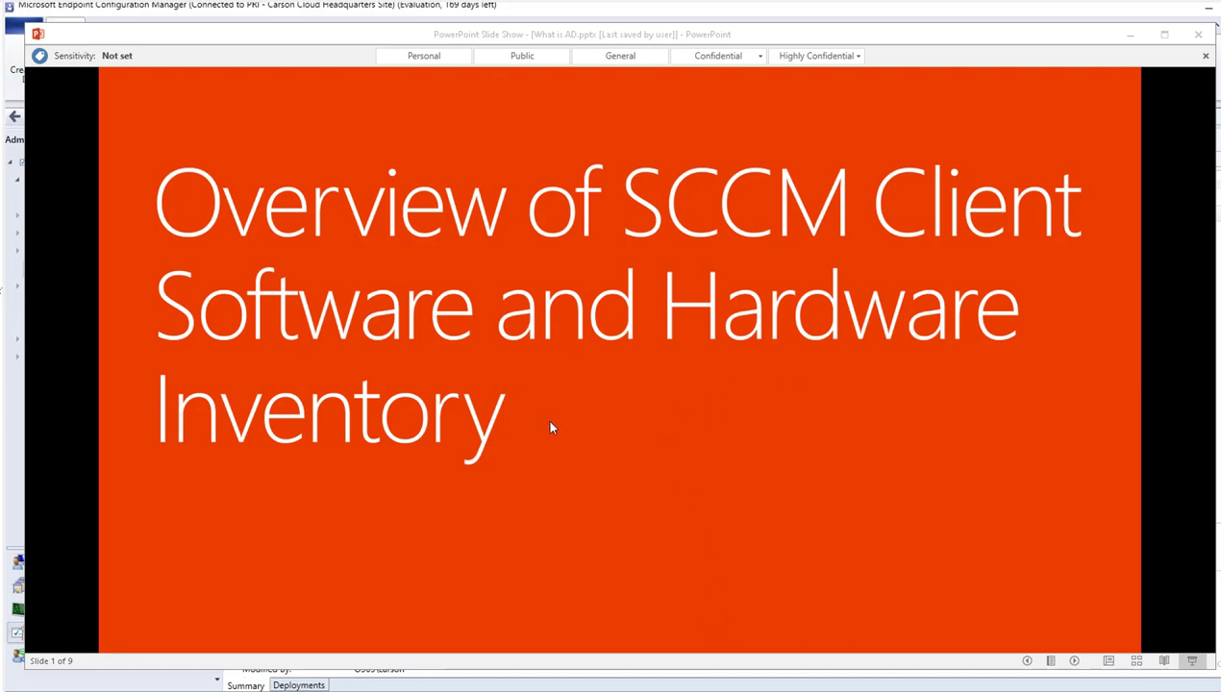
mouse_move(504, 442)
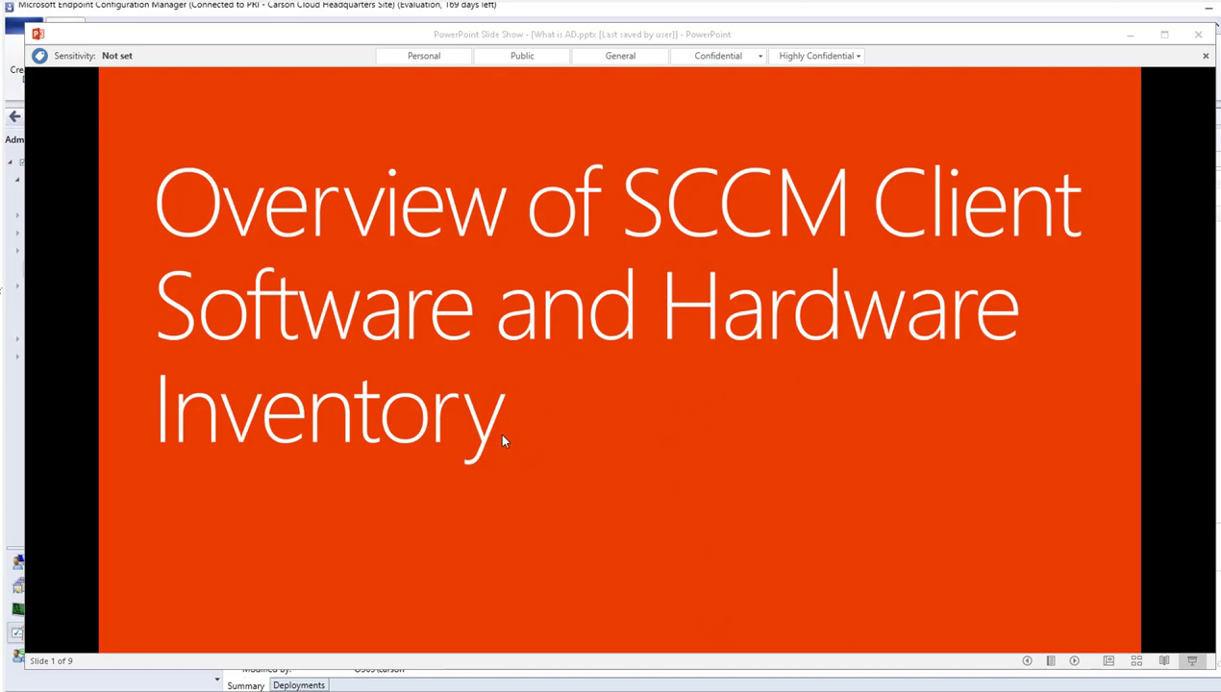
mouse_move(1100, 64)
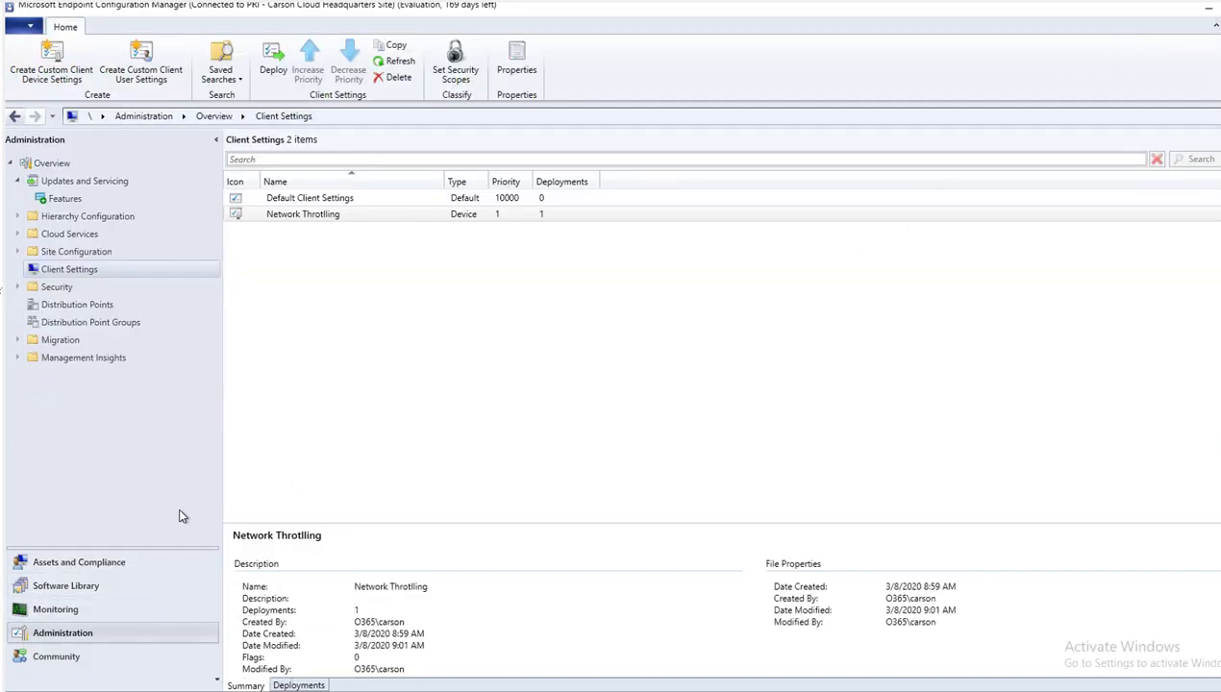
mouse_move(88, 634)
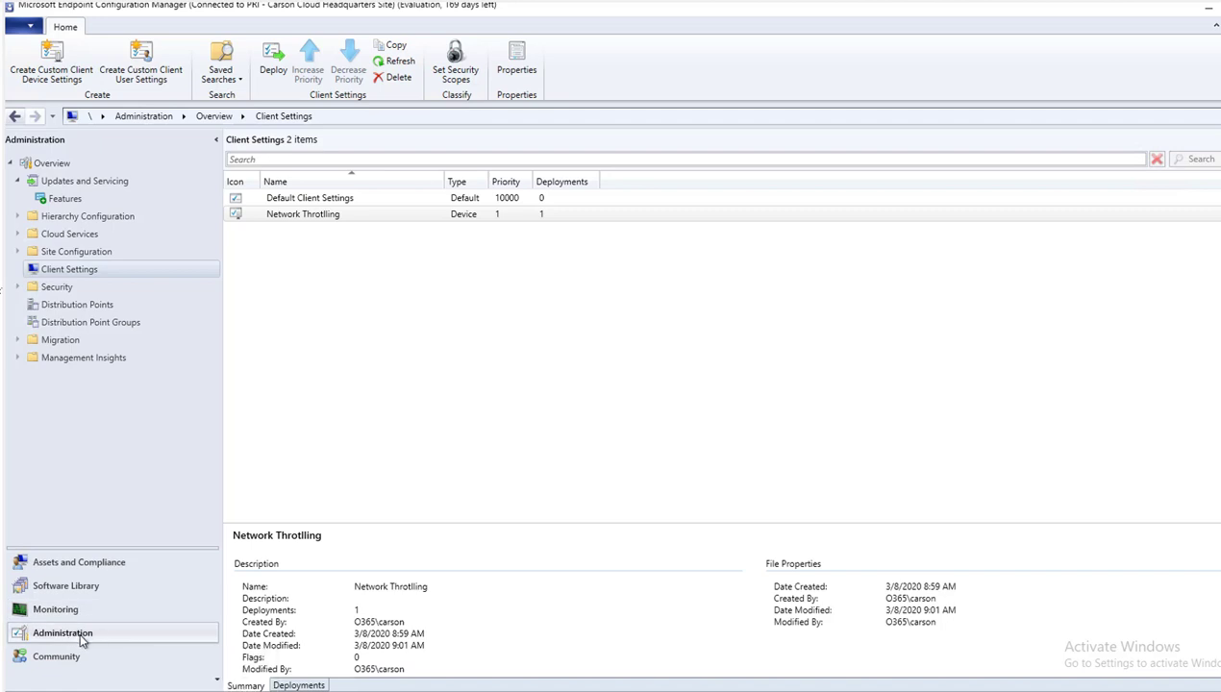
mouse_move(85, 276)
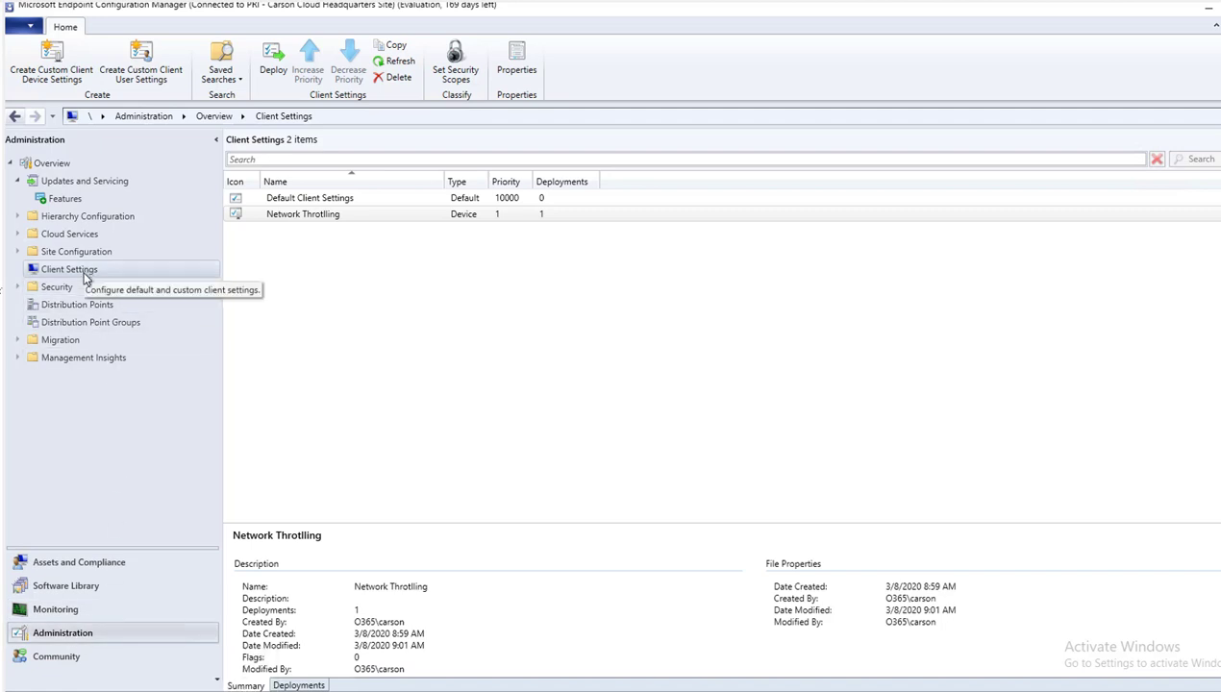
mouse_move(101, 272)
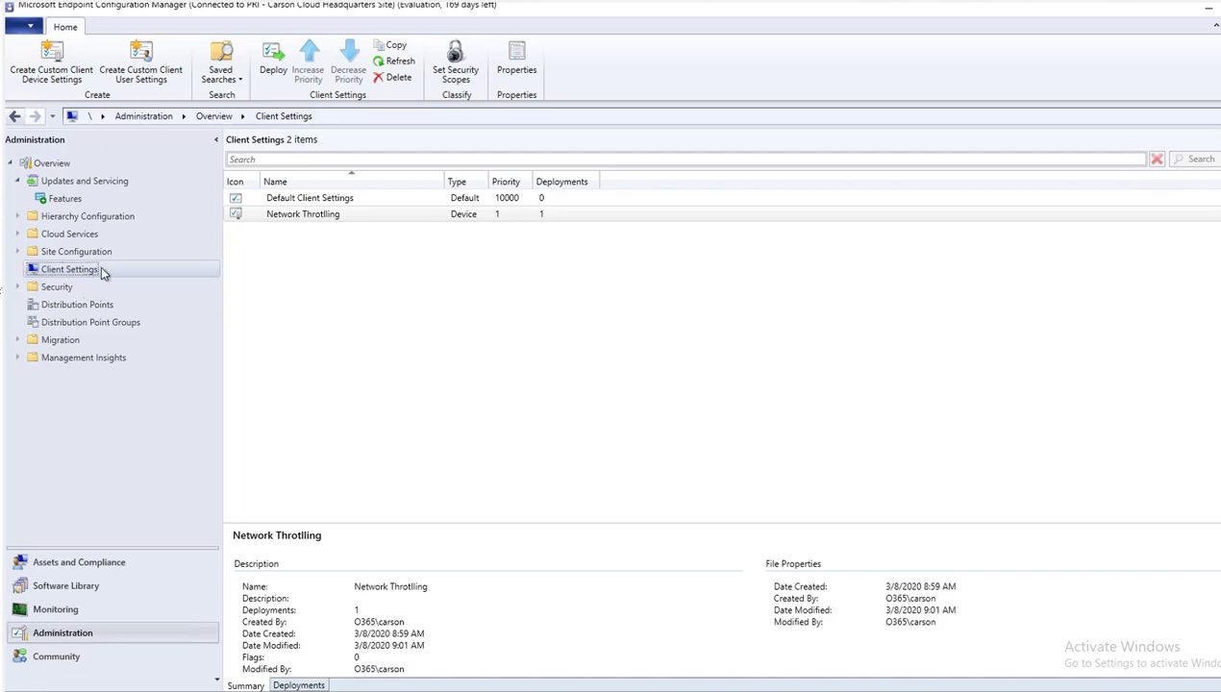
- Select the Client Settings node to list Default Client Settings and Network Throttling
left_click(309, 197)
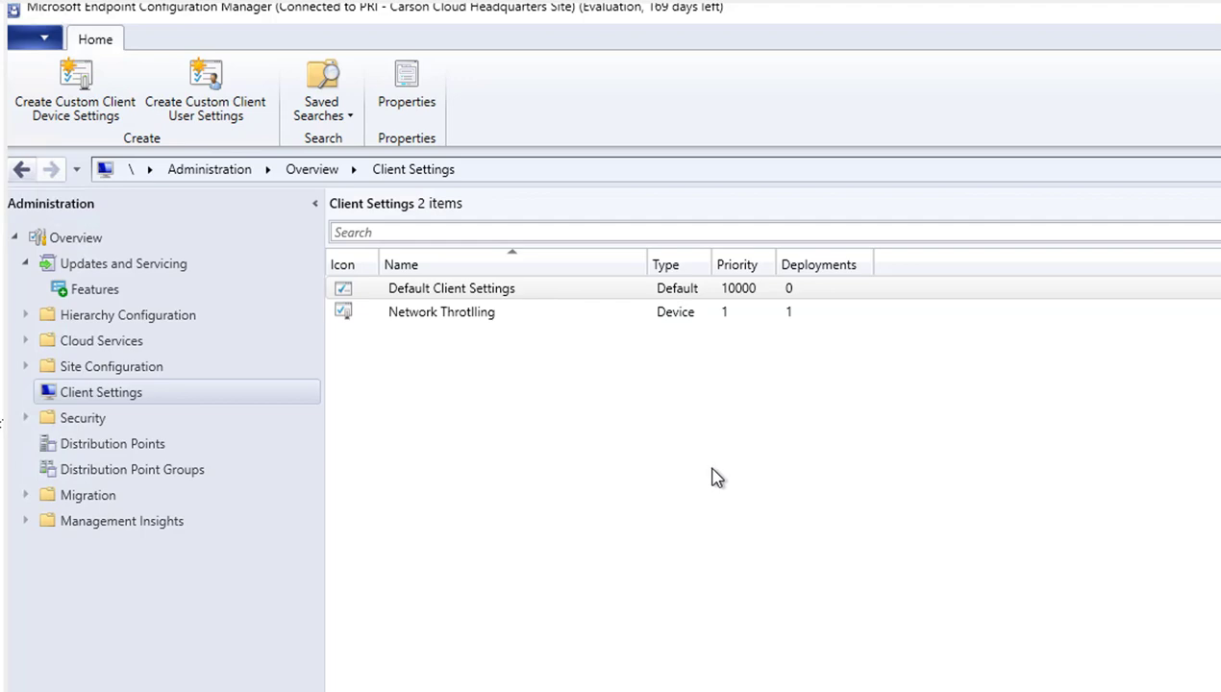
- Open Default Client Settings, browse categories, and bring up the 7-hour hardware inventory schedule
double_click(450, 288)
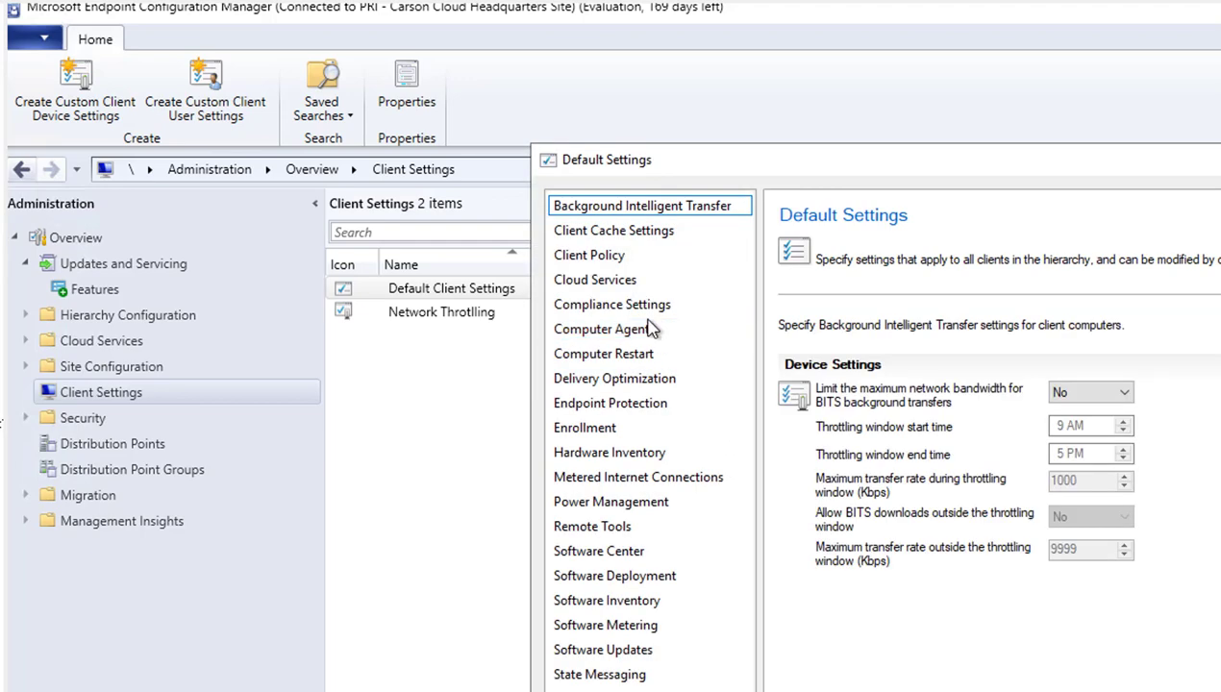
left_click(585, 427)
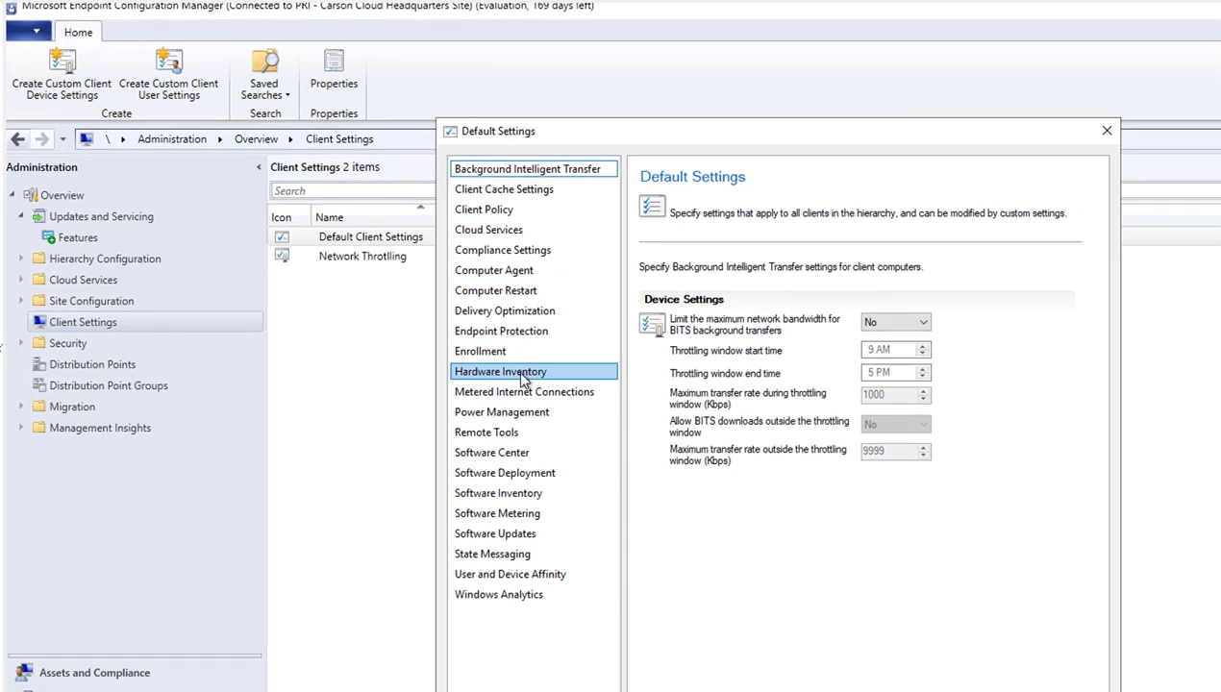
left_click(499, 371)
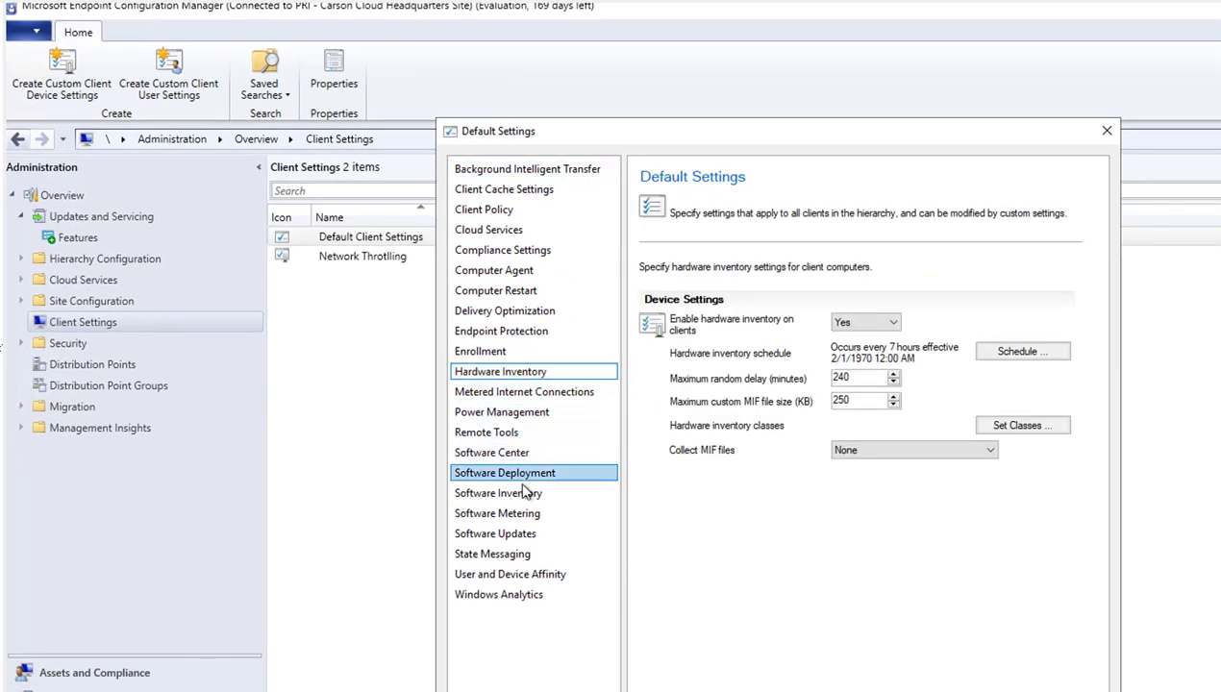
left_click(505, 494)
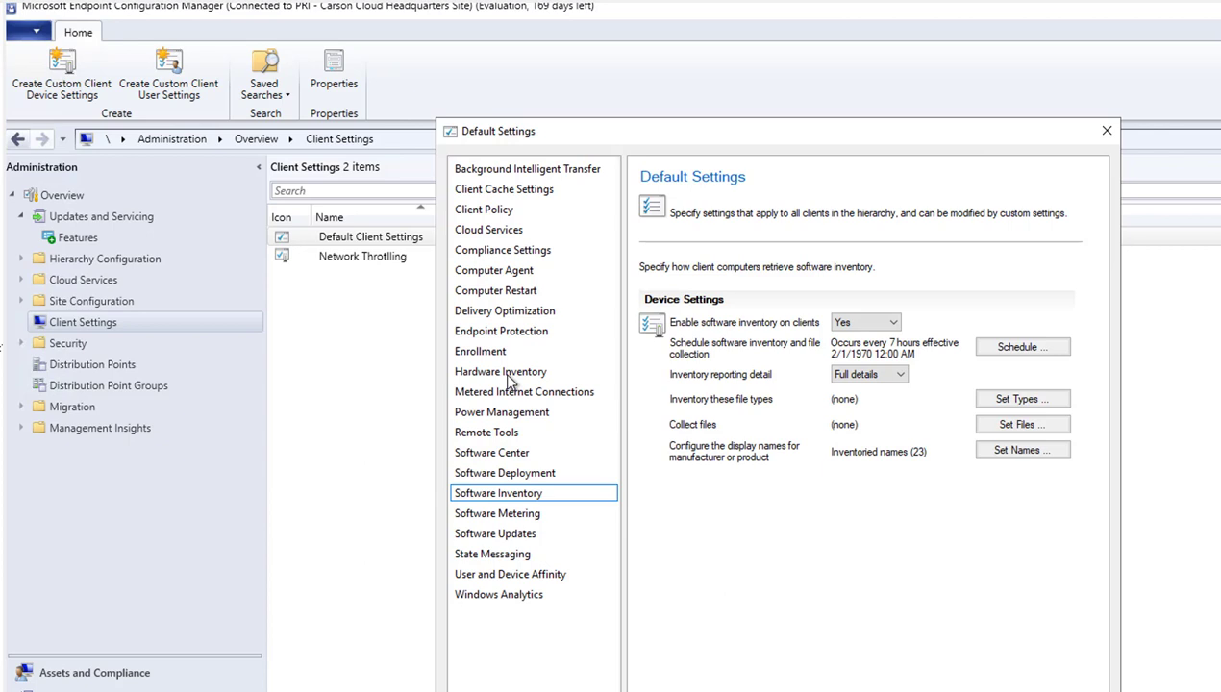
left_click(502, 371)
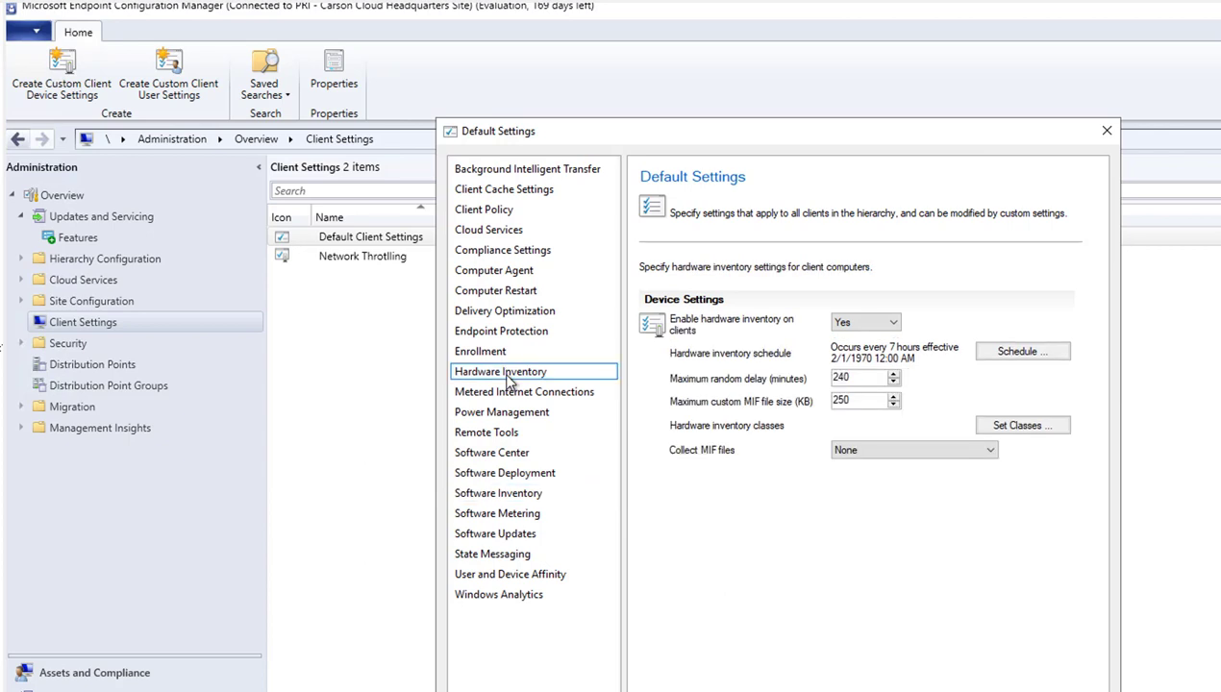
left_click(487, 432)
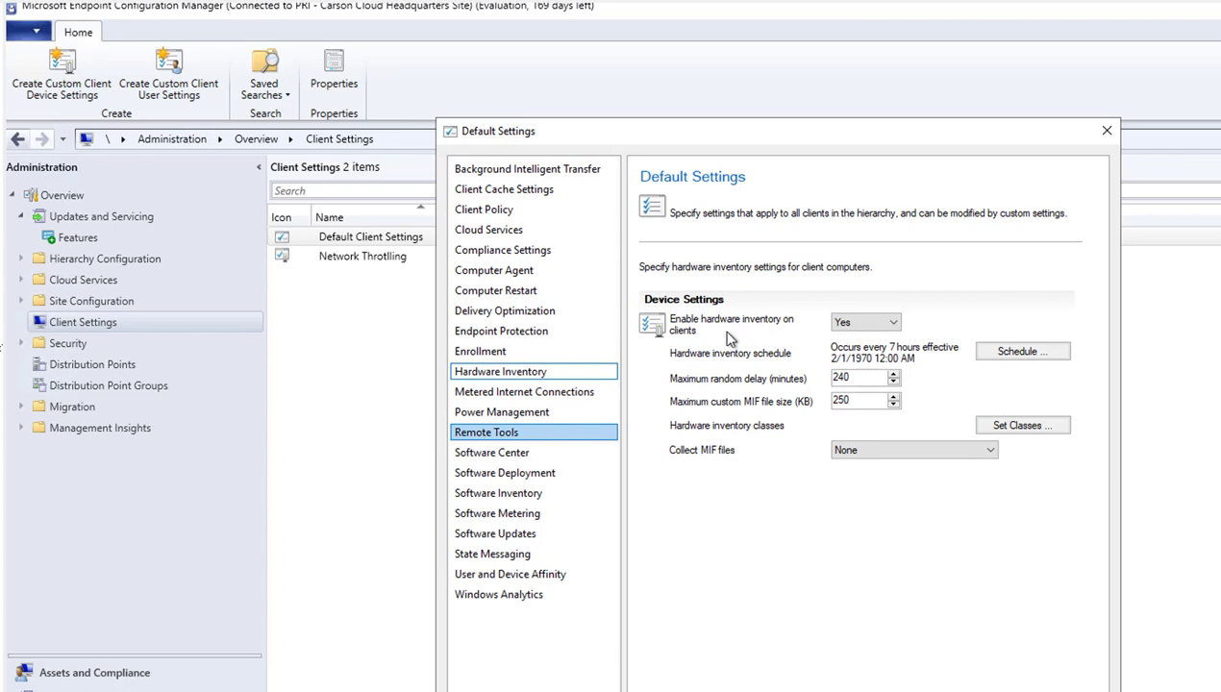
mouse_move(883, 367)
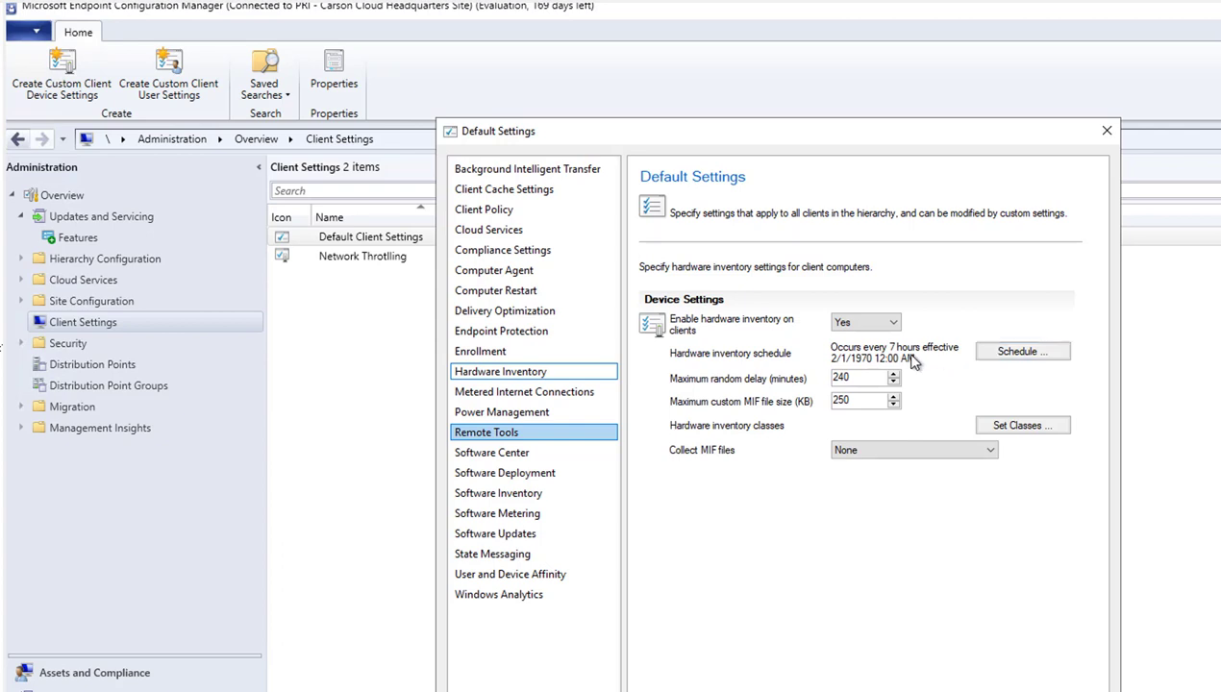
left_click(1031, 352)
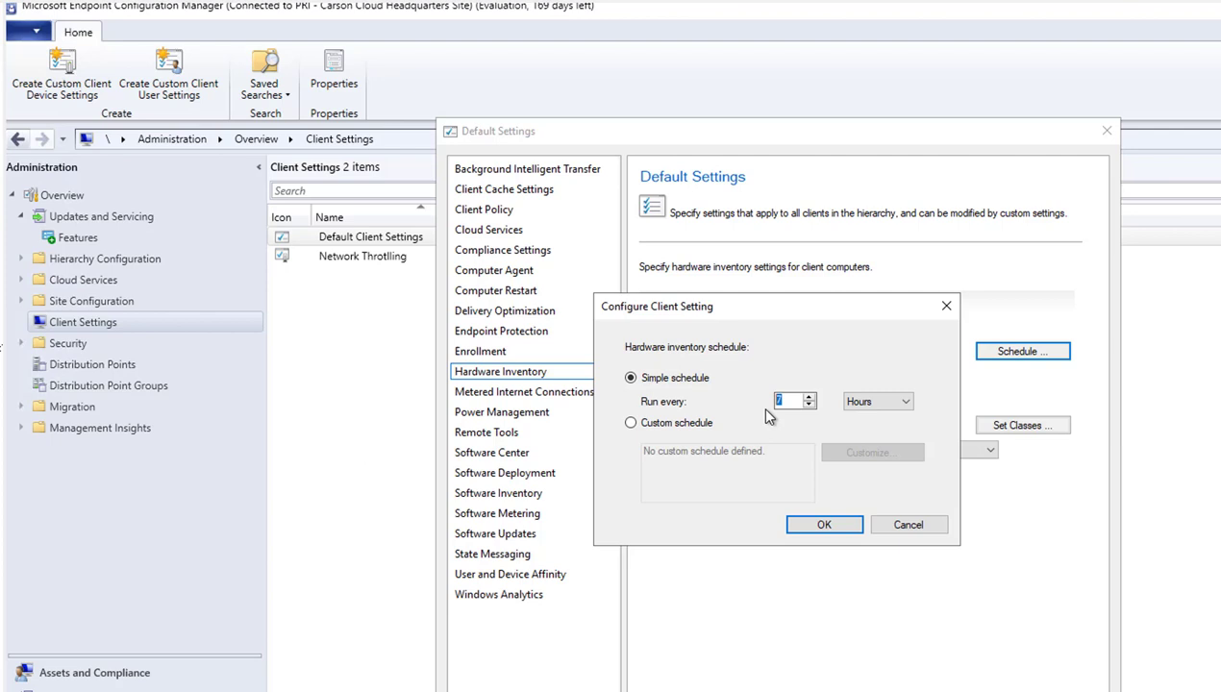
- Change the hardware inventory interval unit from Hours to Days for every 3 days
left_click(903, 401)
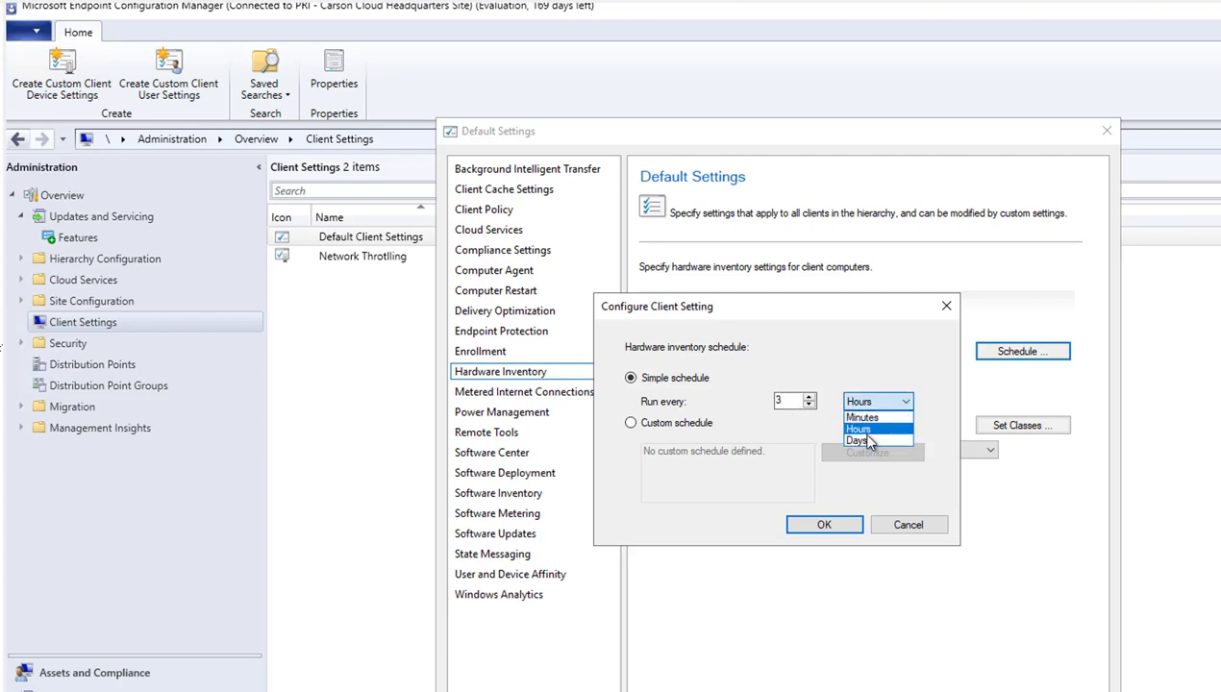
left_click(858, 439)
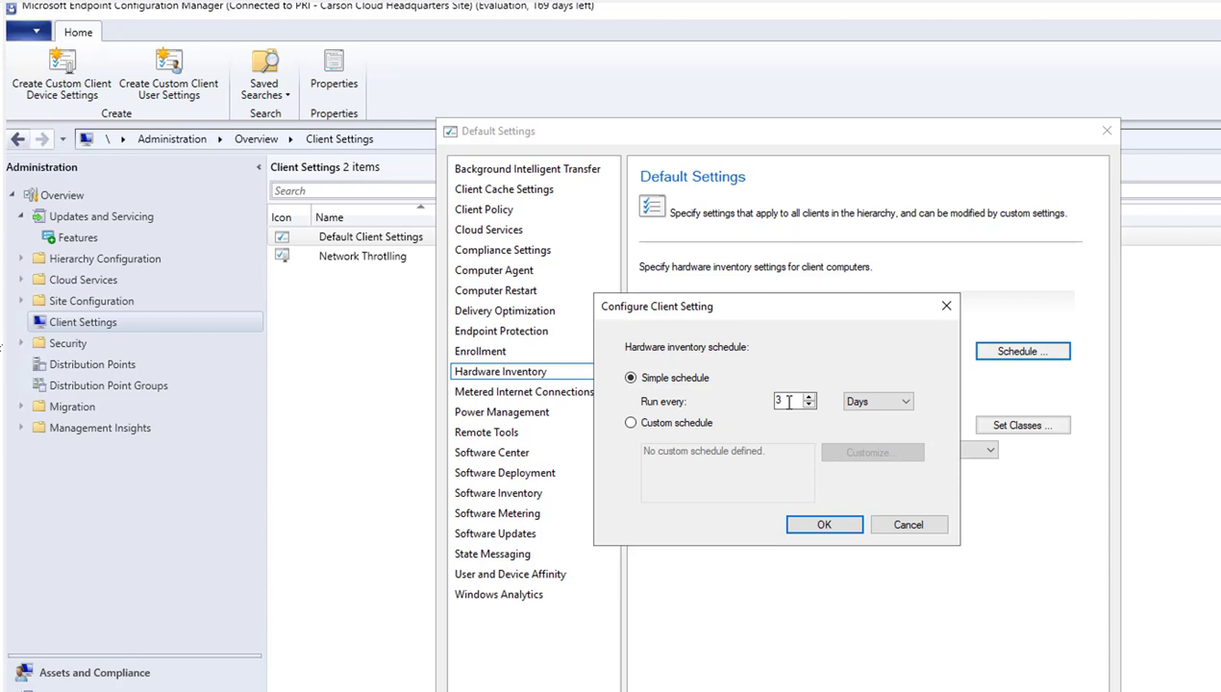
mouse_move(802, 443)
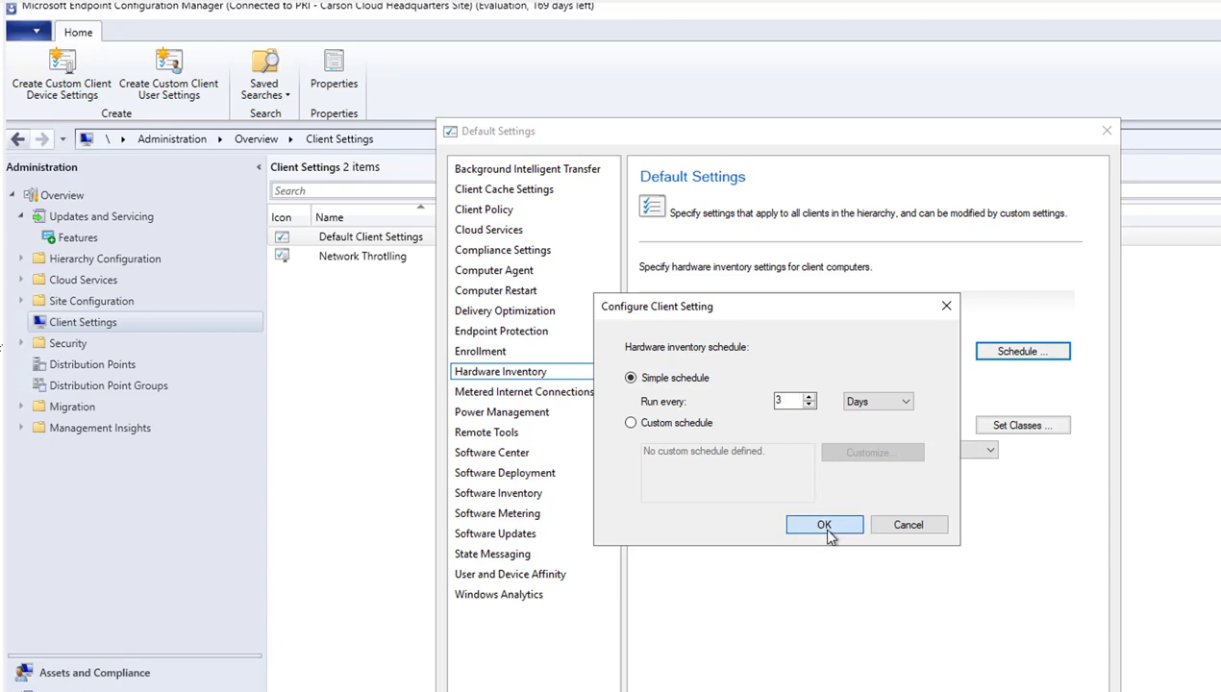
- Confirm the 3-day schedule and review the 240-minute random delay and 250 KB MIF size
left_click(824, 524)
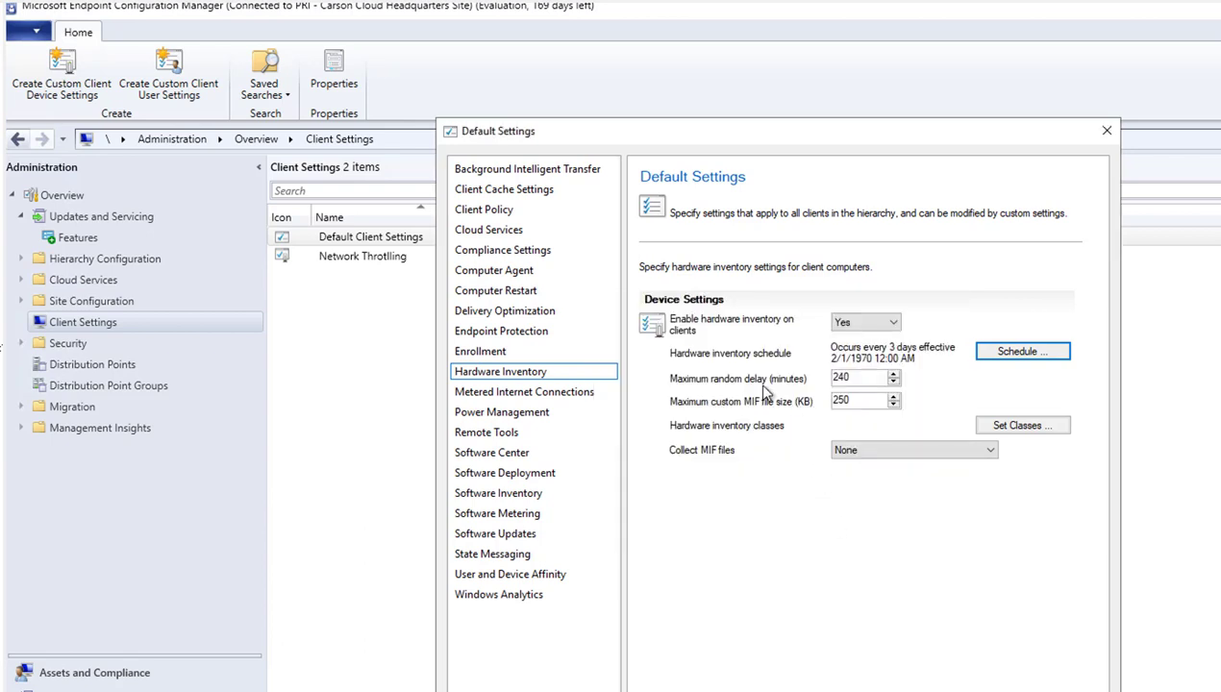
mouse_move(706, 391)
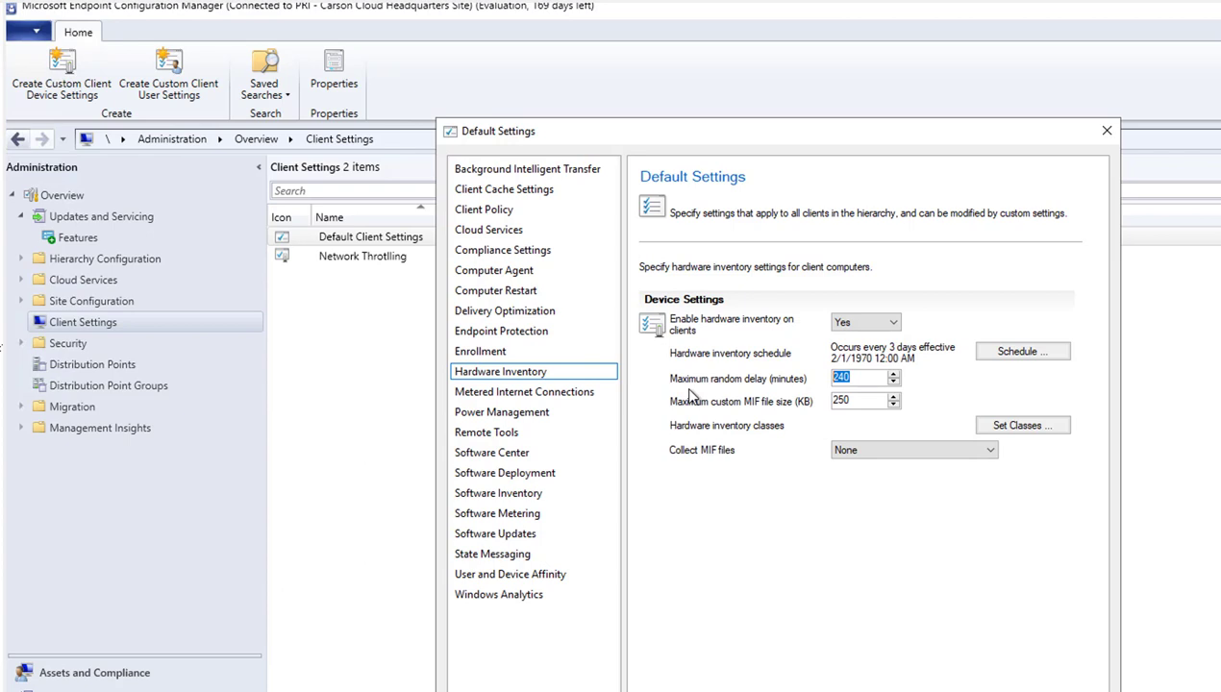
mouse_move(700, 411)
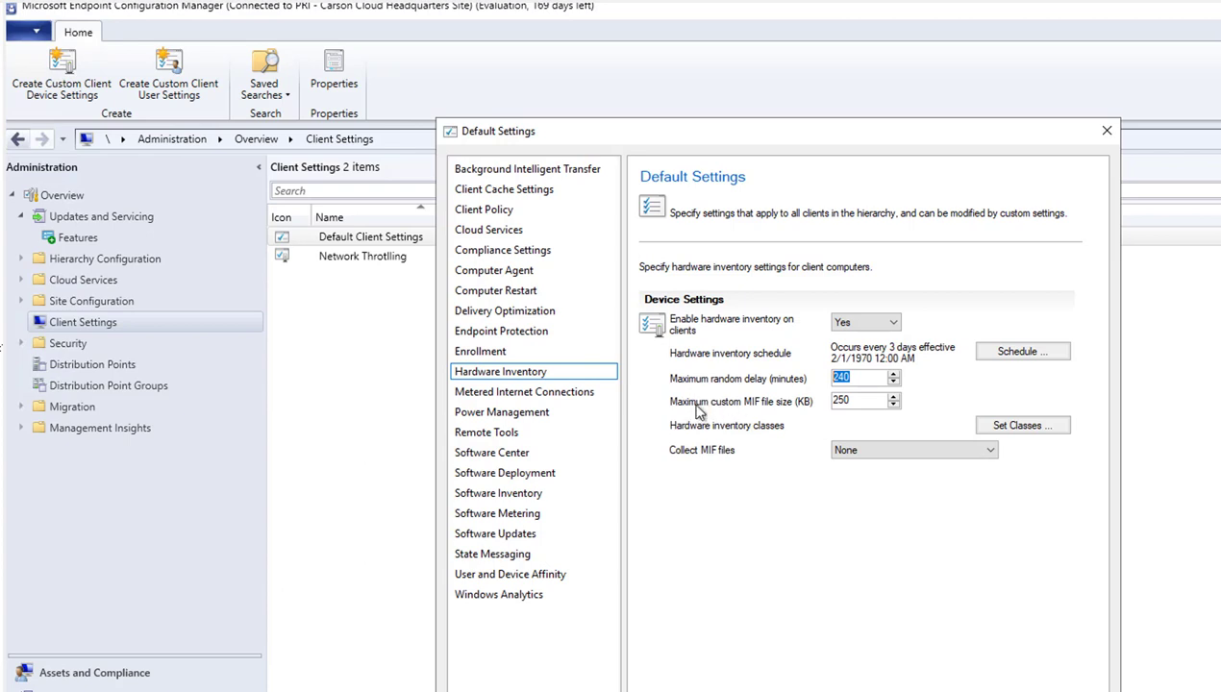
mouse_move(814, 413)
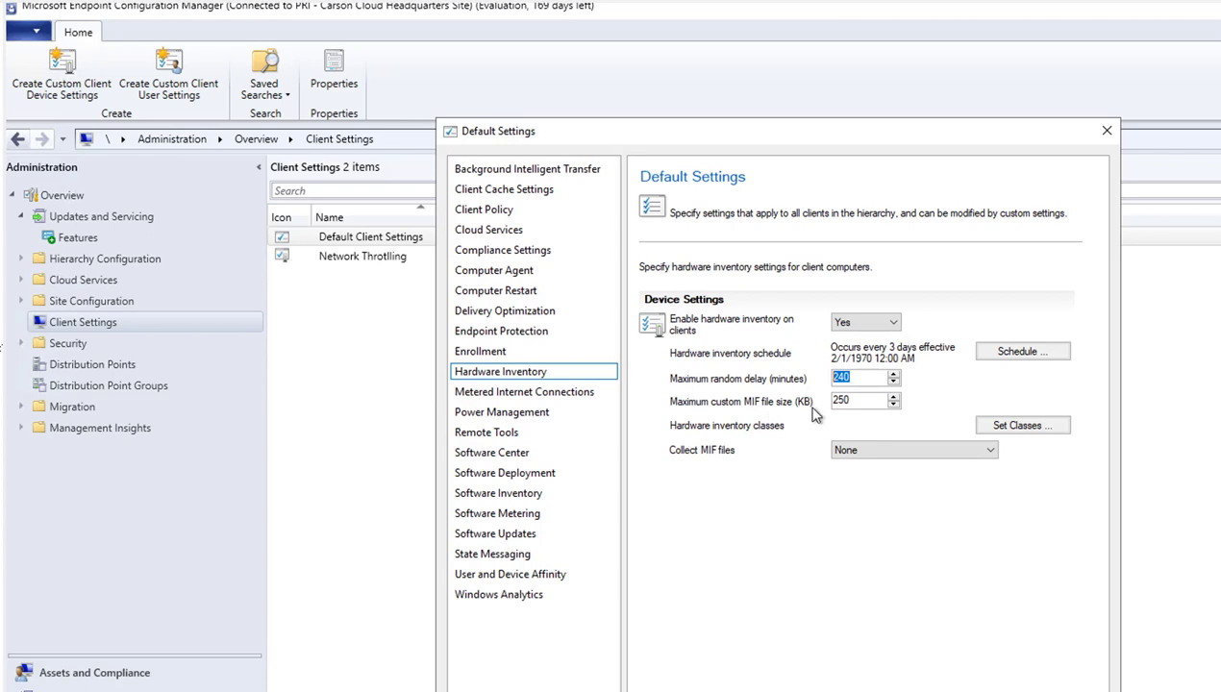
left_click(859, 401)
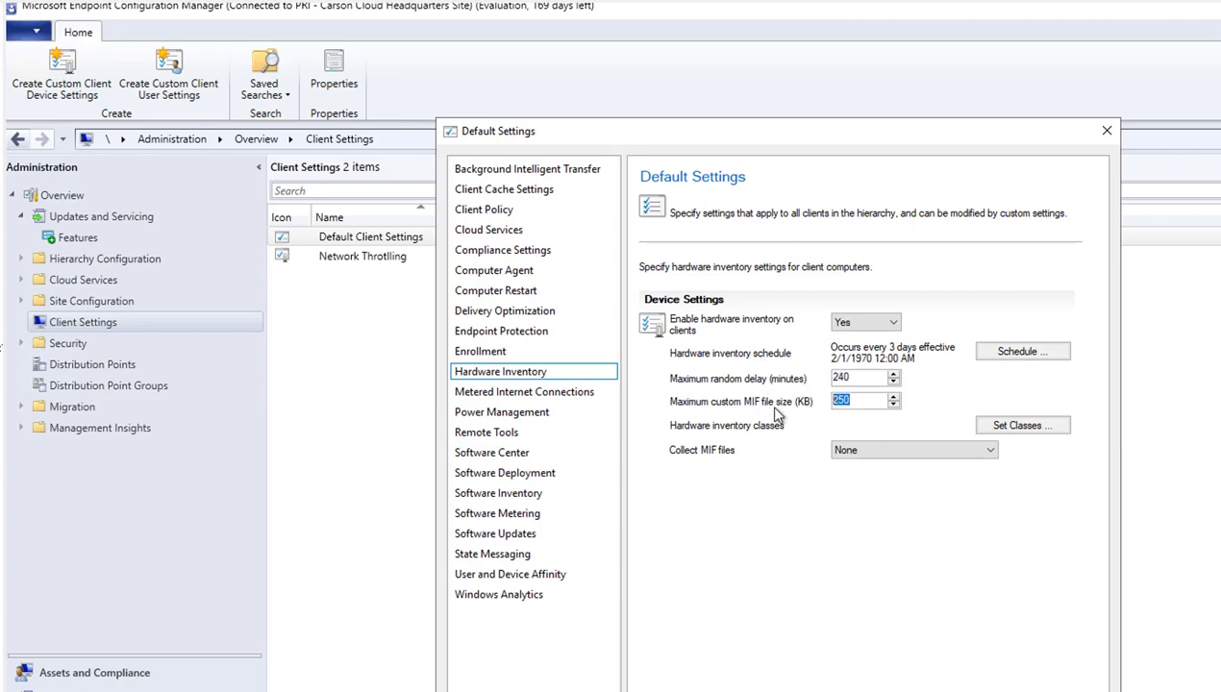
mouse_move(855, 432)
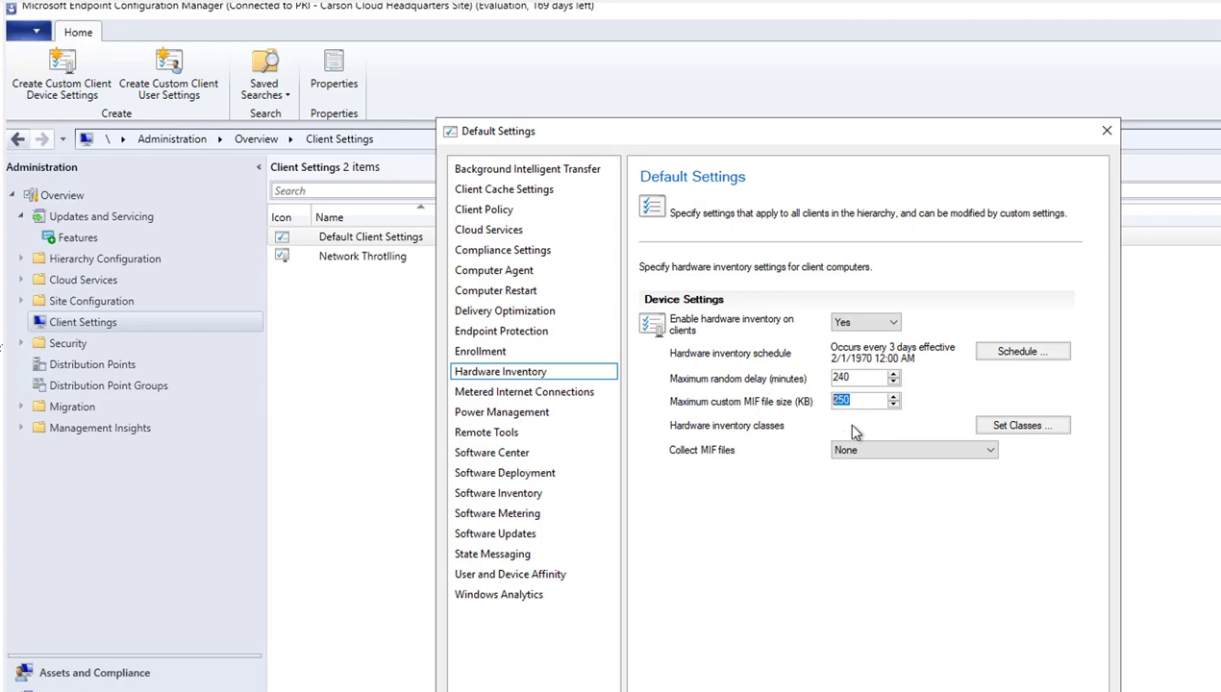
mouse_move(709, 438)
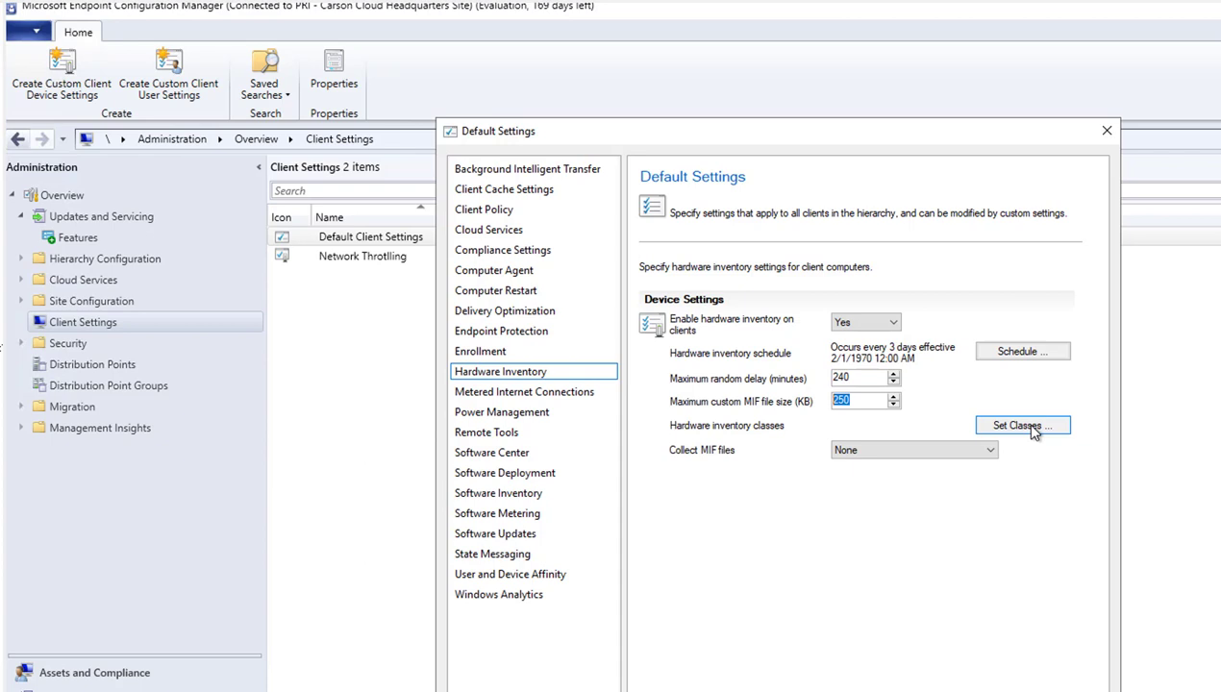
- Open Hardware Inventory Classes and toggle Boot Configuration on, then back off
left_click(1022, 425)
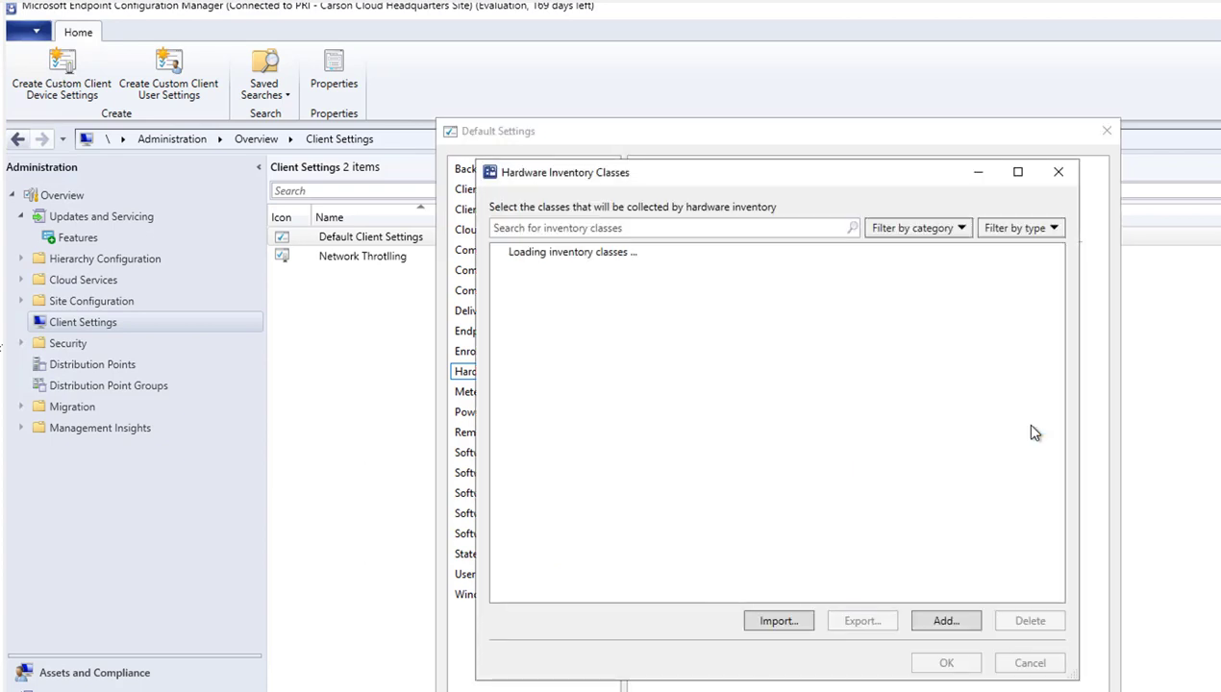
mouse_move(755, 296)
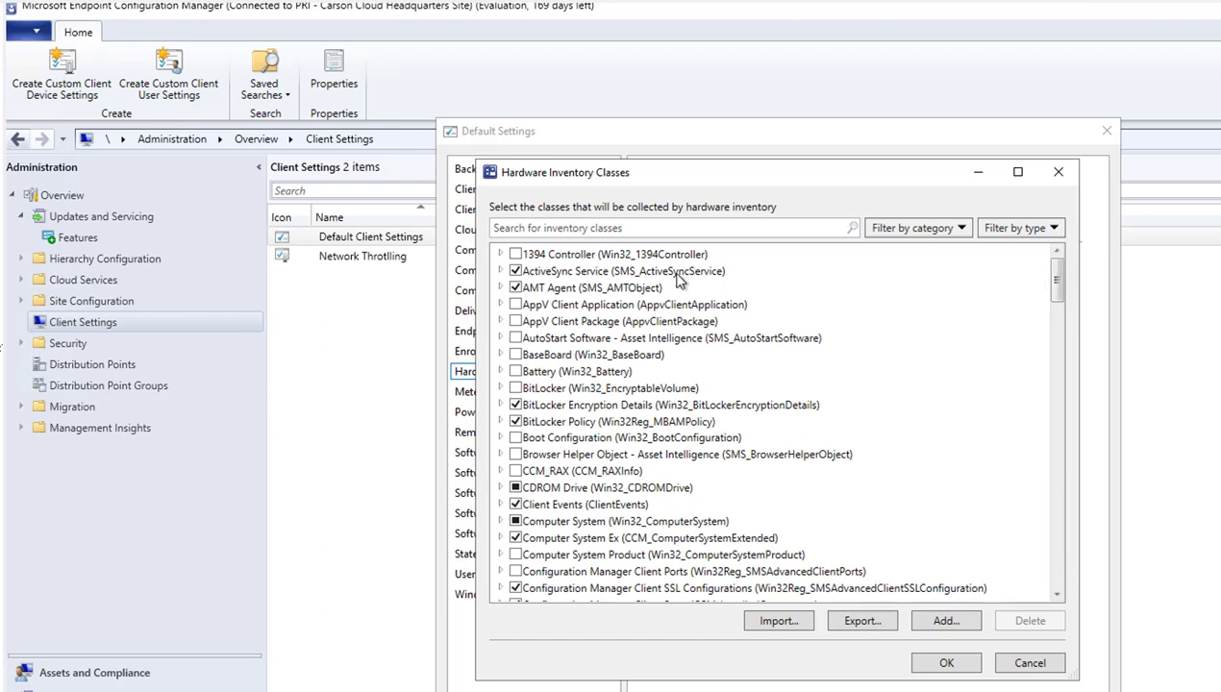
left_click(591, 288)
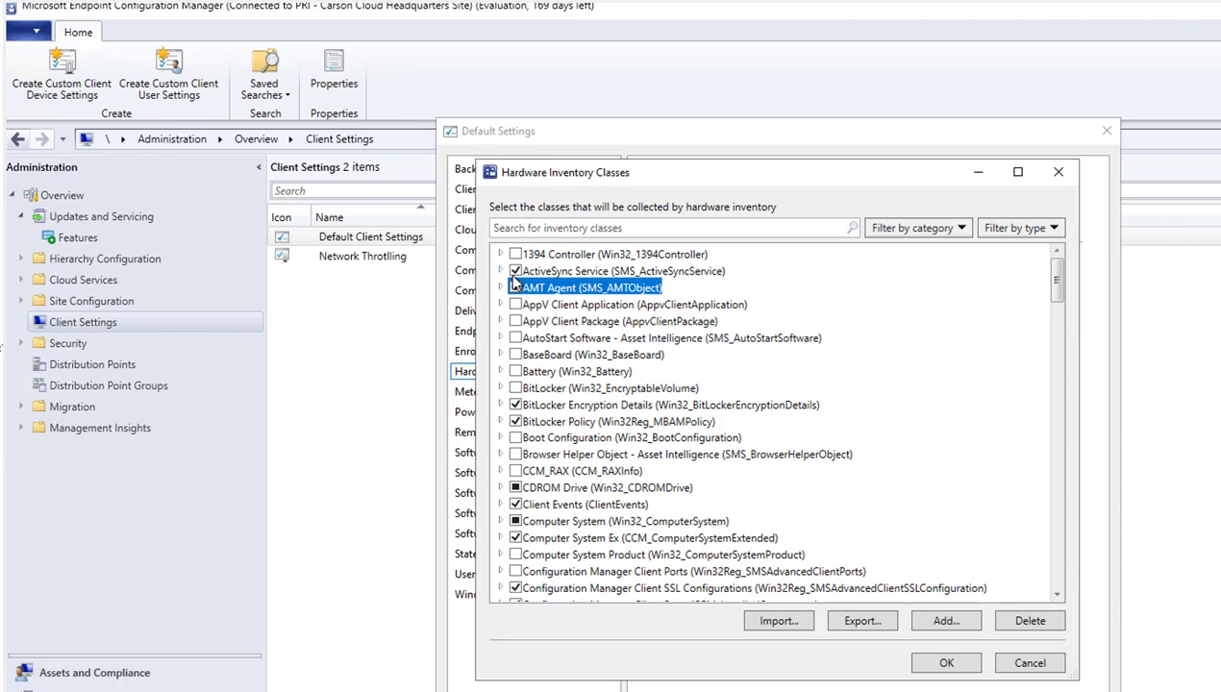
left_click(513, 288)
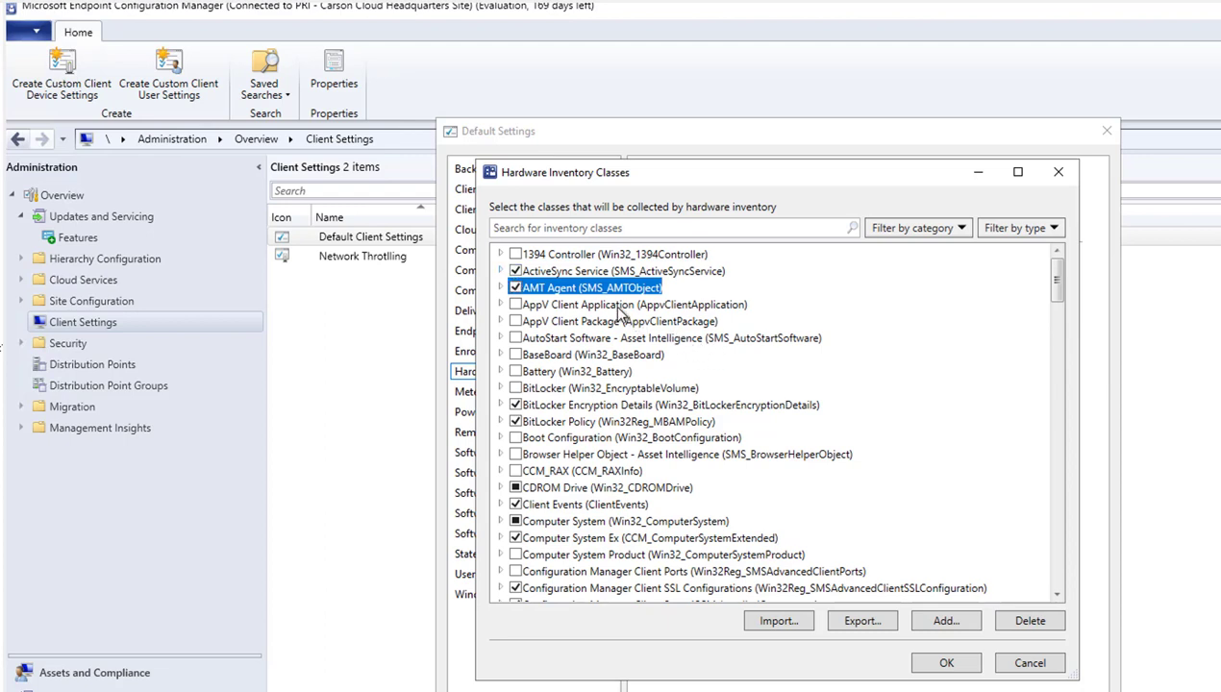
mouse_move(700, 437)
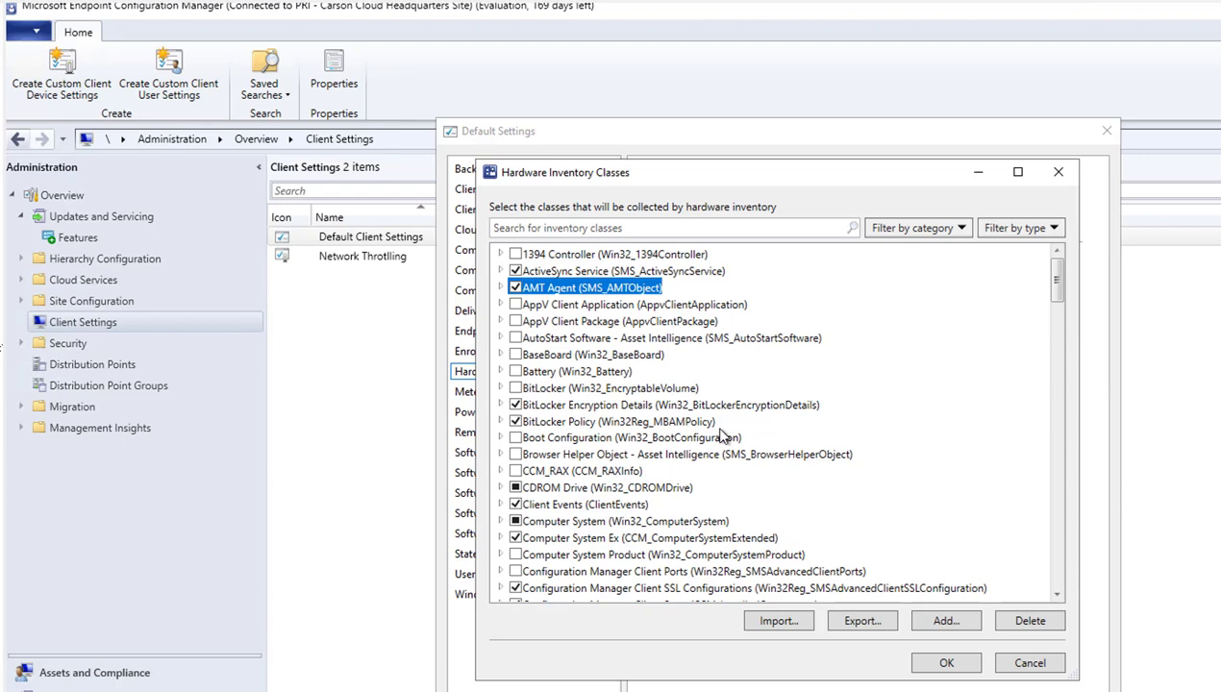
mouse_move(768, 417)
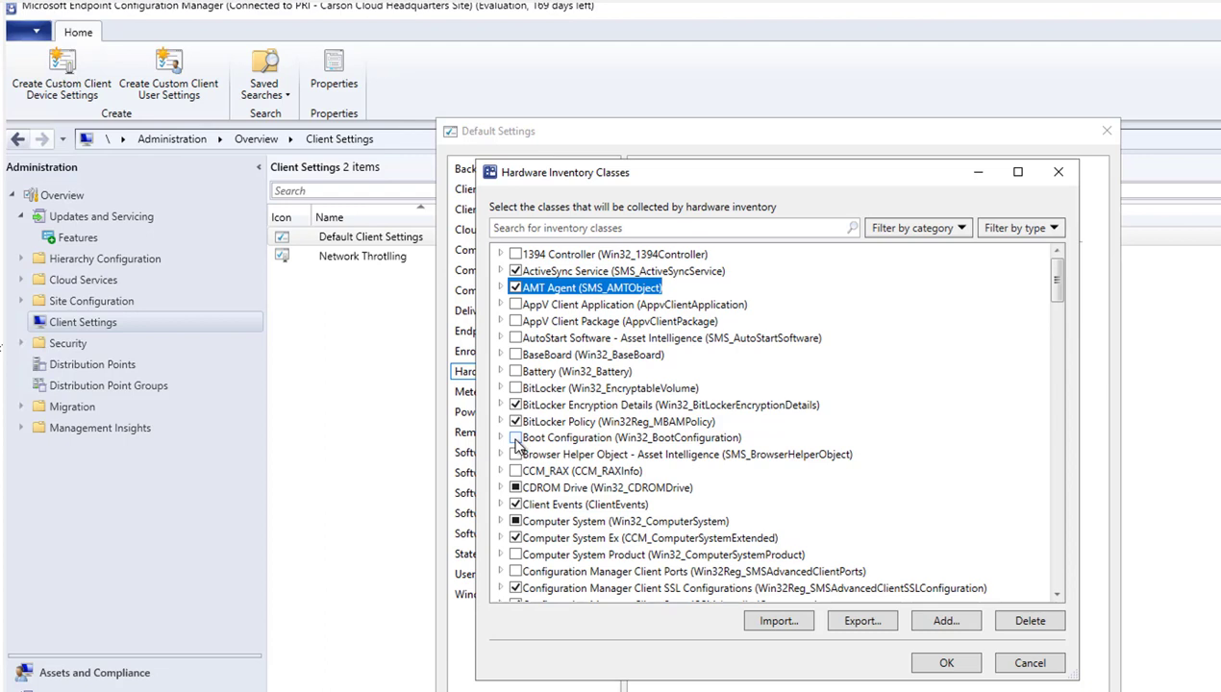
left_click(513, 437)
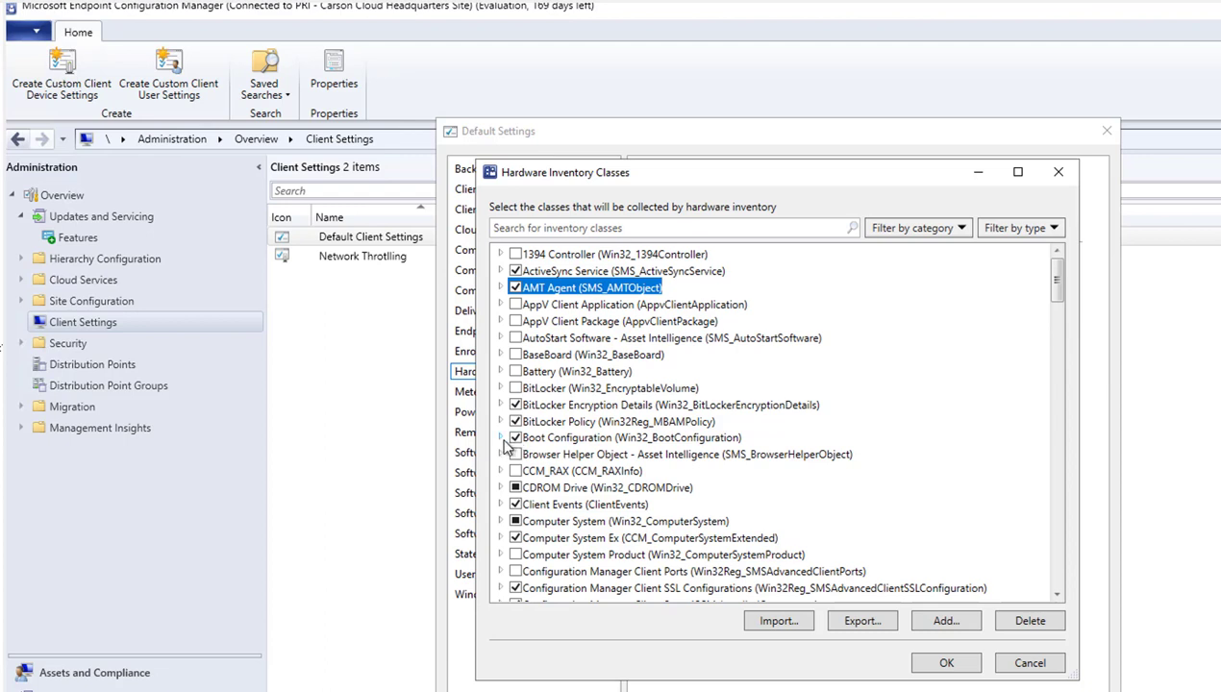
left_click(502, 437)
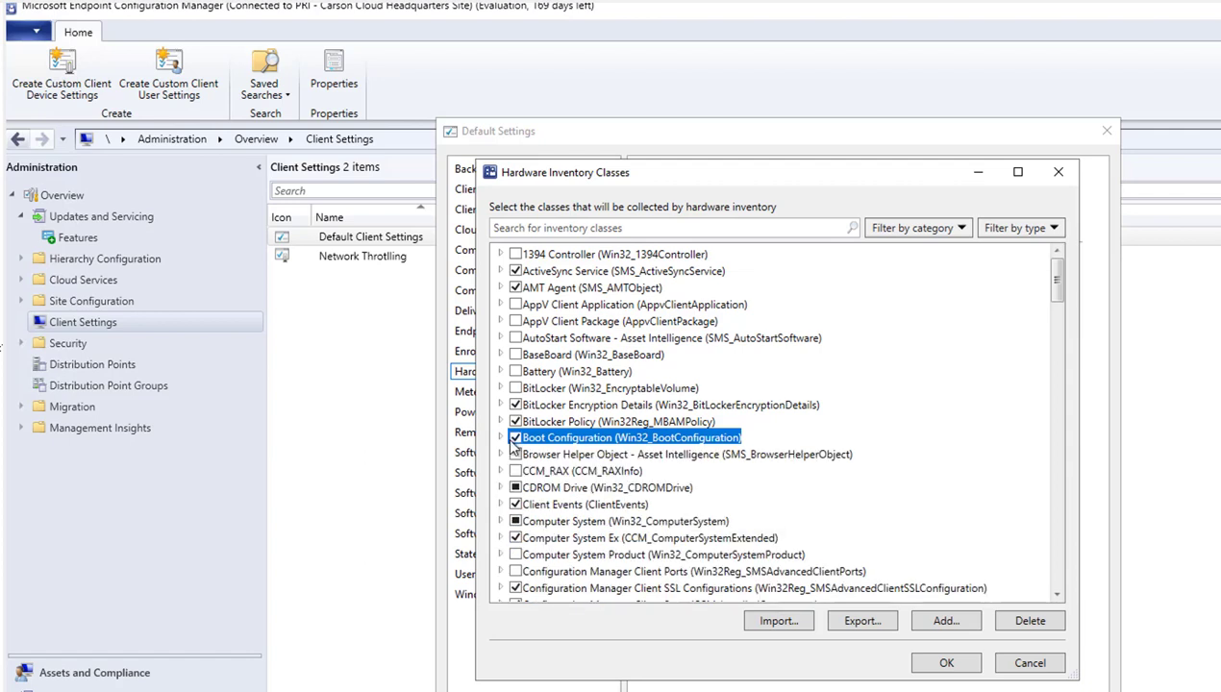
left_click(514, 438)
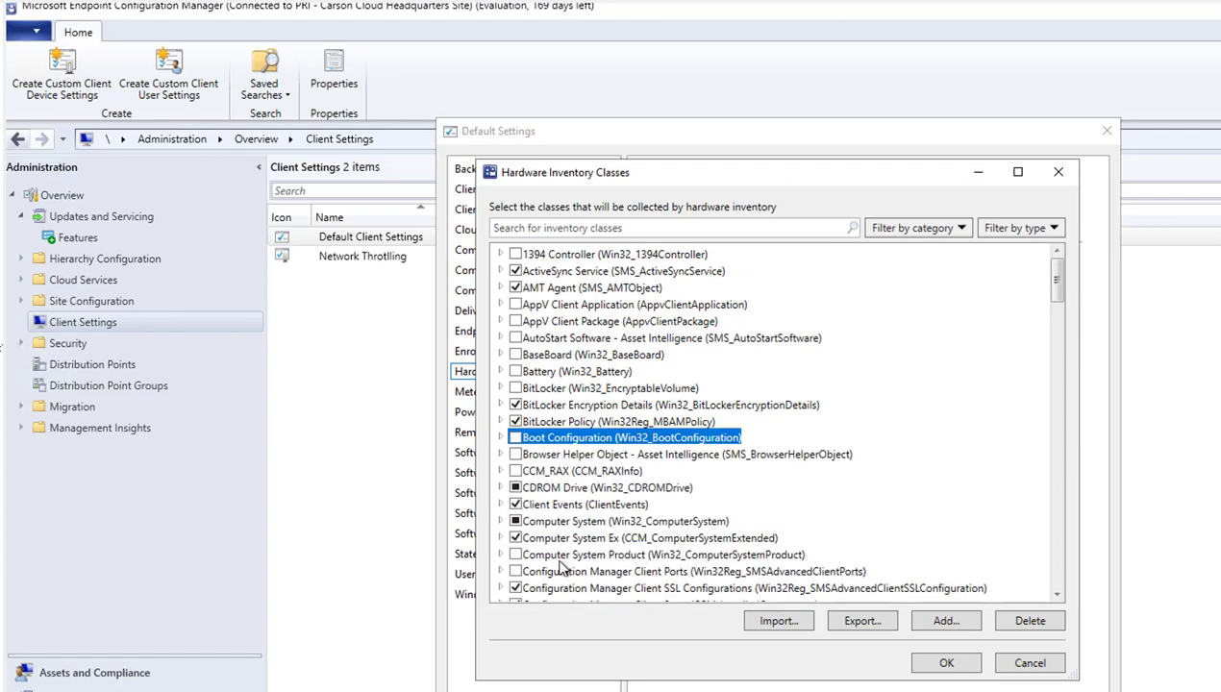
mouse_move(582, 565)
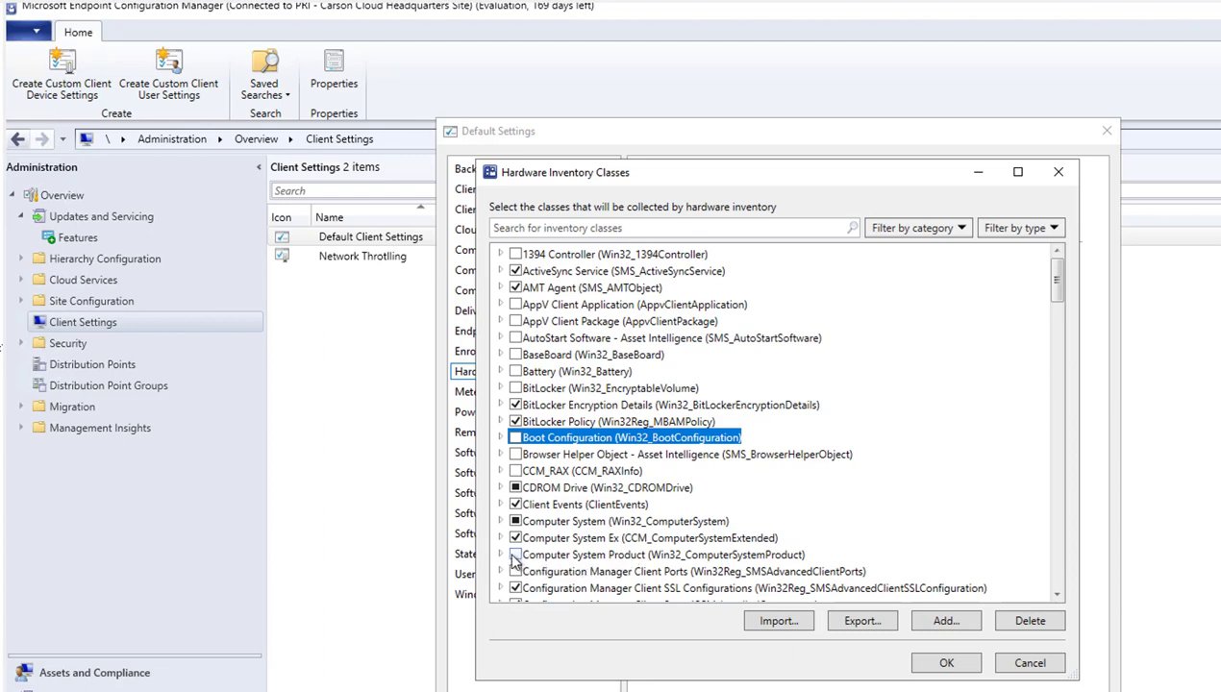
- Enable Computer System Product for collection and scroll down the class list
left_click(516, 555)
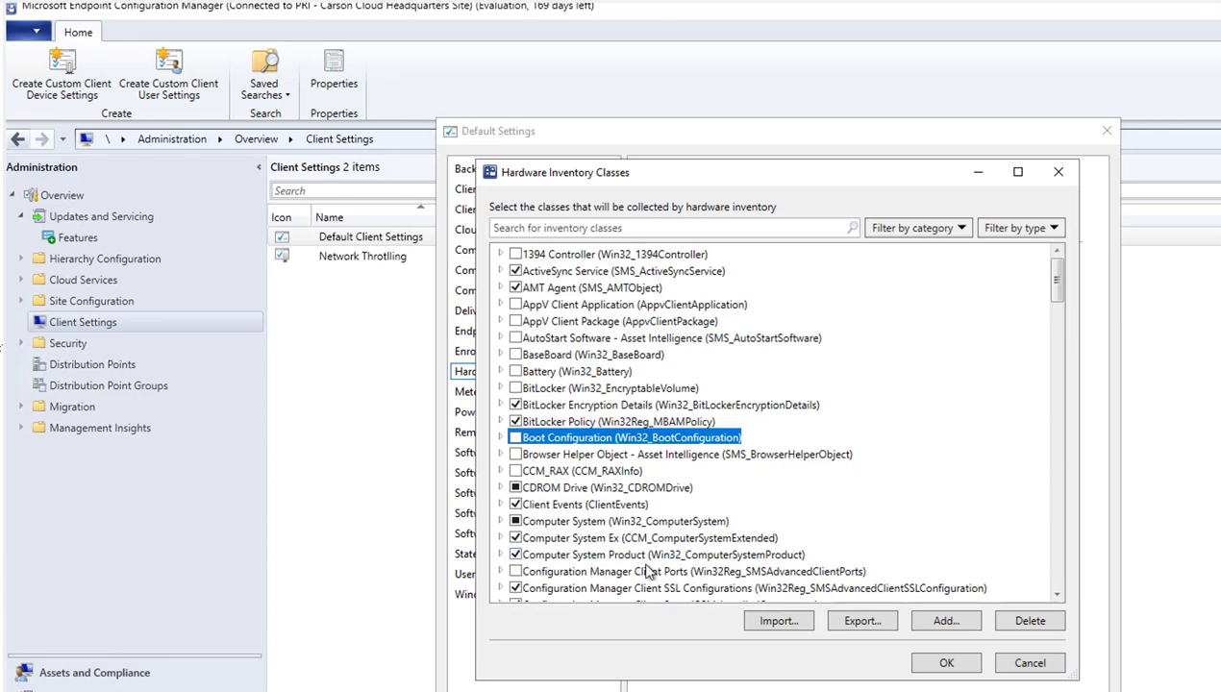
mouse_move(1054, 288)
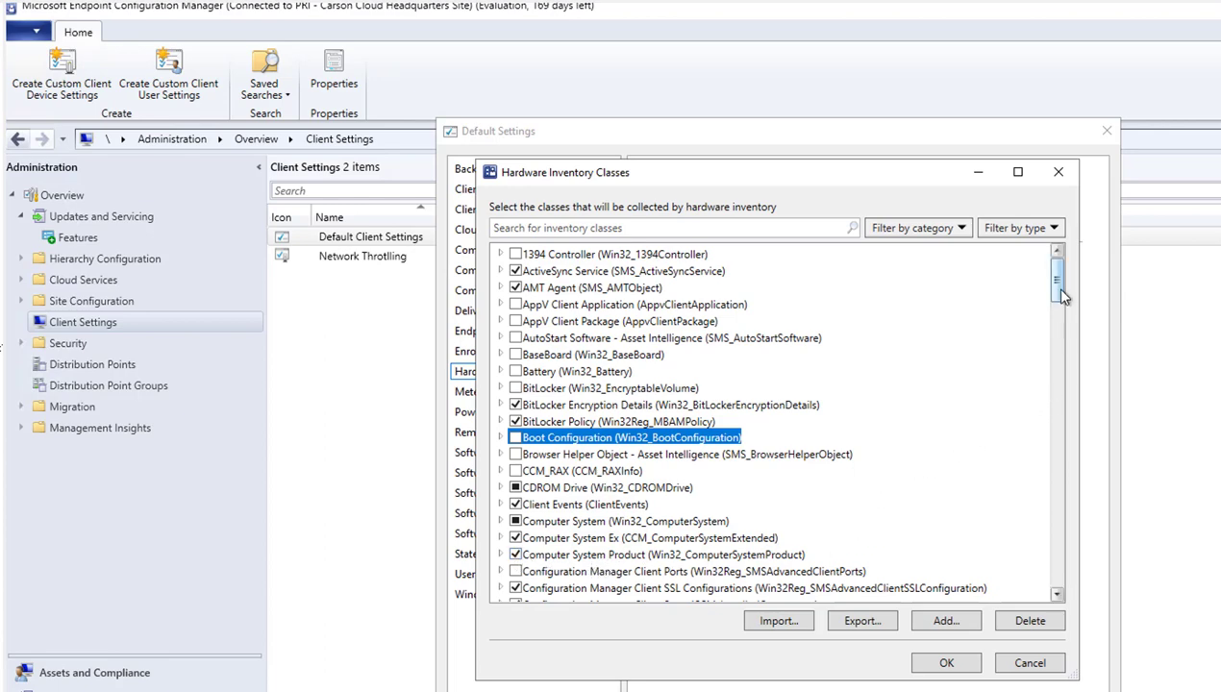
scroll("down", 3)
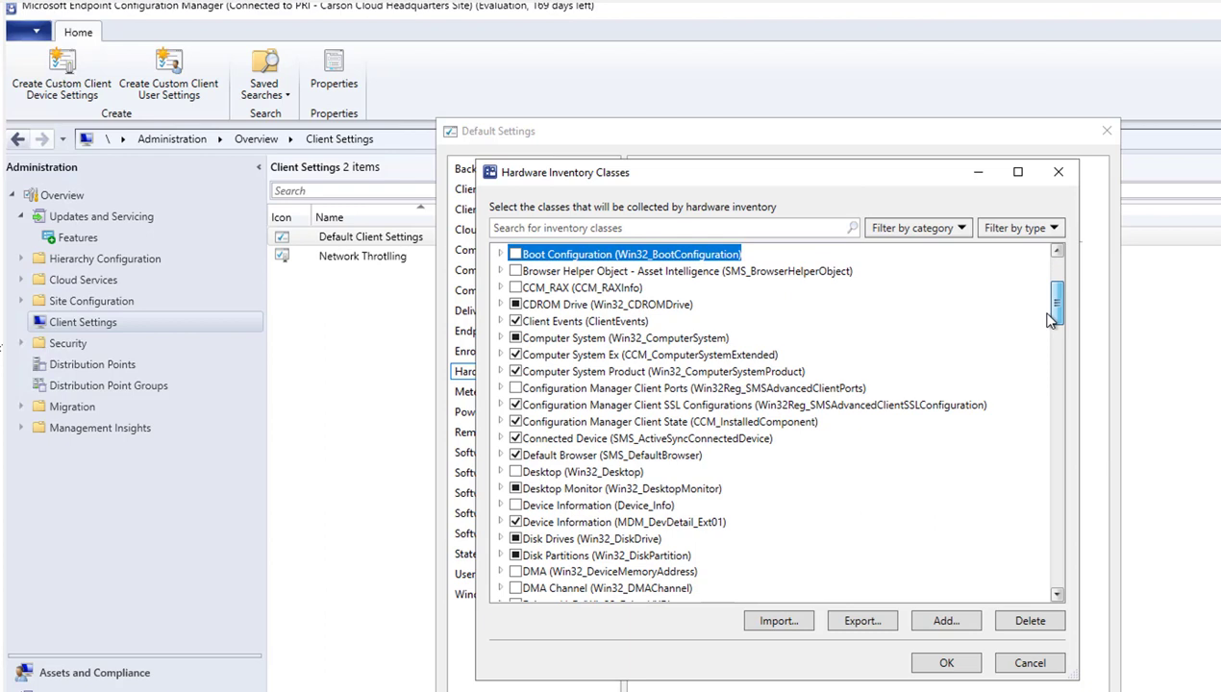
scroll("down", 3)
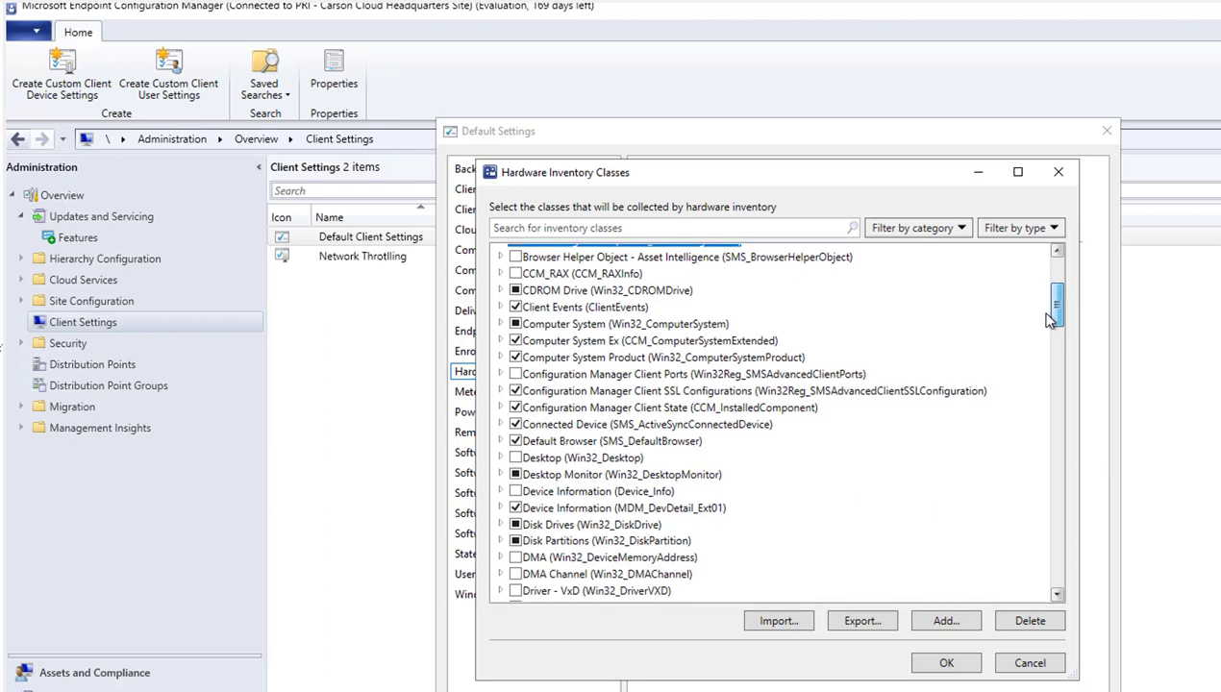
scroll("down", 3)
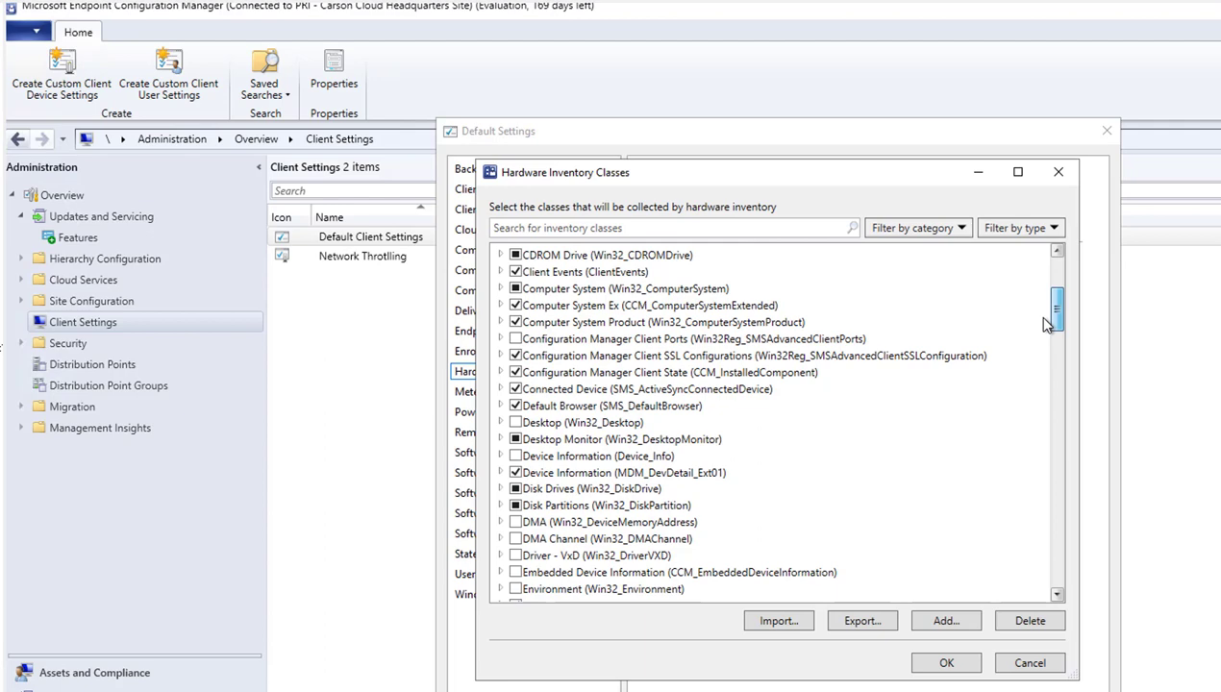
scroll("down", 3)
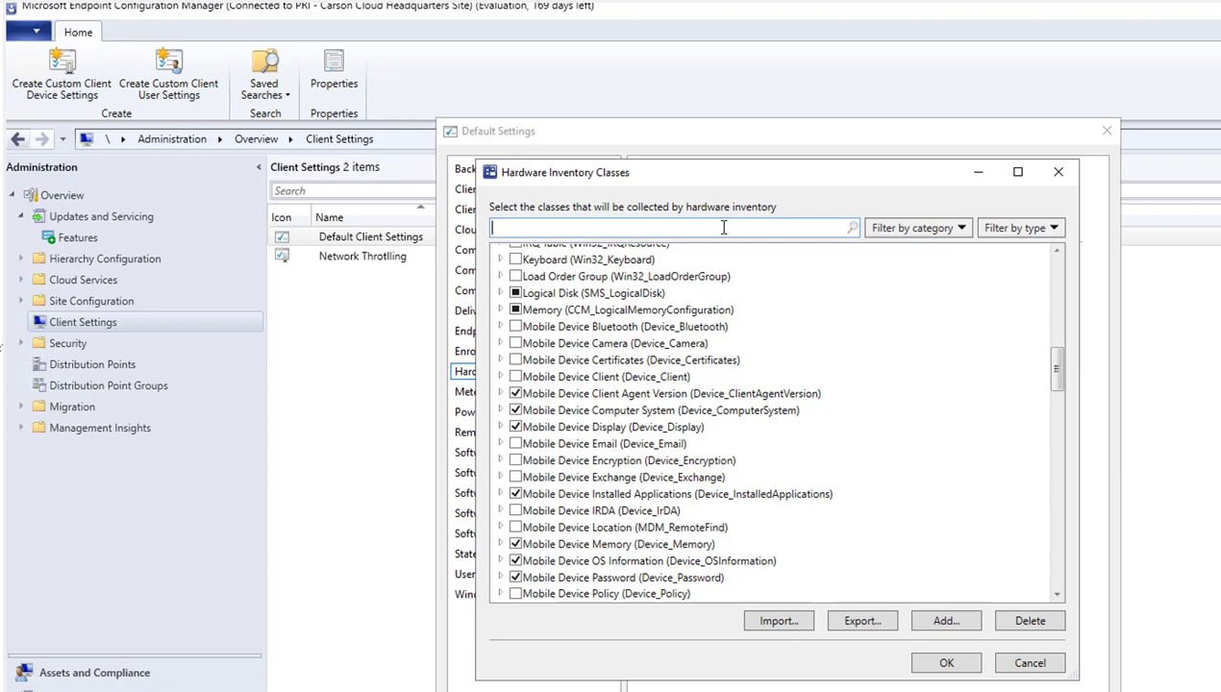
- Search 'quick', enable Quick Fix Engineering with all properties, then clear the search
type("quick")
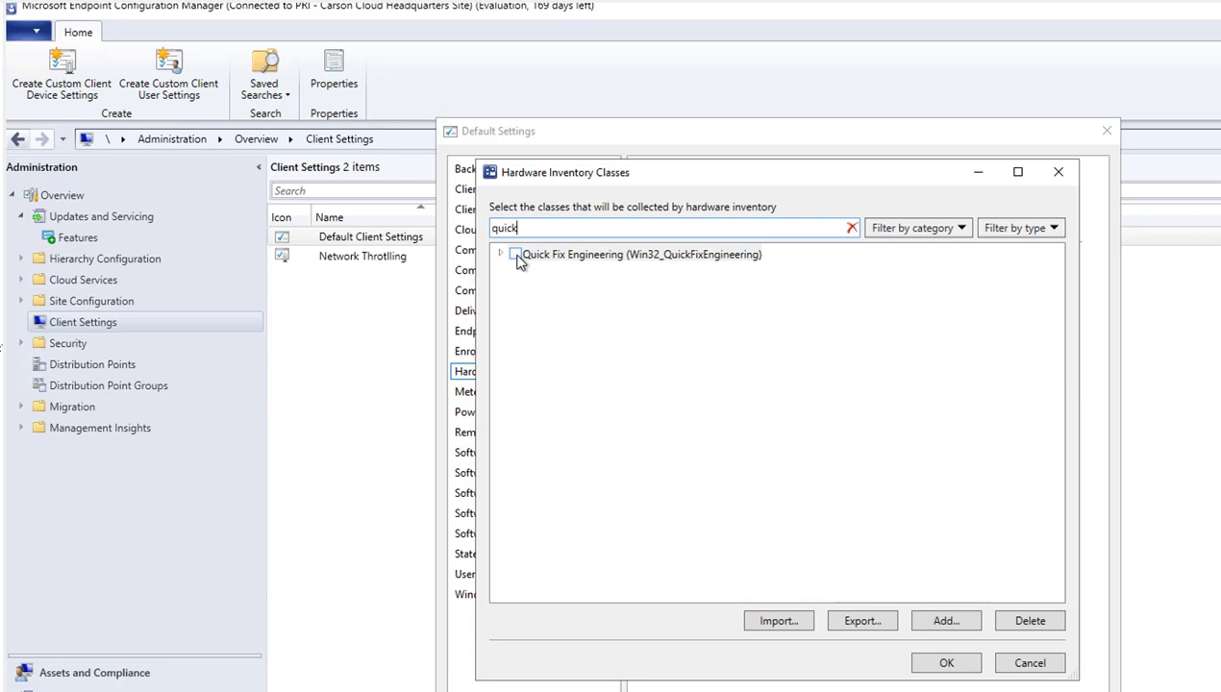
left_click(513, 254)
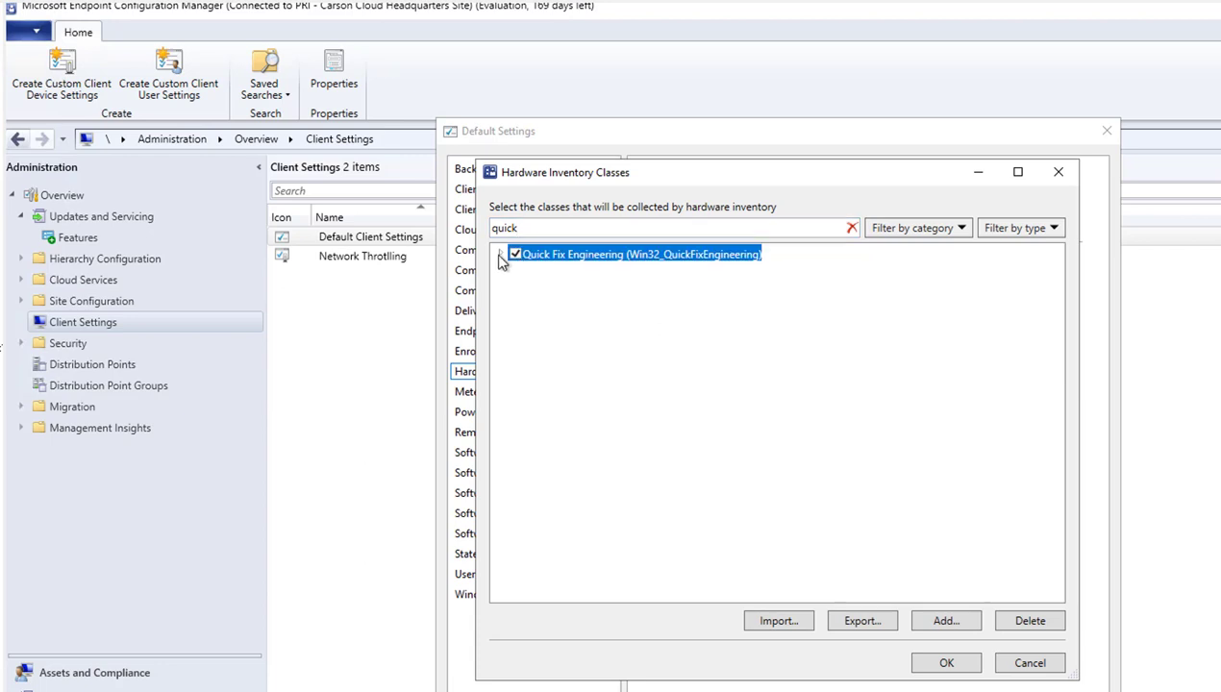
left_click(501, 254)
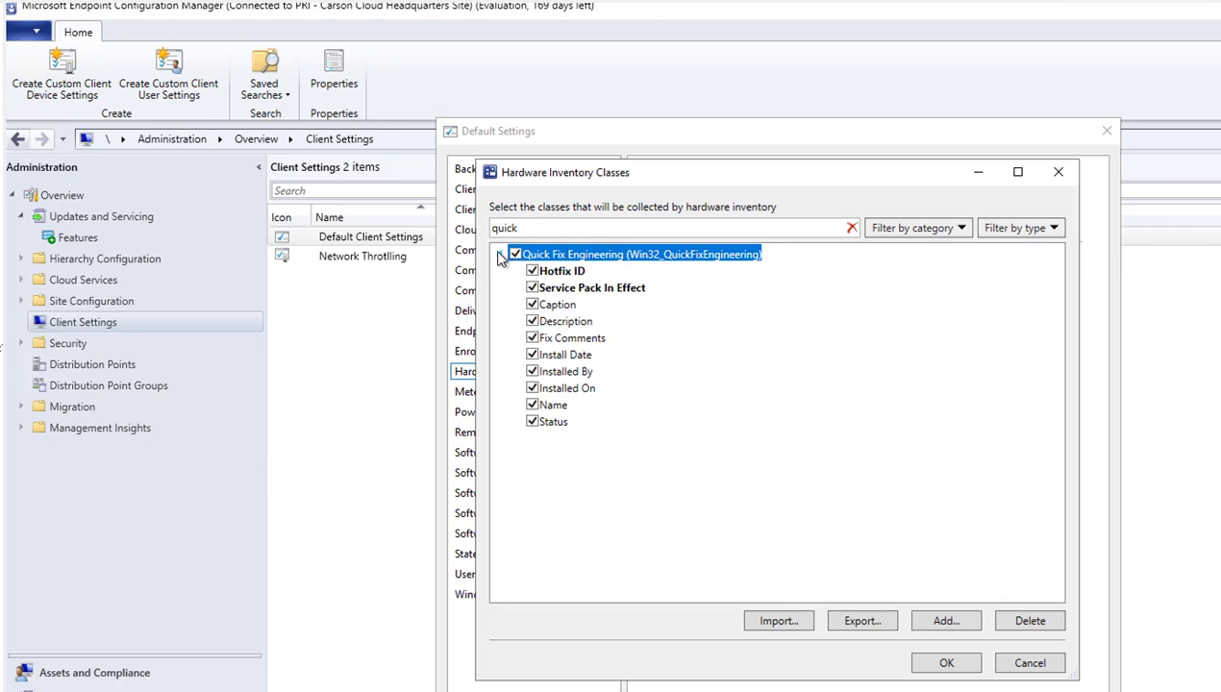
left_click(502, 254)
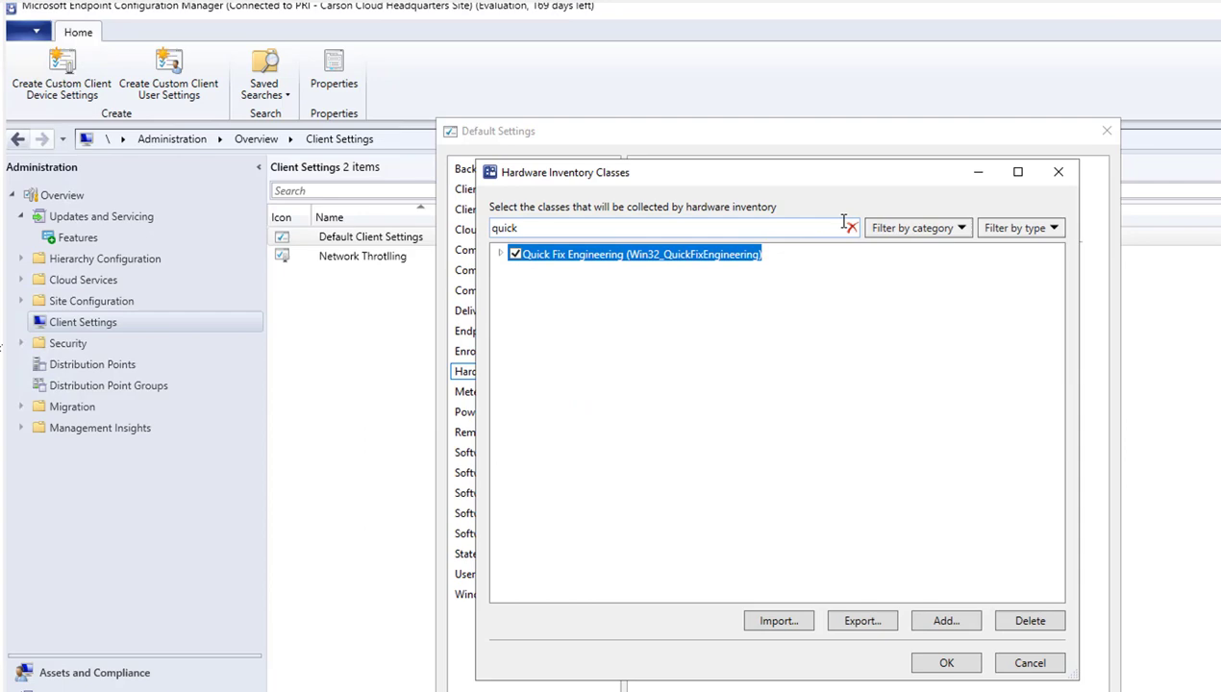
left_click(851, 228)
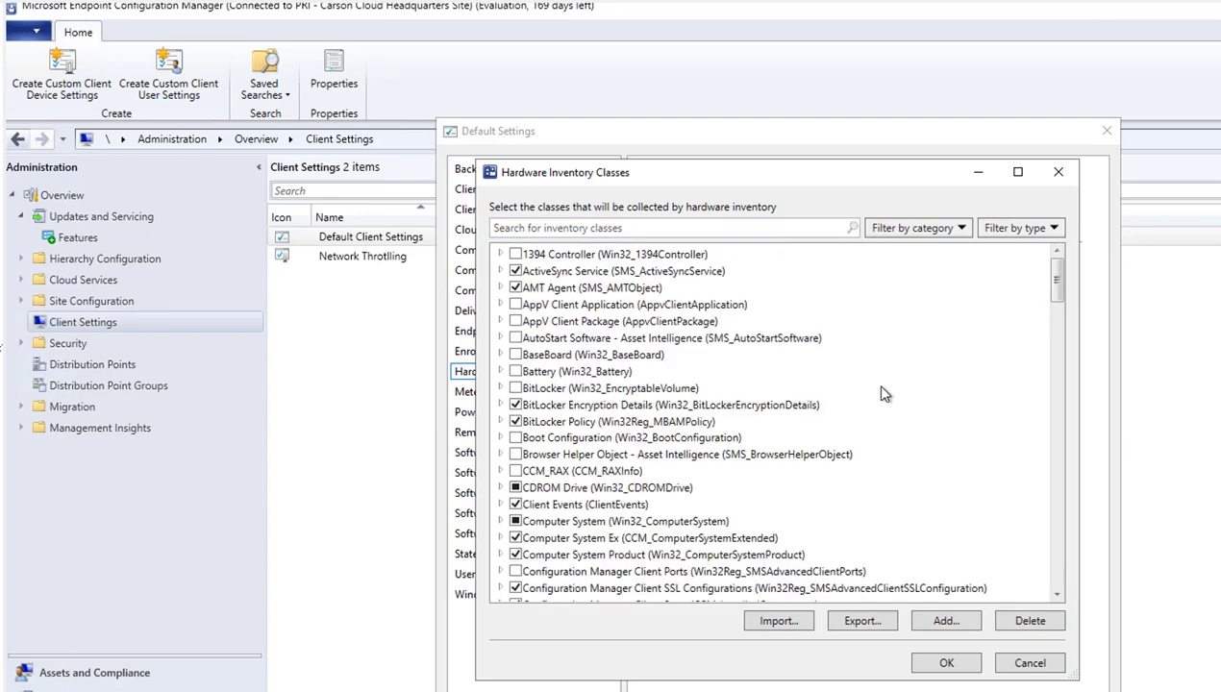
scroll("down", 3)
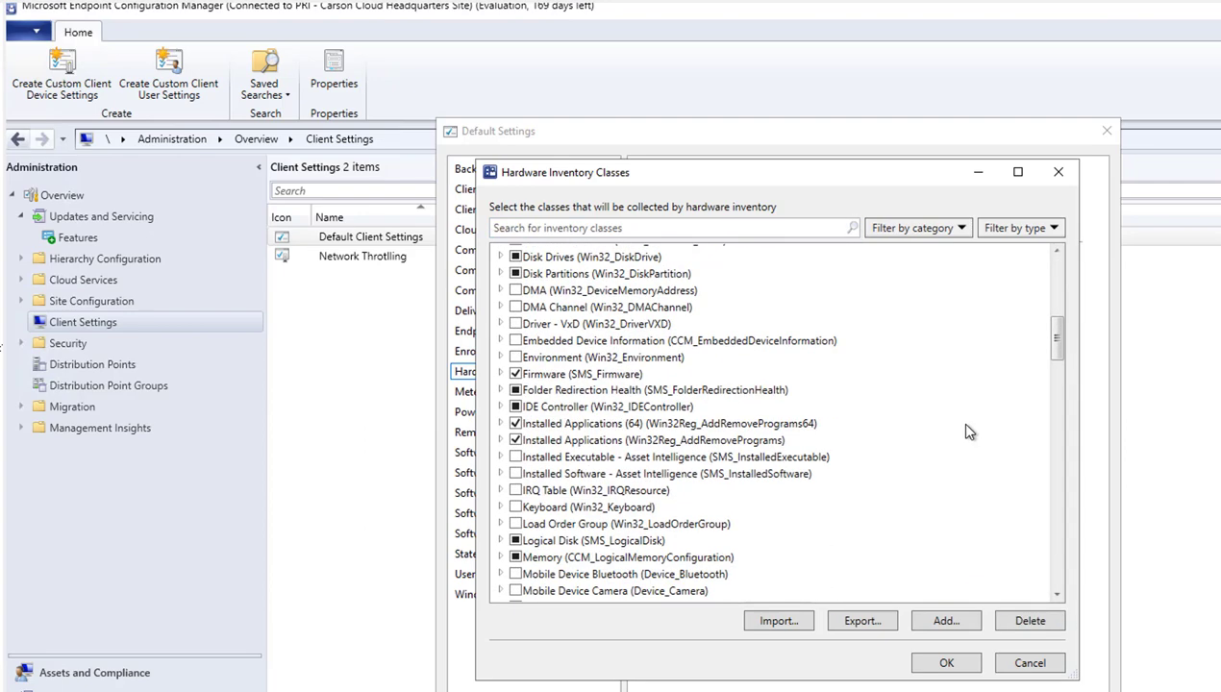
scroll("down", 3)
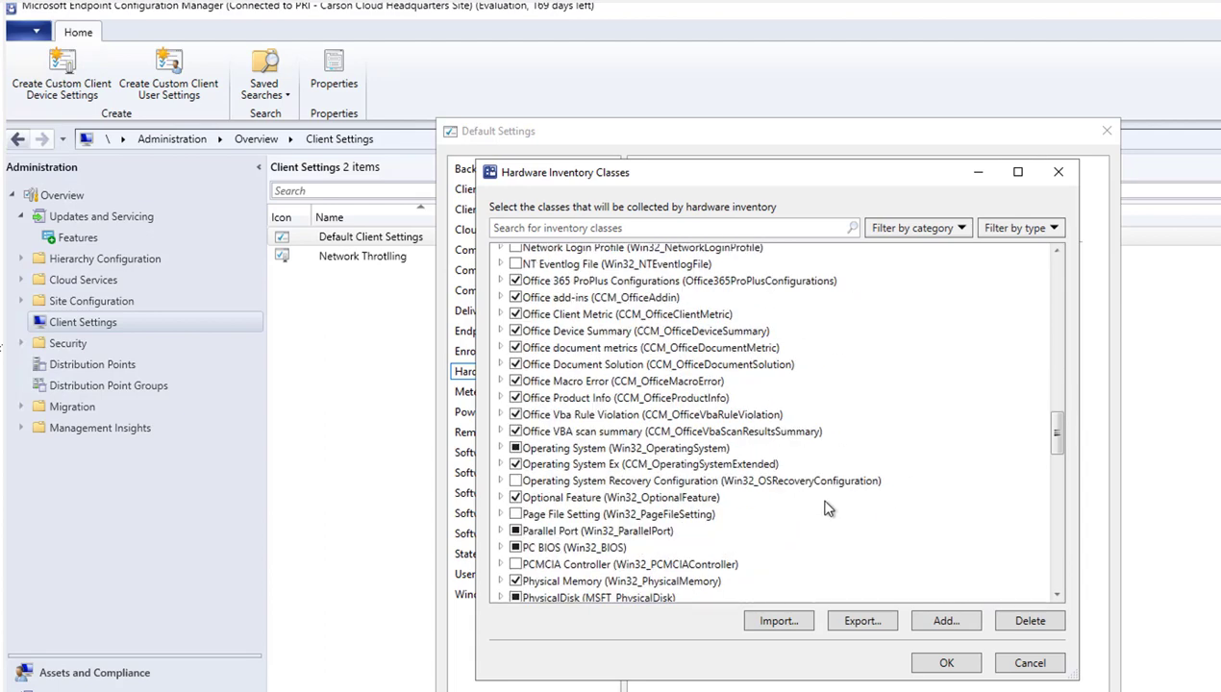
scroll("down", 3)
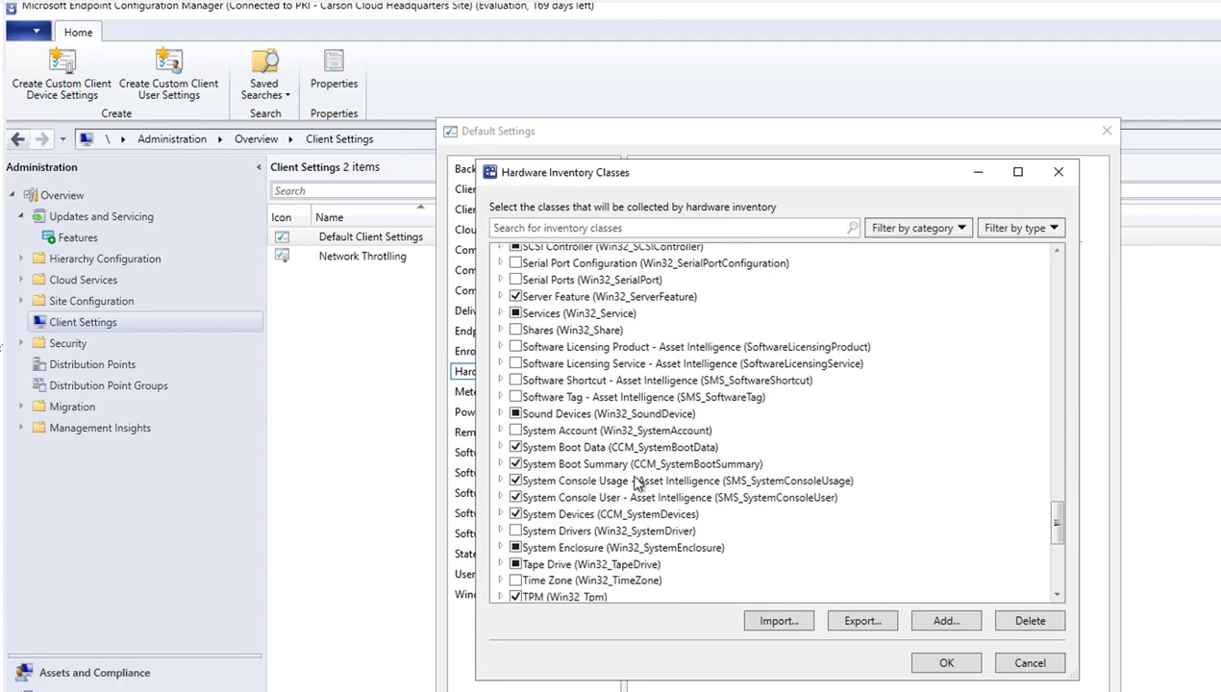
scroll("down", 3)
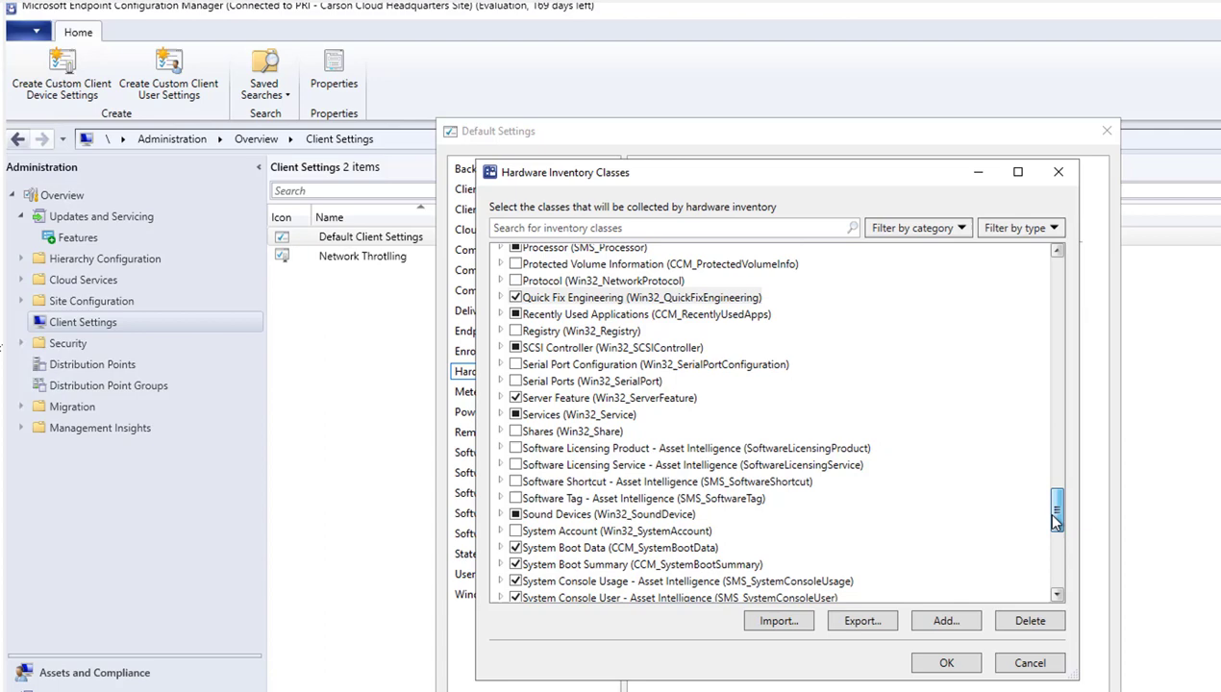
scroll("down", 3)
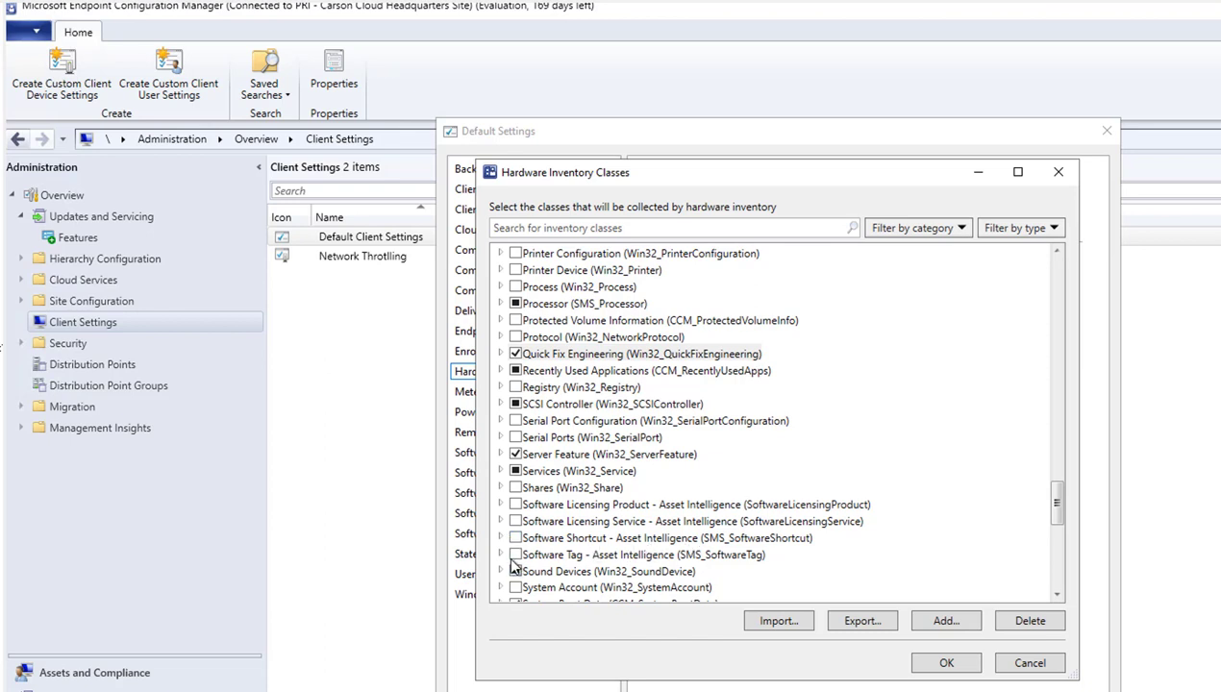
left_click(513, 570)
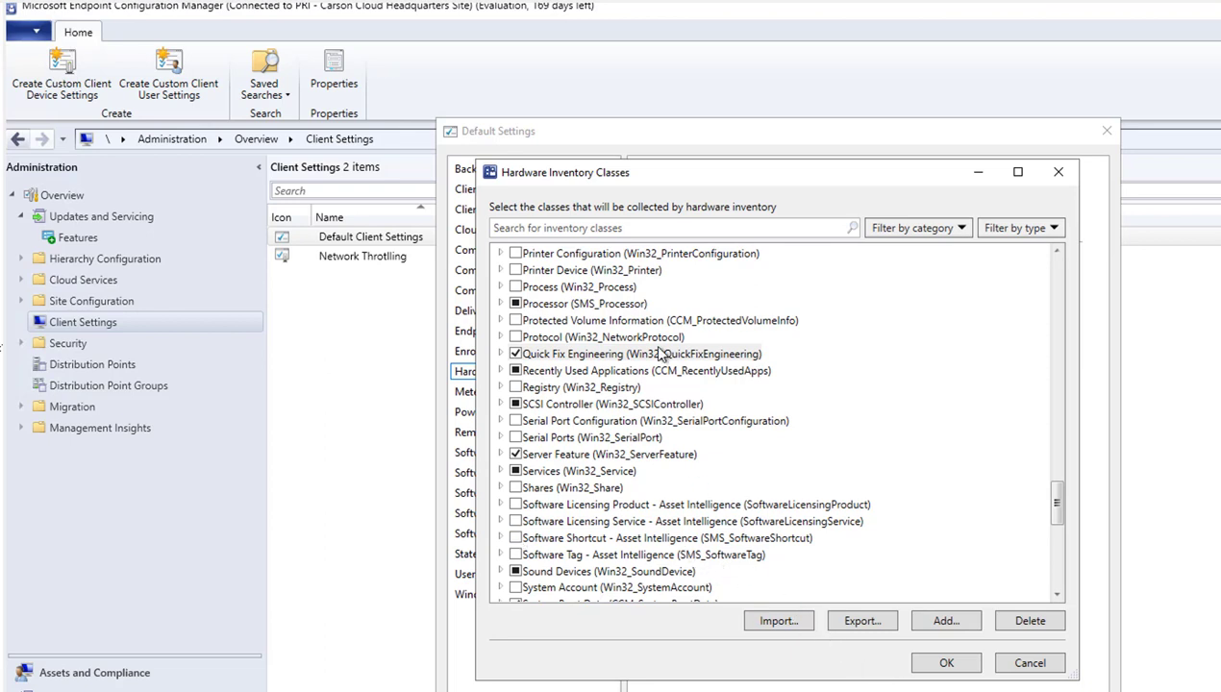
mouse_move(779, 621)
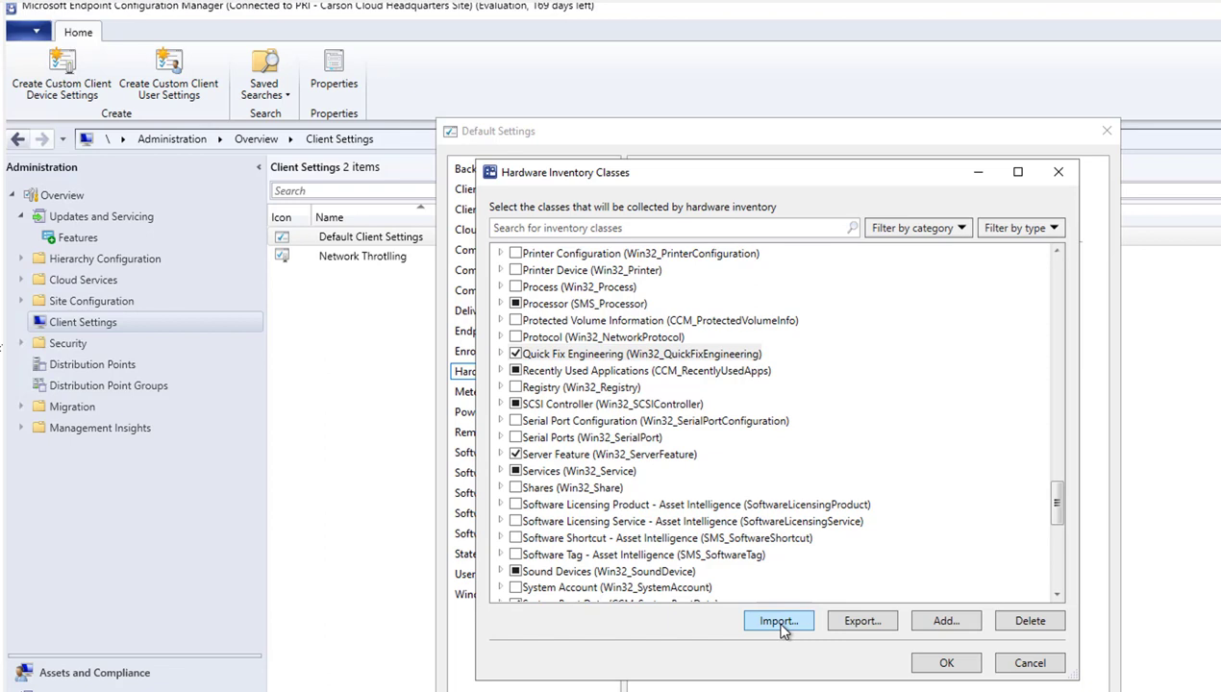
- Start a MOF file import of hardware inventory classes and cancel it without a file
left_click(778, 620)
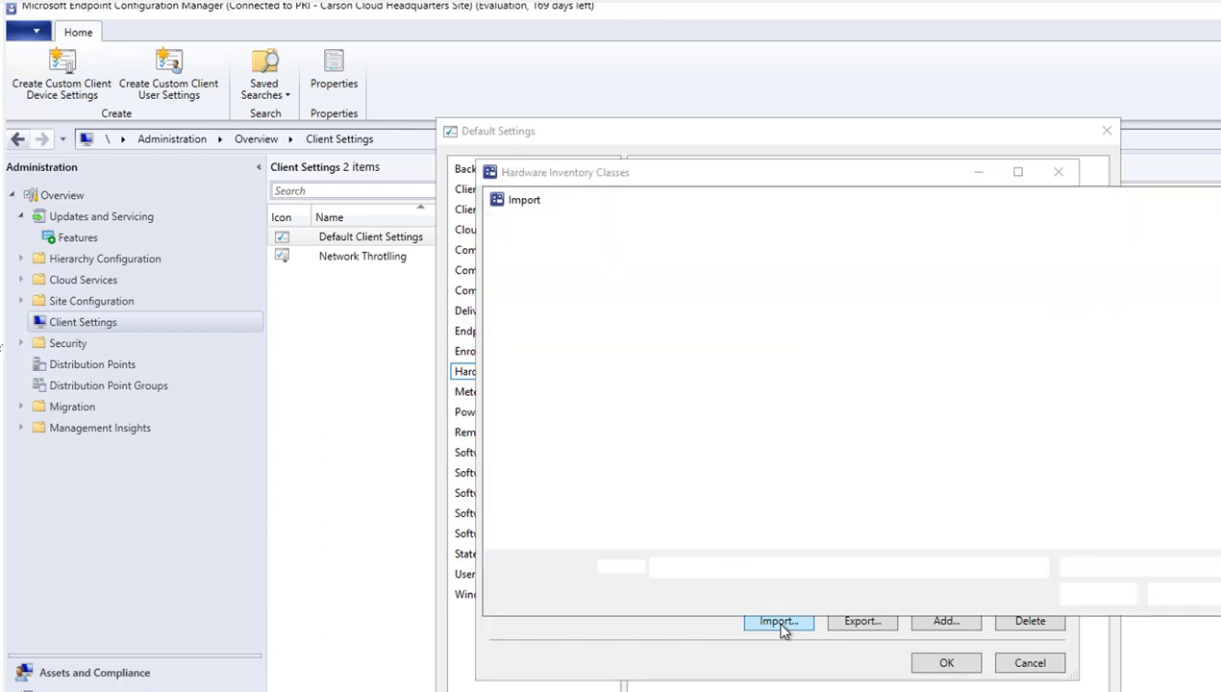
left_click(778, 621)
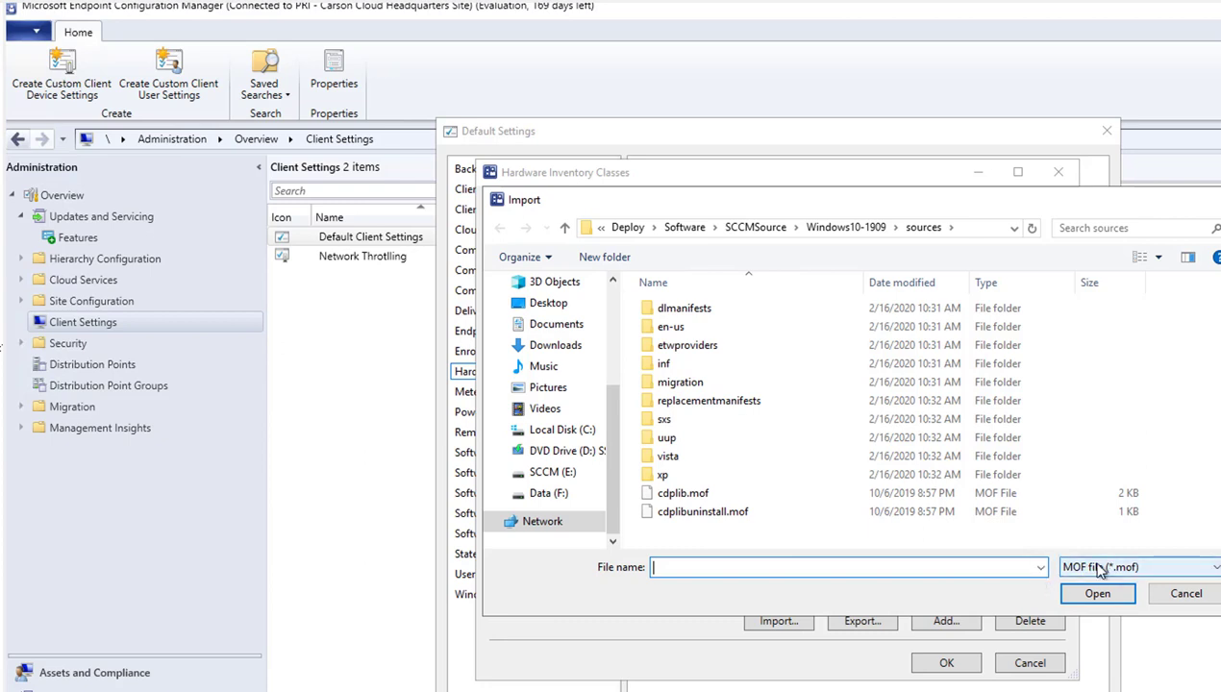
mouse_move(1130, 584)
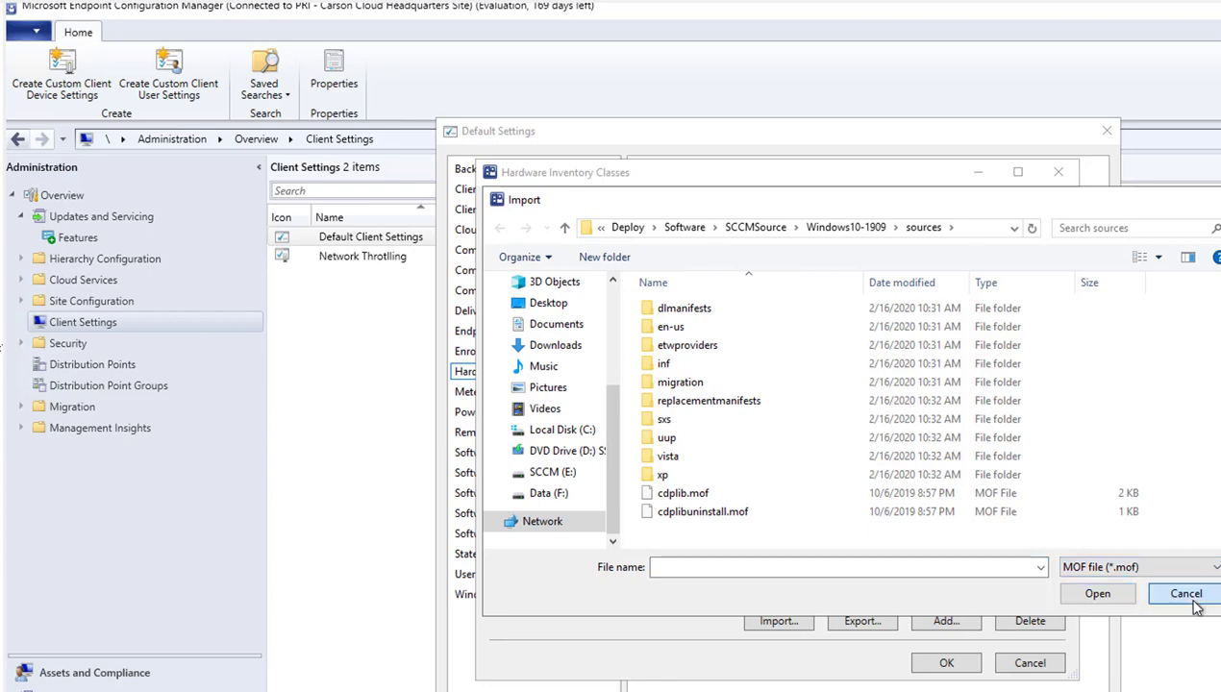
left_click(1186, 594)
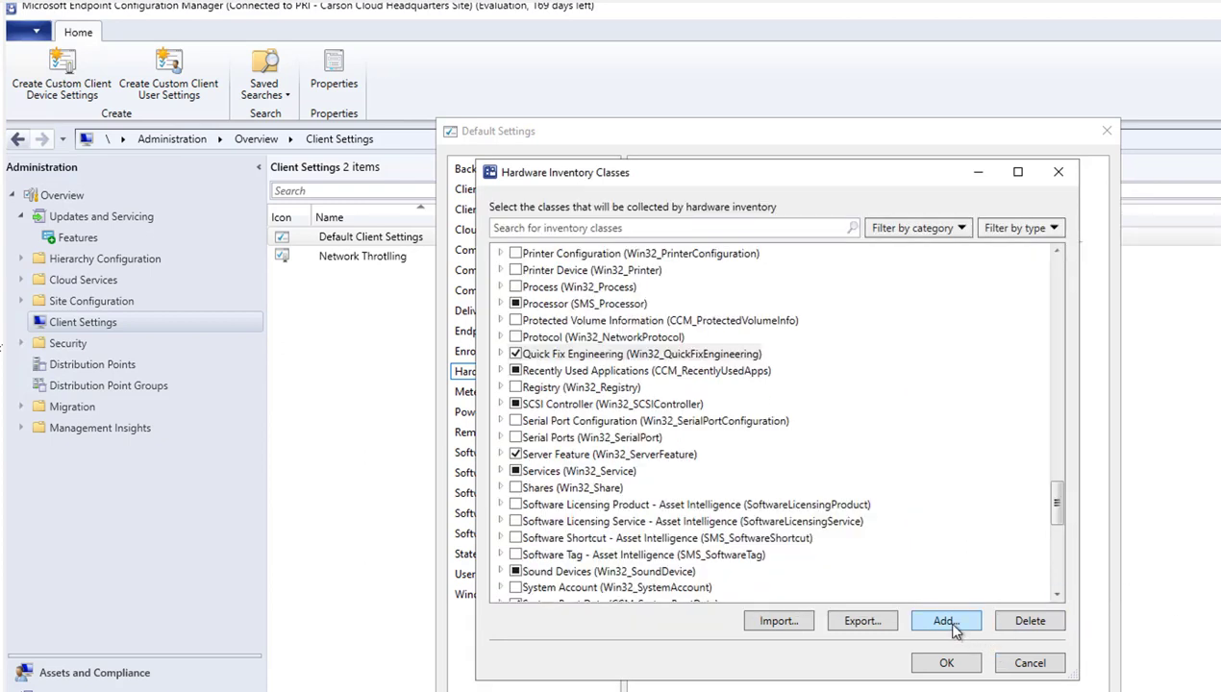
- Open Add Hardware Inventory Class, try connecting to a computer, then cancel
left_click(945, 620)
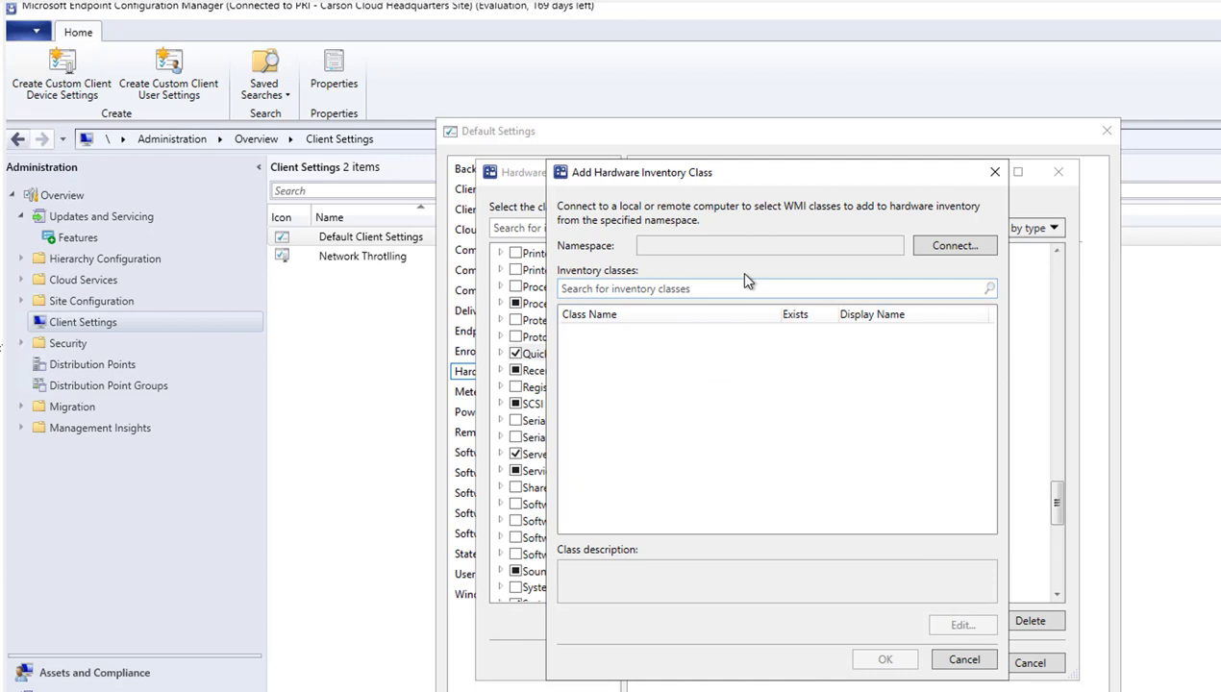
left_click(769, 246)
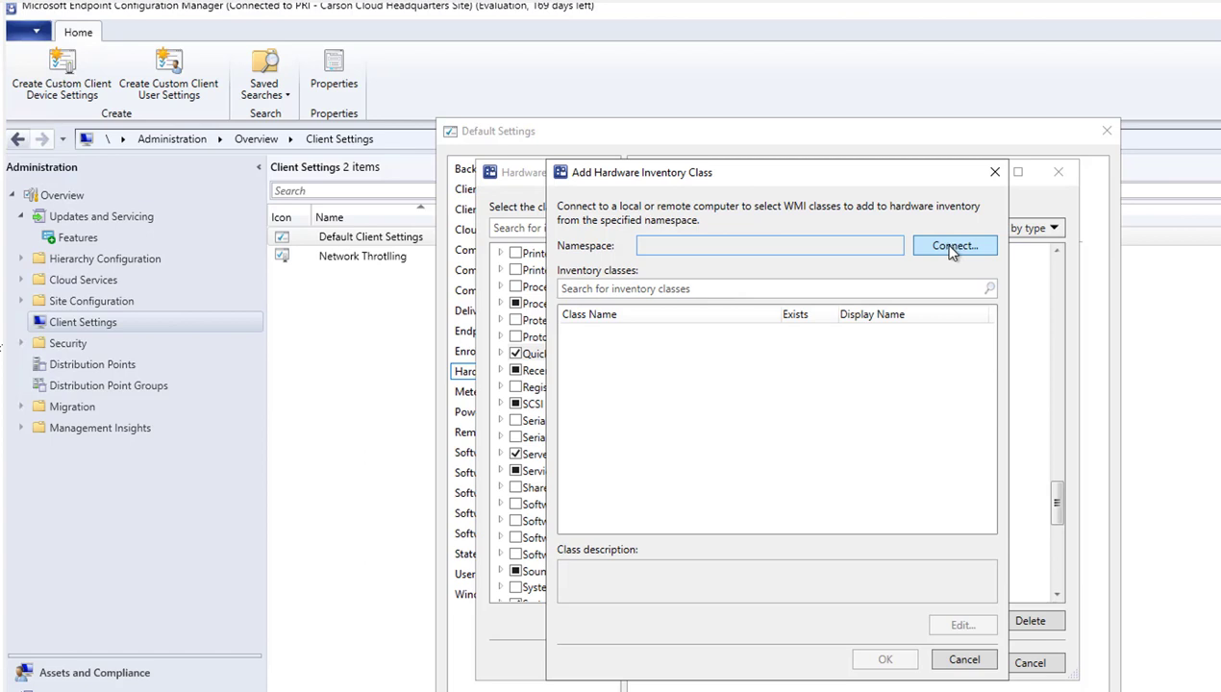
left_click(955, 246)
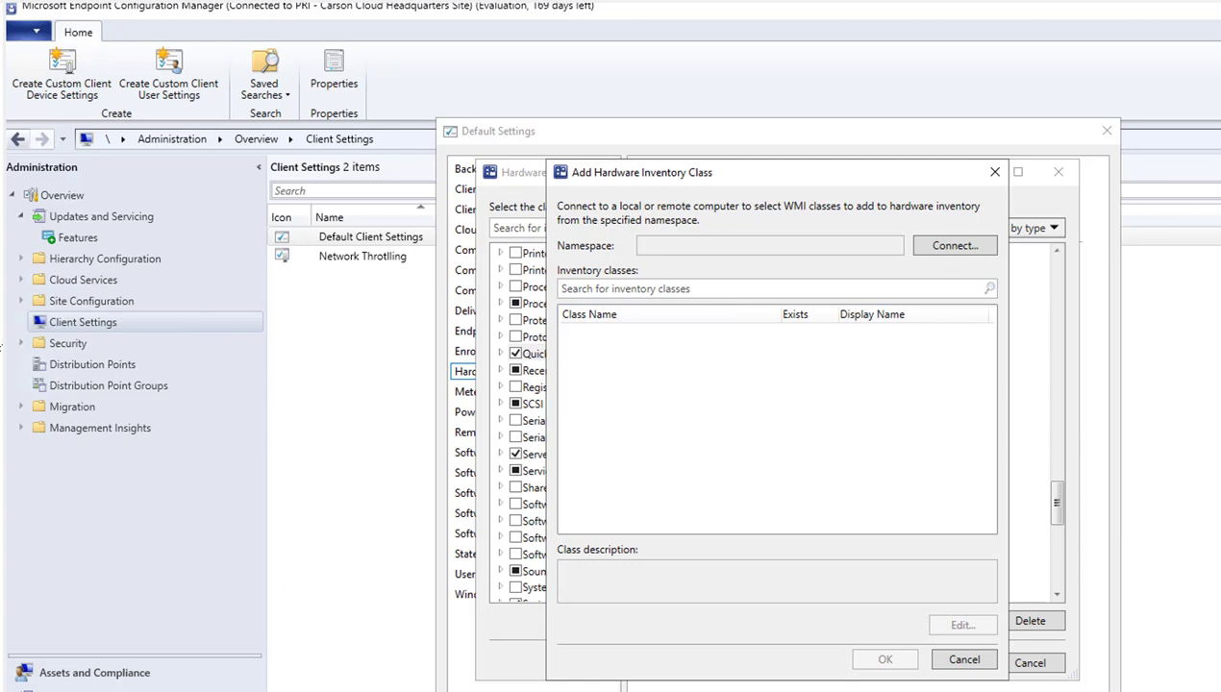
left_click(968, 661)
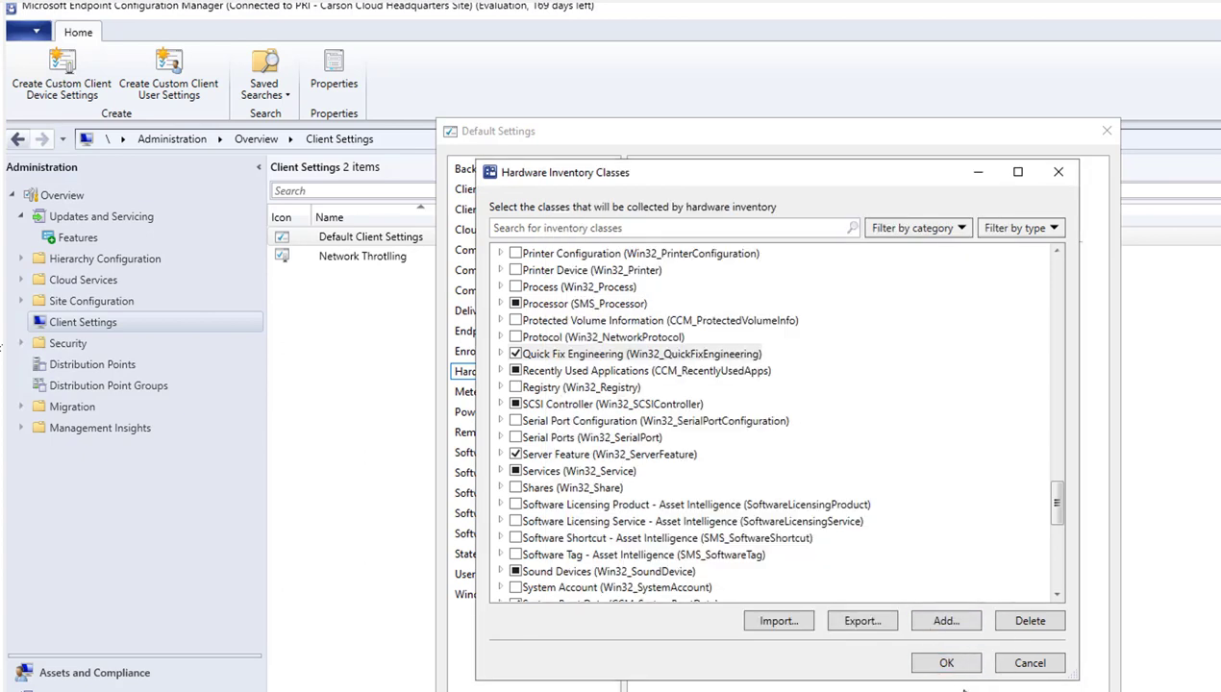
- Accept the hardware inventory class selection and return to the 3-day hardware inventory page
left_click(947, 662)
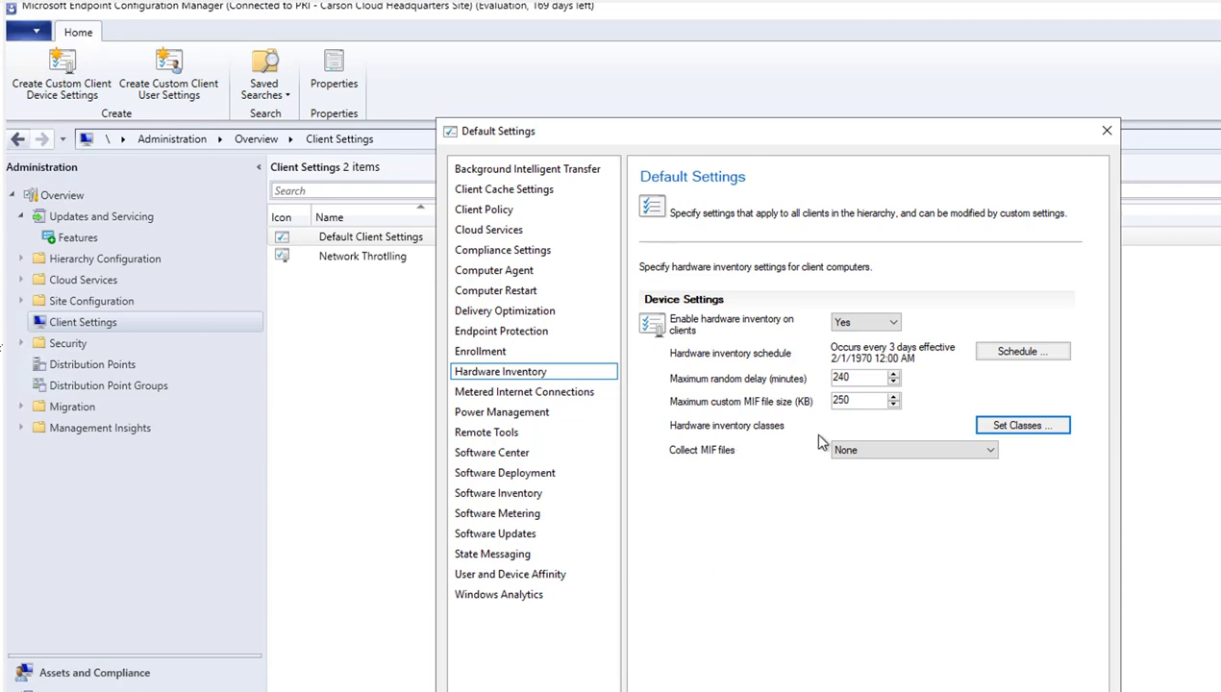
mouse_move(779, 458)
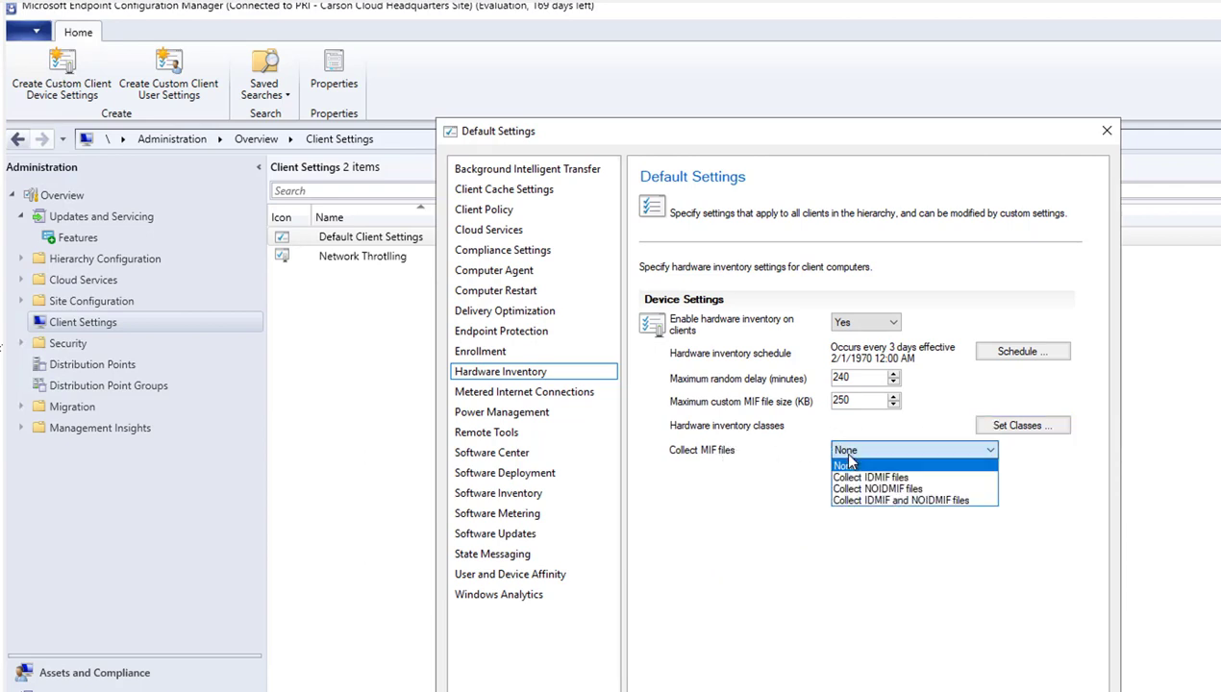
mouse_move(743, 487)
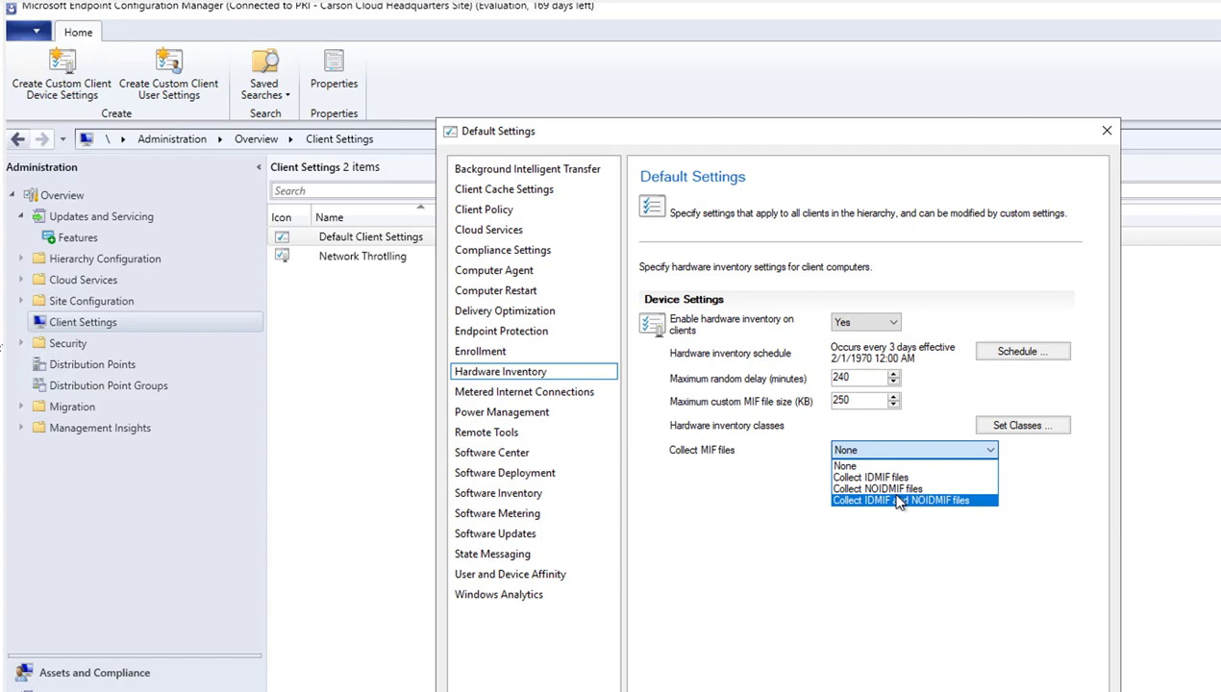
mouse_move(882, 488)
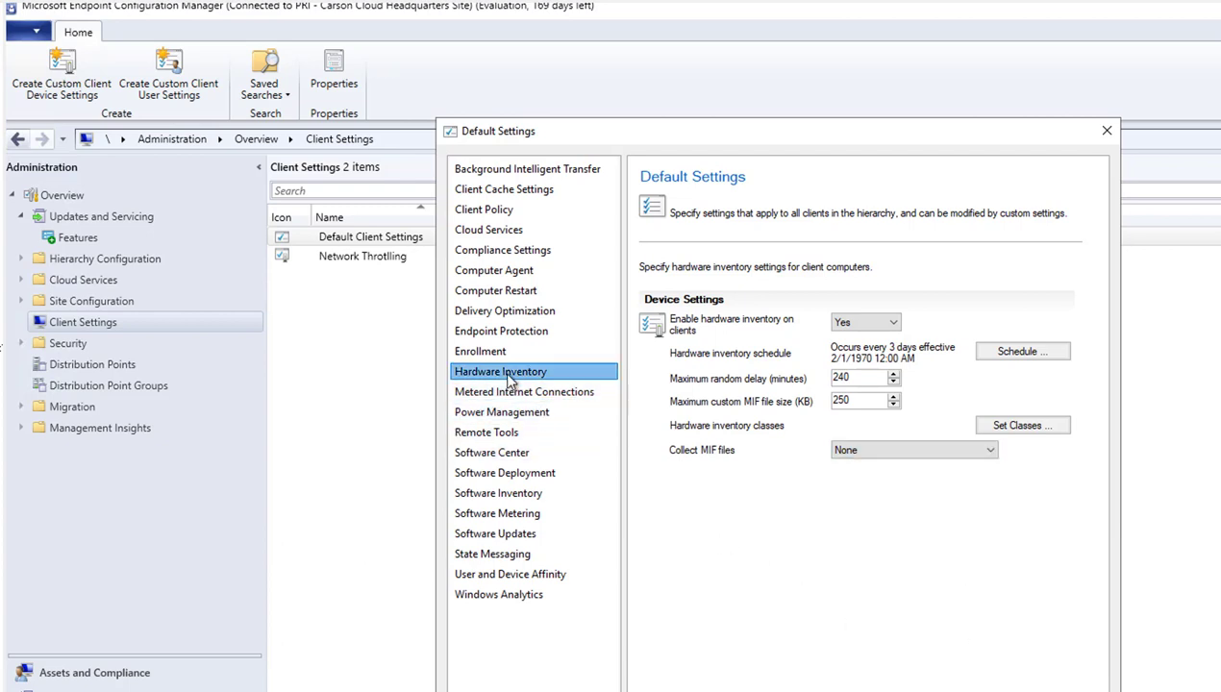
- Show the Software Inventory page and review that software inventory is enabled on clients
left_click(491, 452)
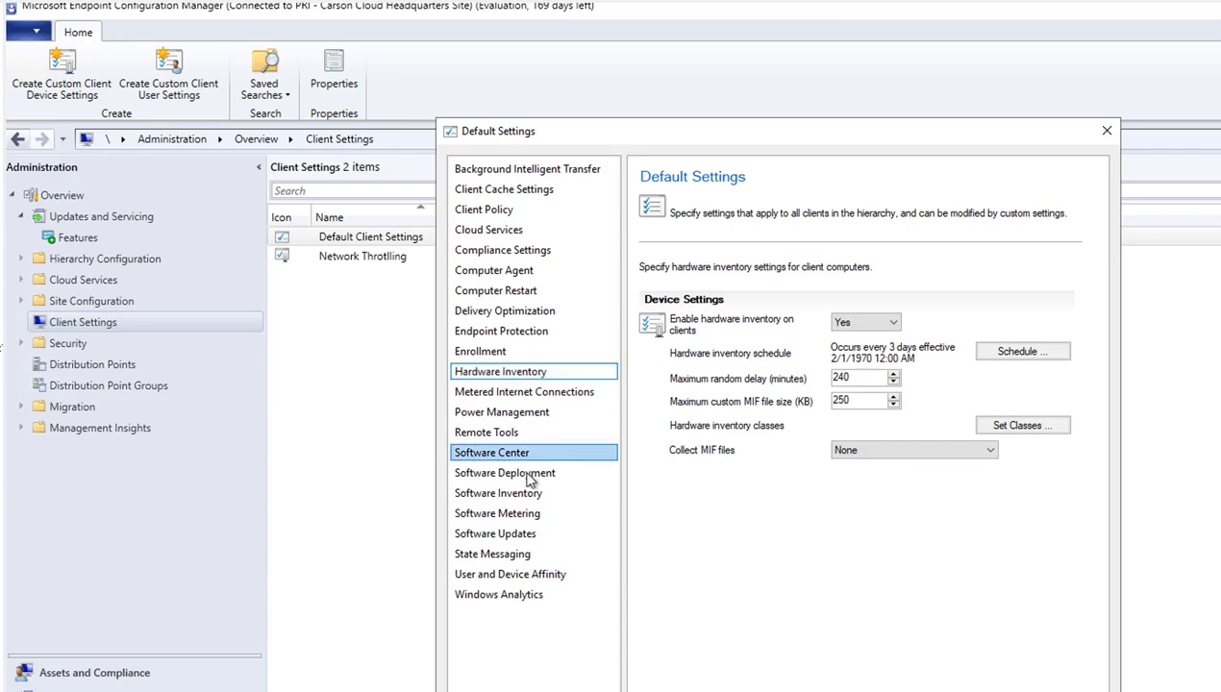
left_click(499, 494)
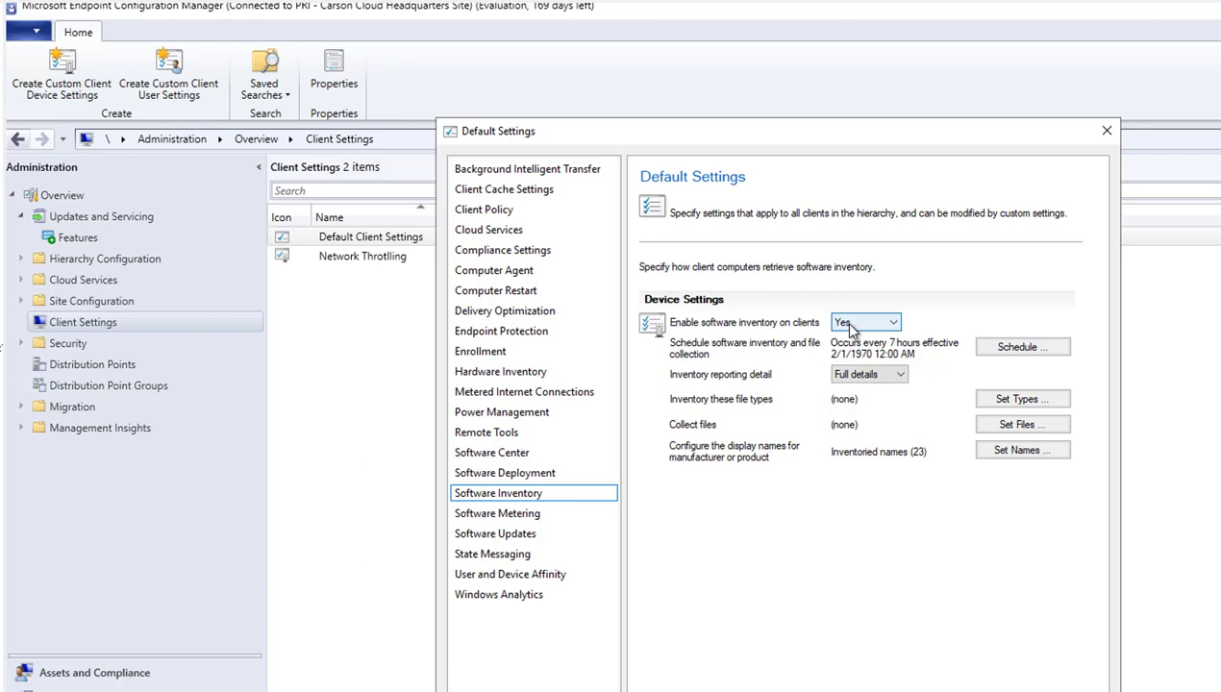
left_click(892, 323)
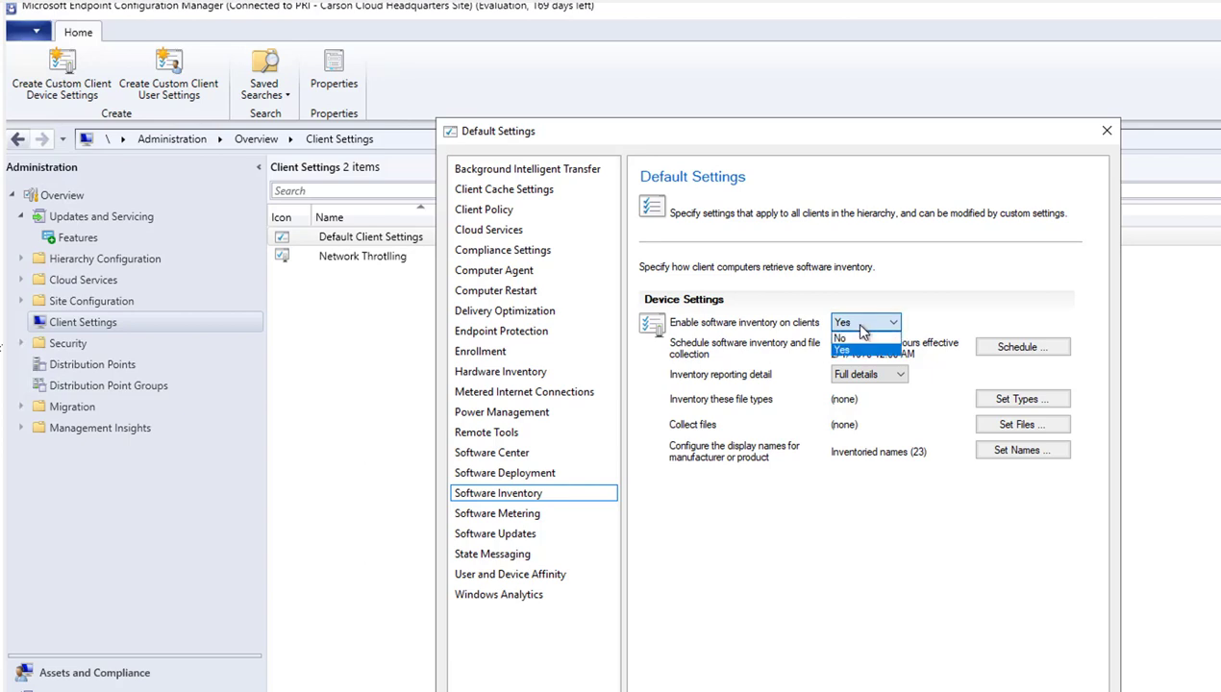
mouse_move(847, 339)
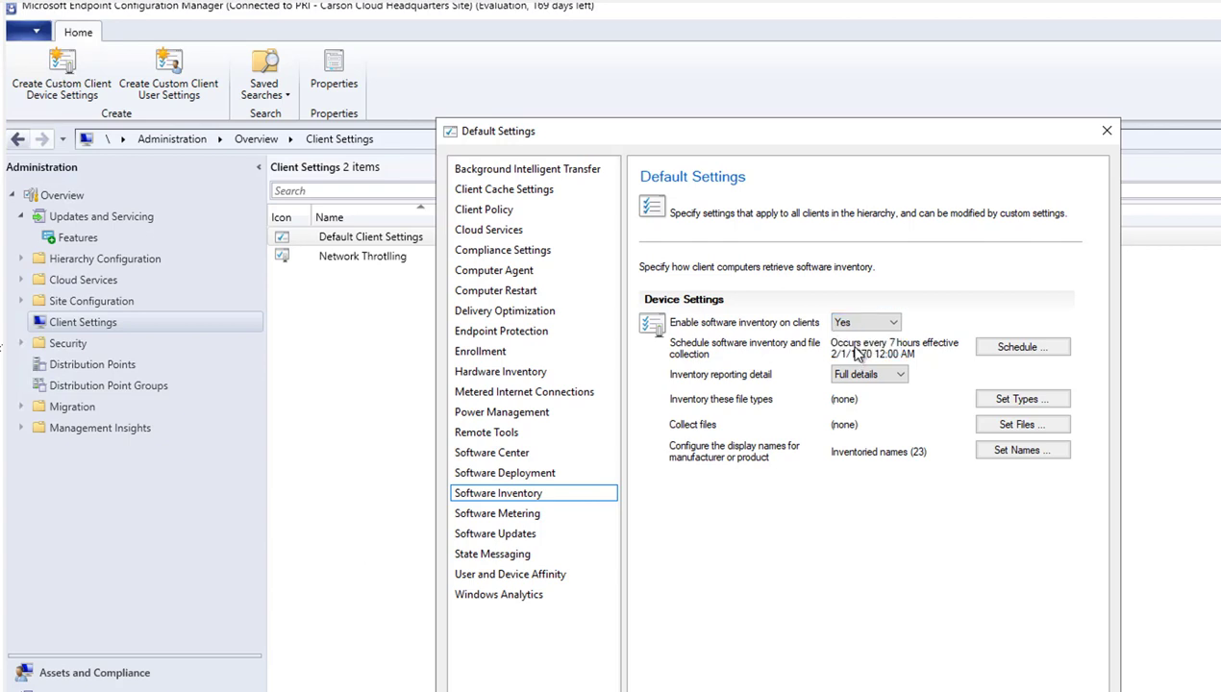
mouse_move(877, 366)
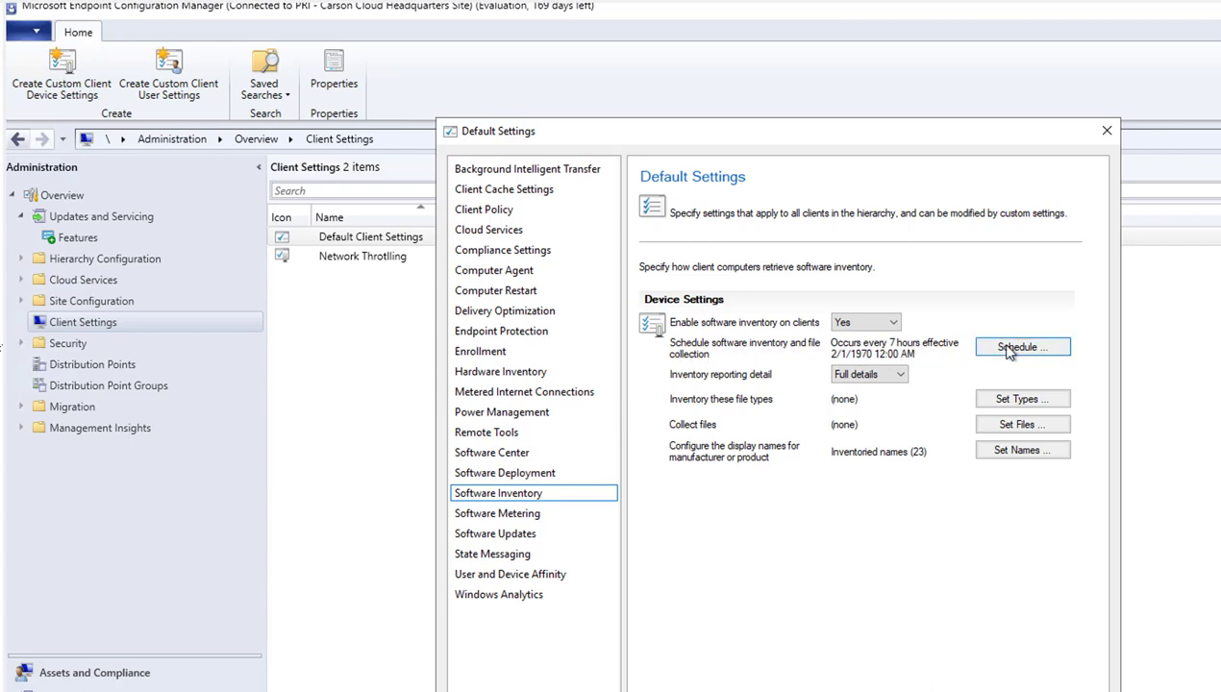
- Change the software inventory schedule to run every 1 day and confirm
left_click(1022, 347)
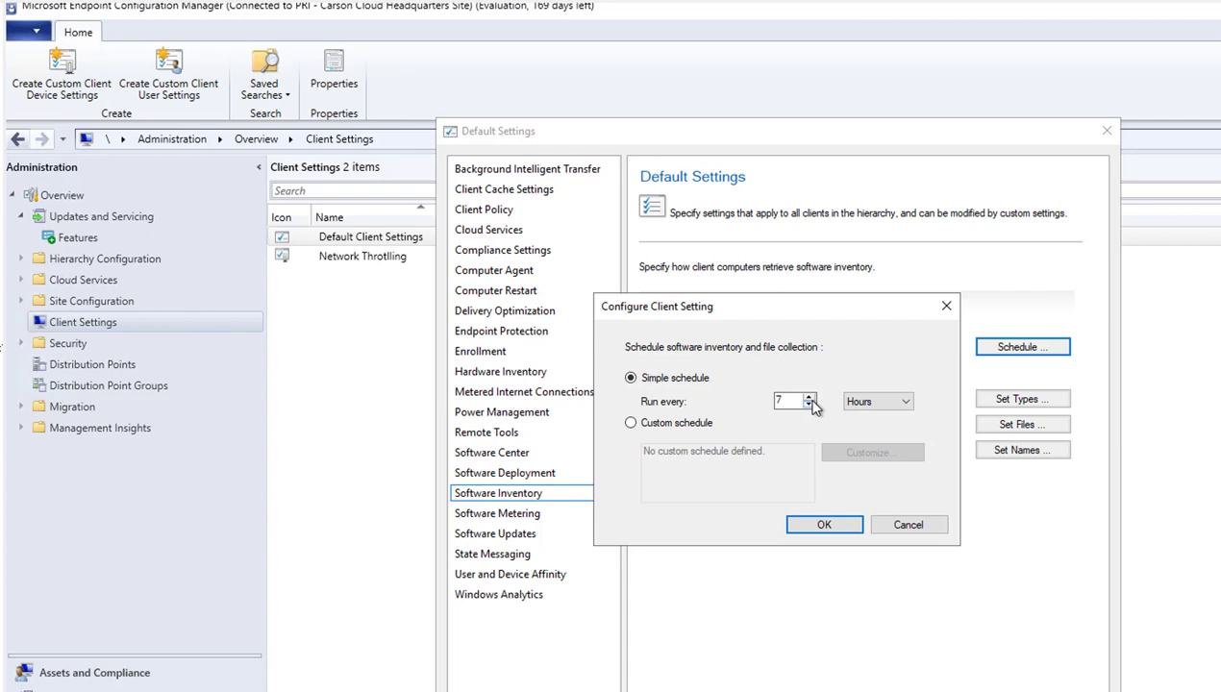
left_click(812, 406)
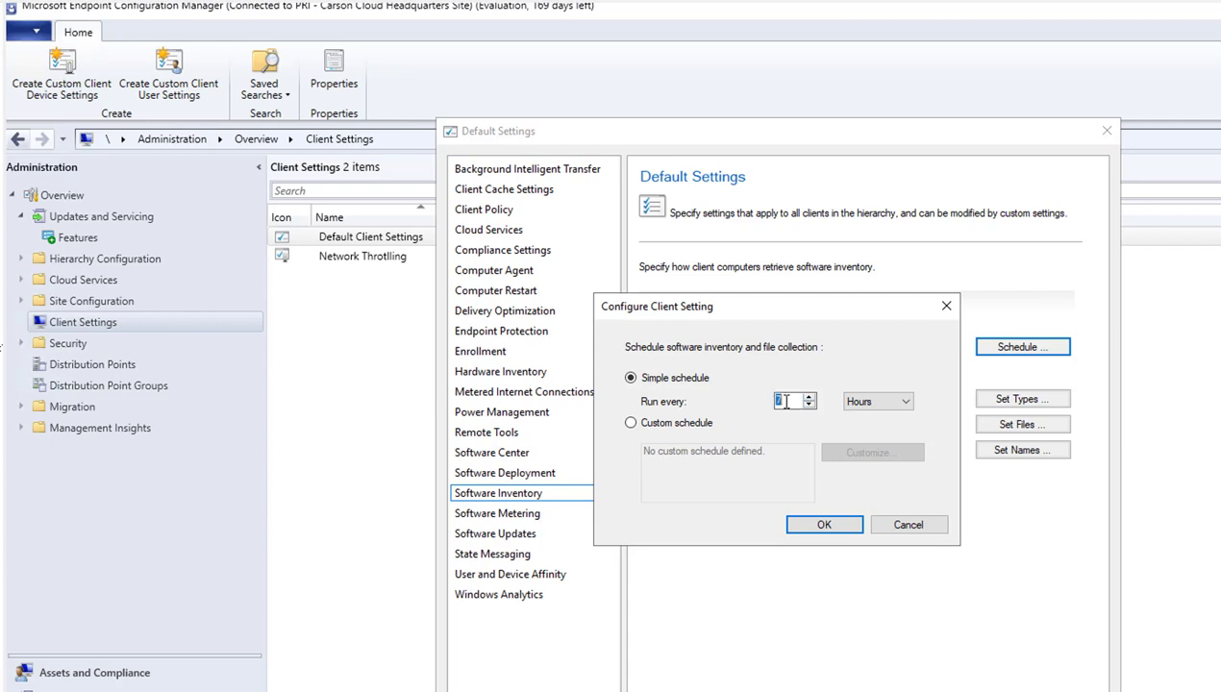
left_click(905, 401)
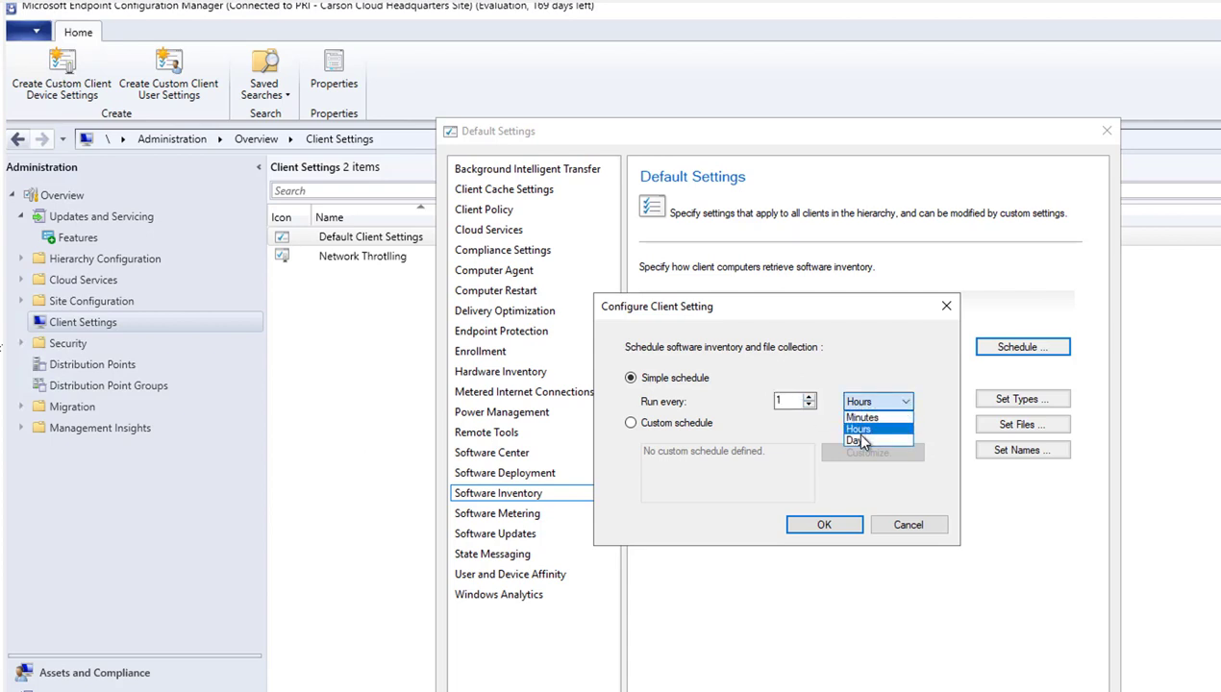
left_click(859, 440)
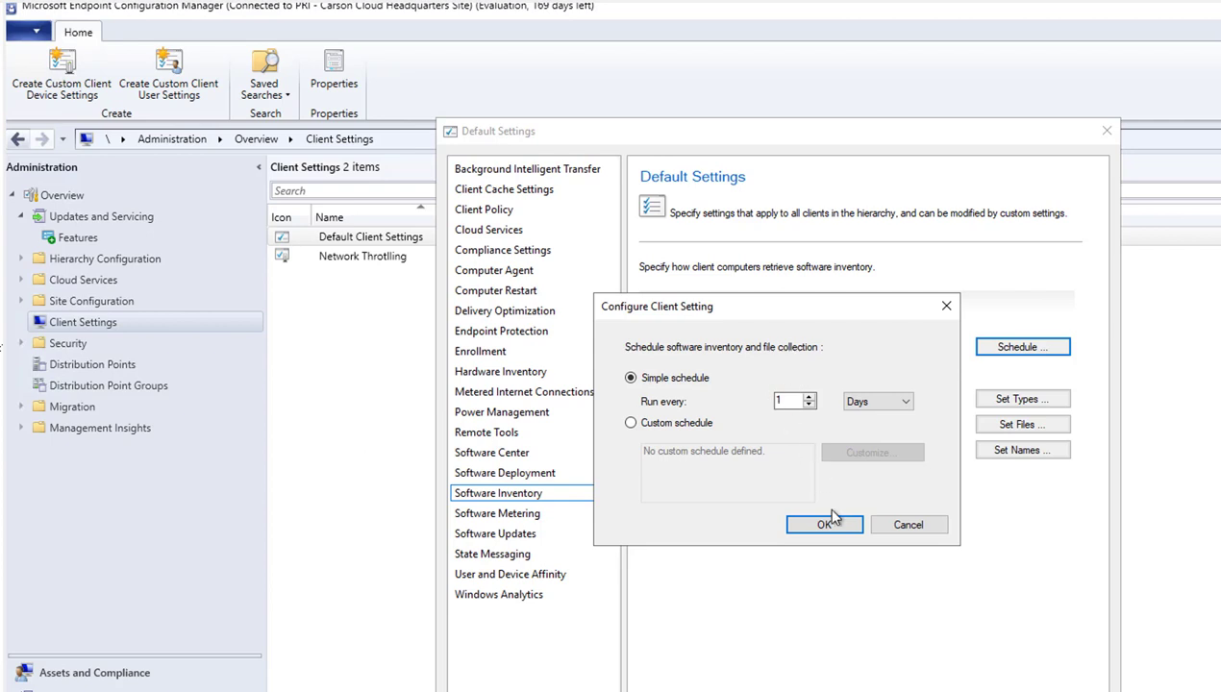
left_click(822, 524)
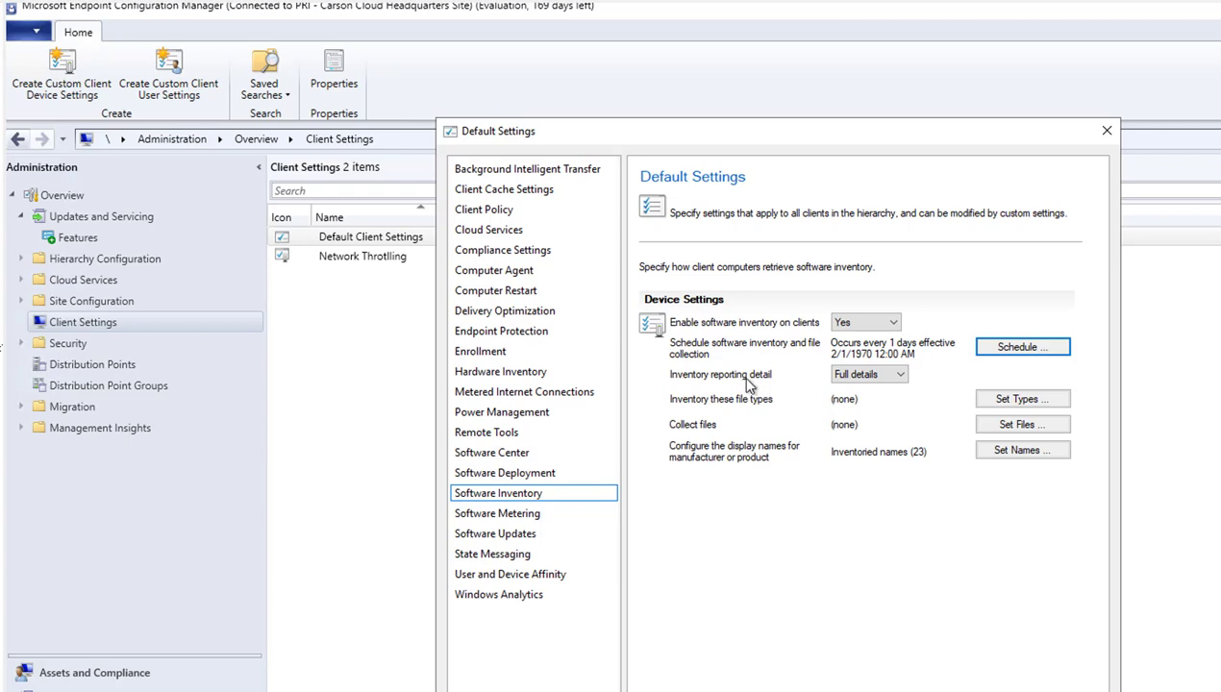
mouse_move(728, 400)
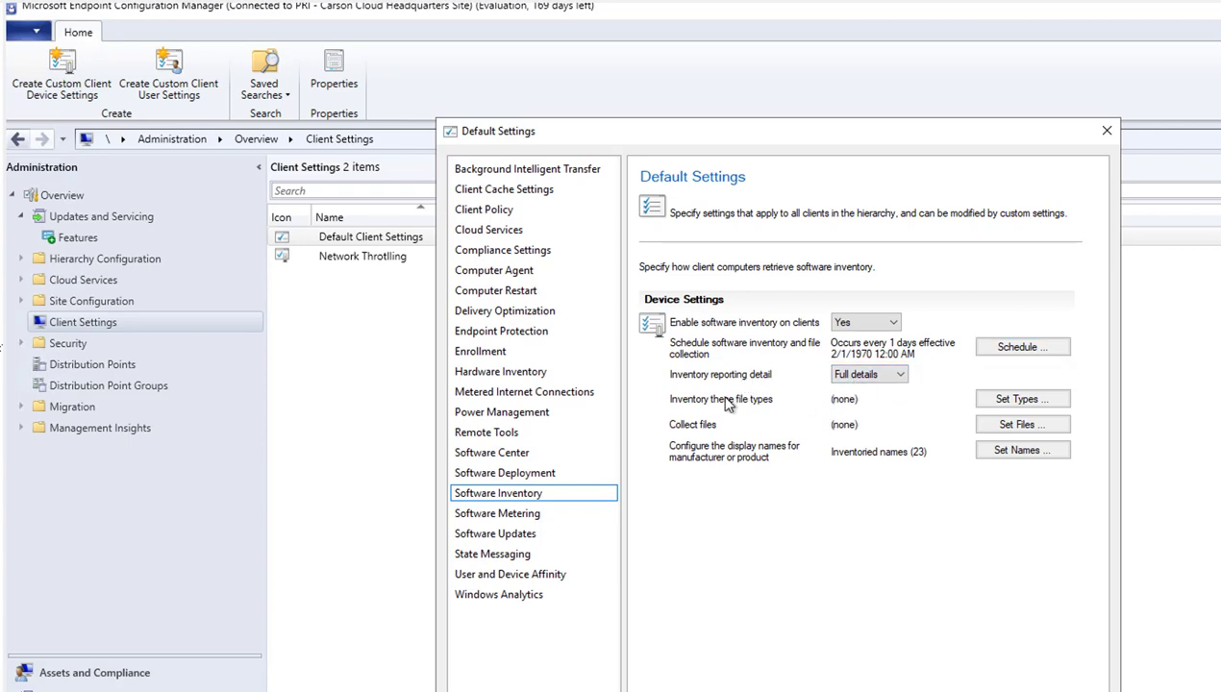
mouse_move(932, 424)
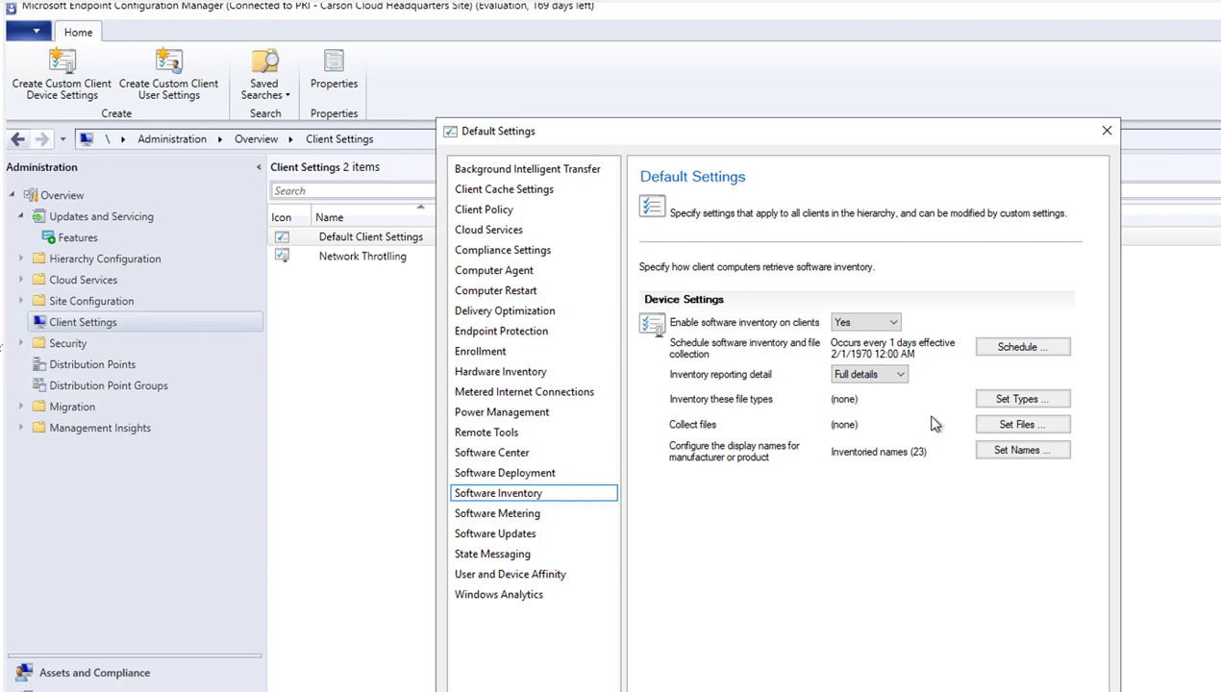
- Create an inventoried file type named *.exe, keeping the default all-disks path and exclusions
left_click(1021, 398)
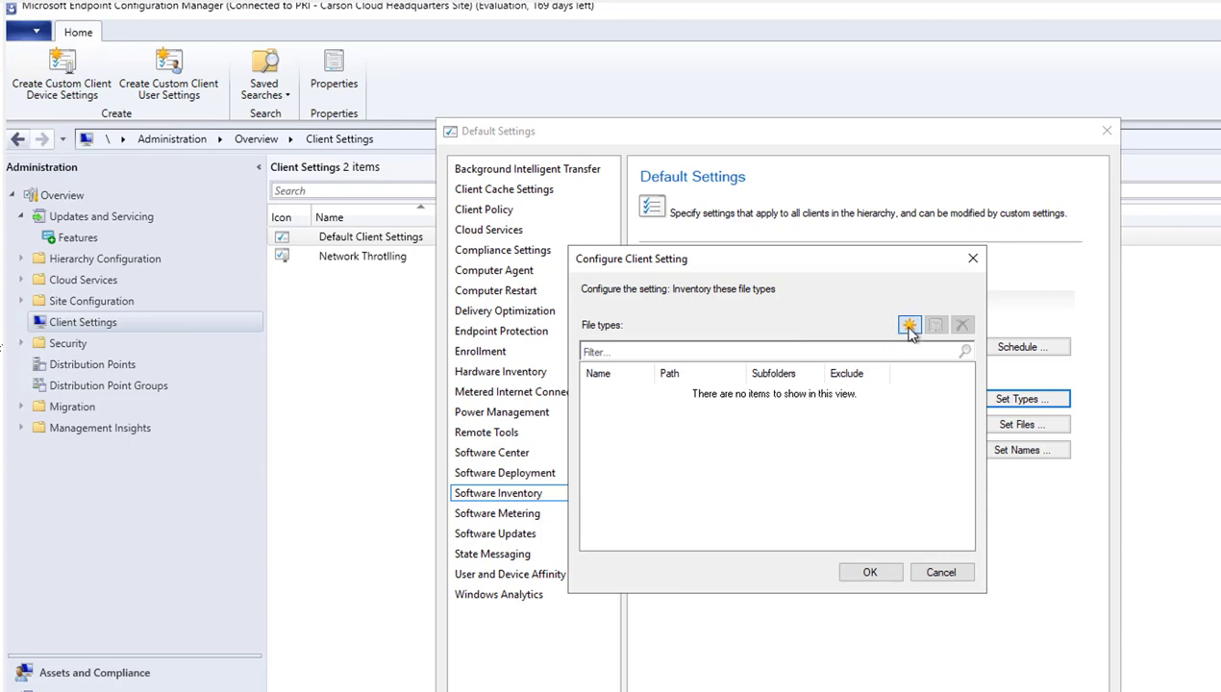
left_click(905, 324)
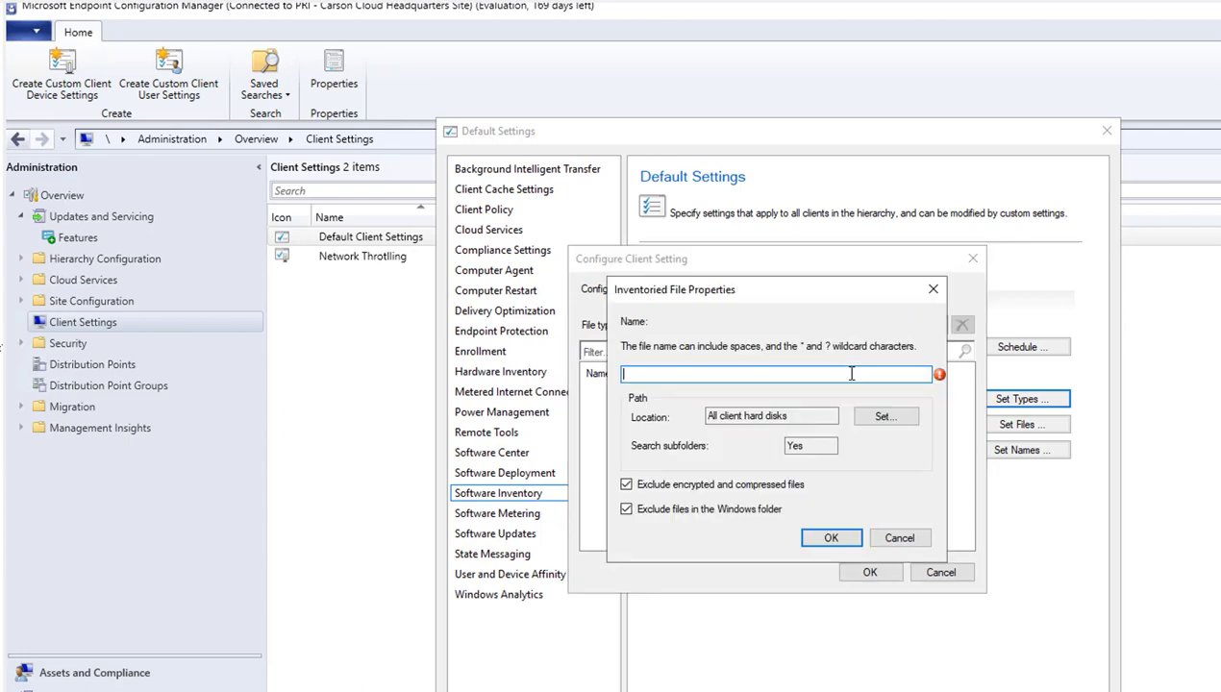
type("1")
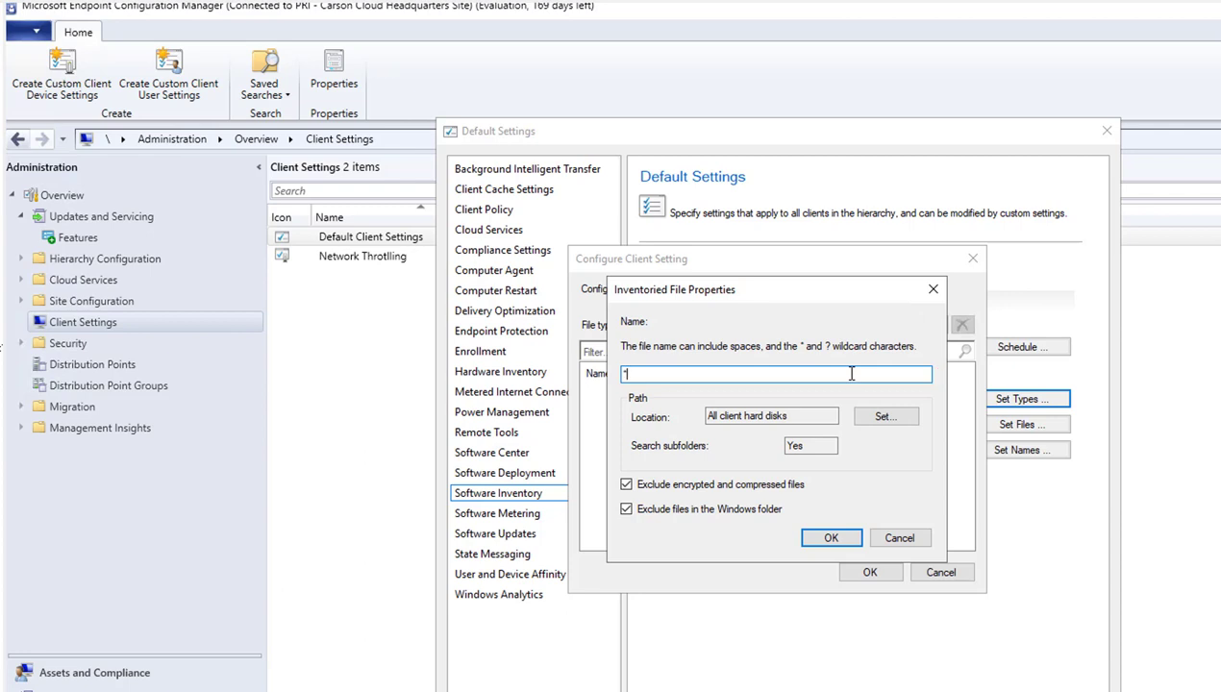
type("*.exe")
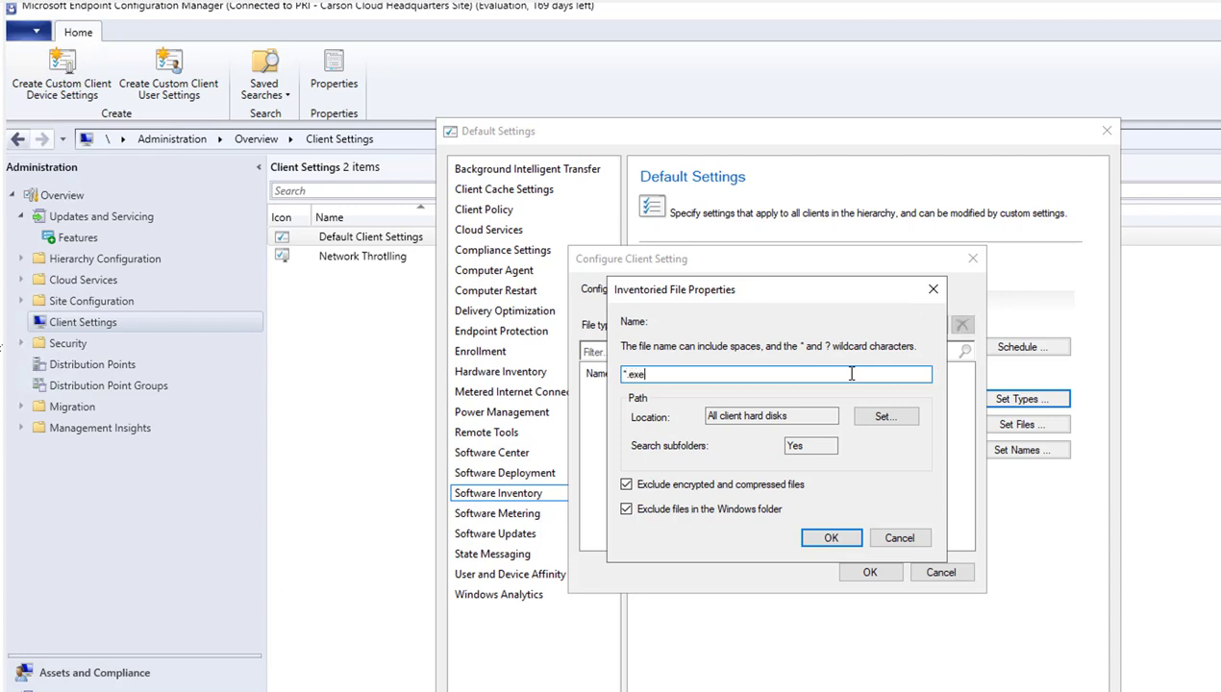
mouse_move(687, 458)
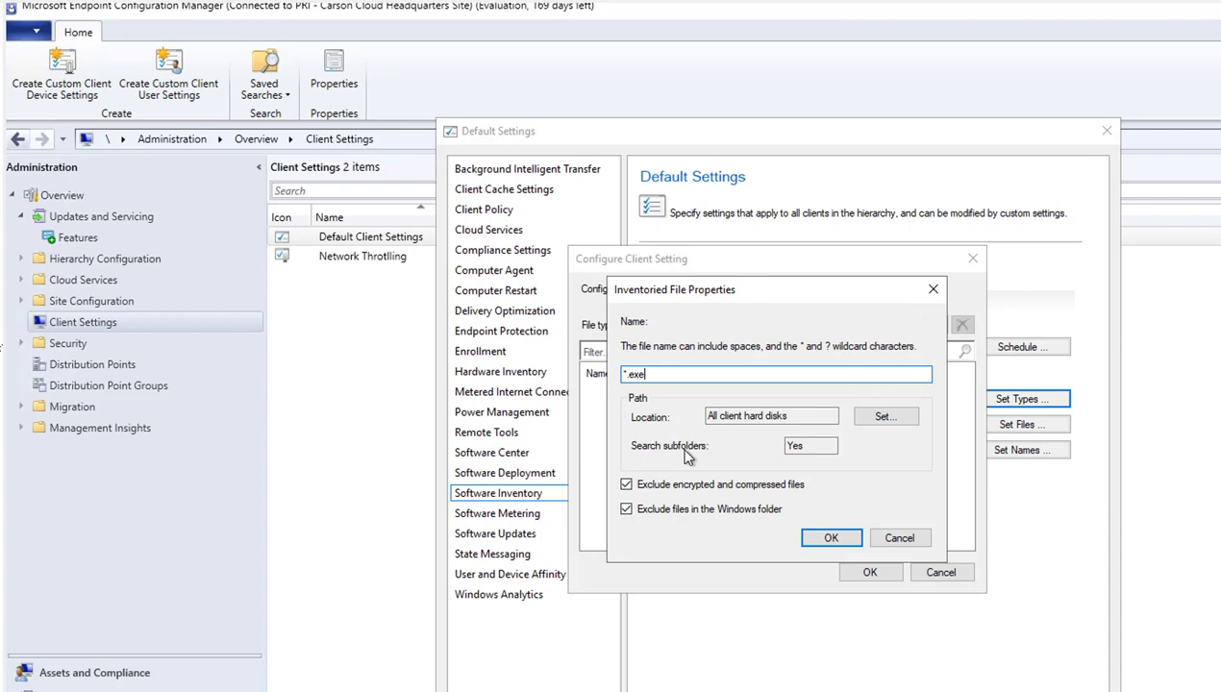
mouse_move(744, 432)
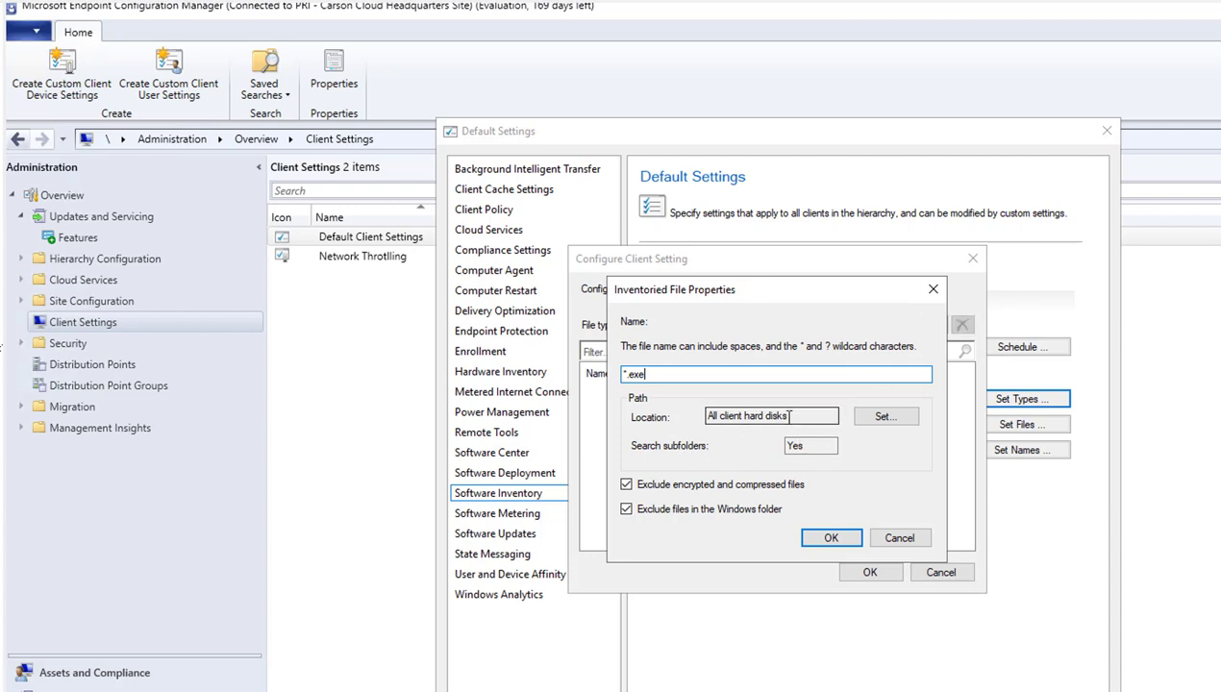
mouse_move(884, 416)
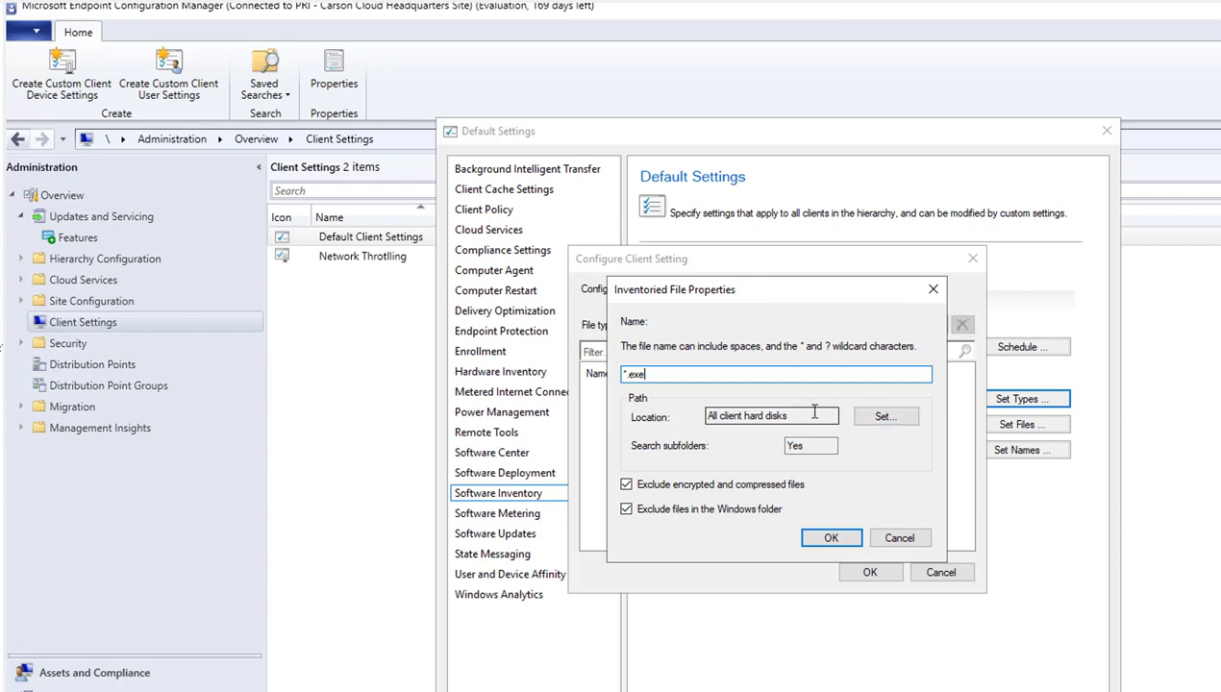
mouse_move(785, 415)
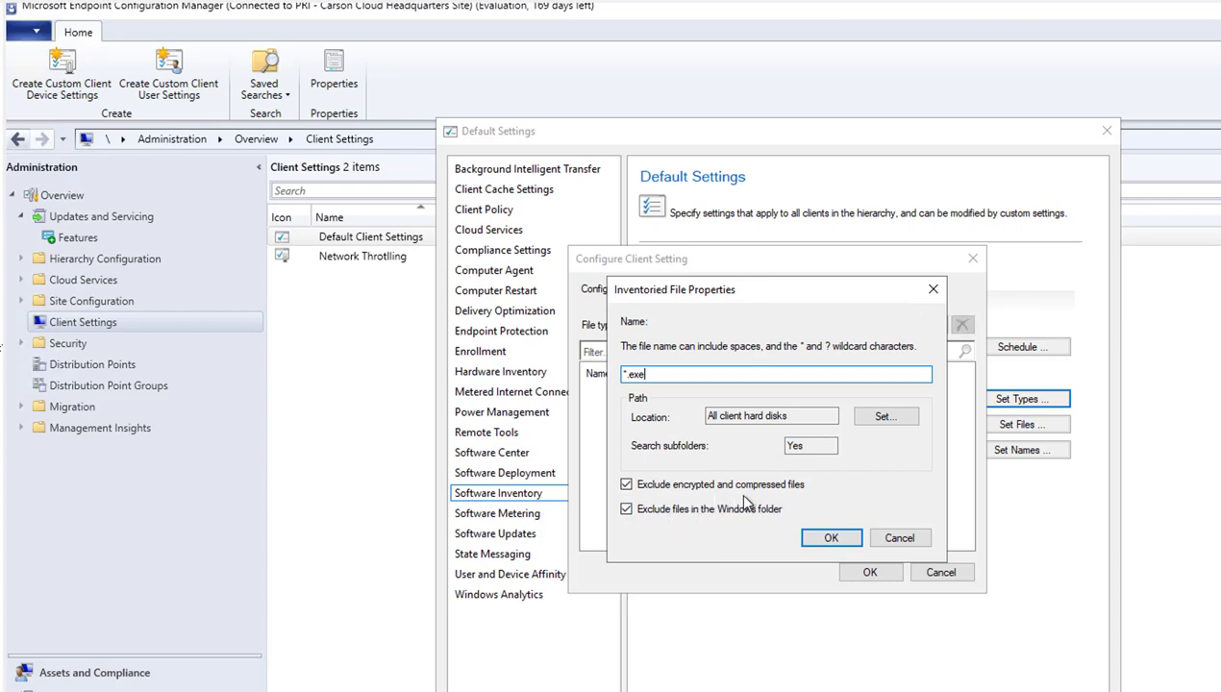
left_click(626, 509)
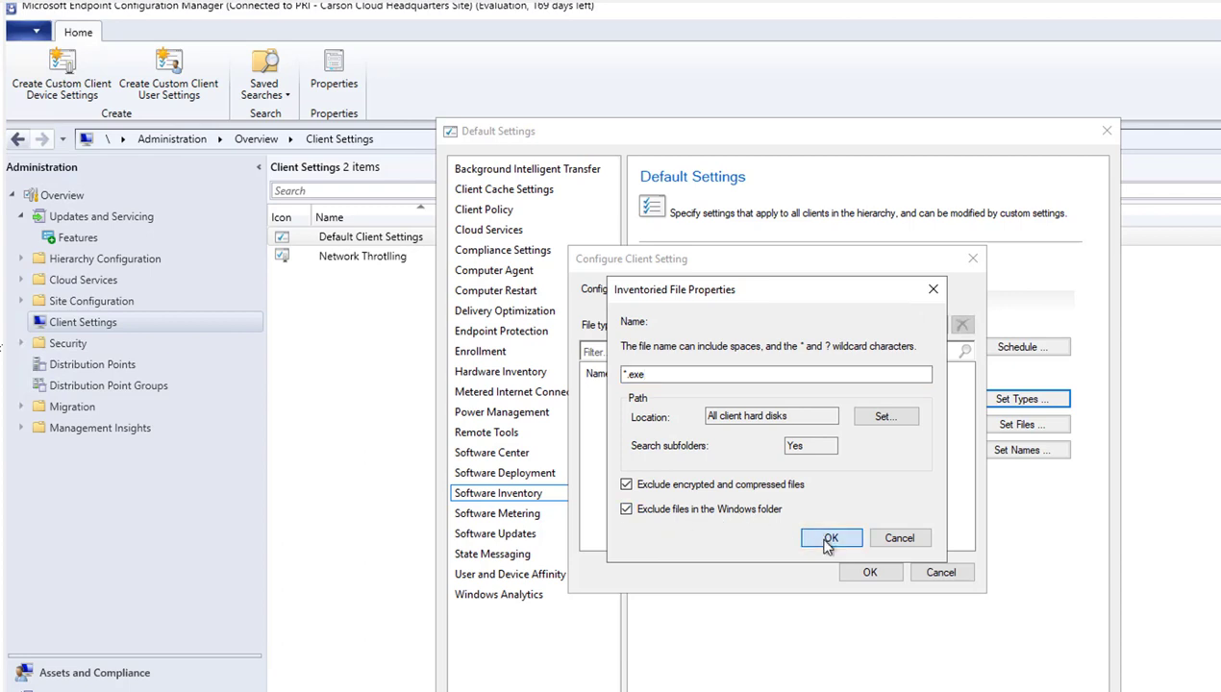
left_click(831, 537)
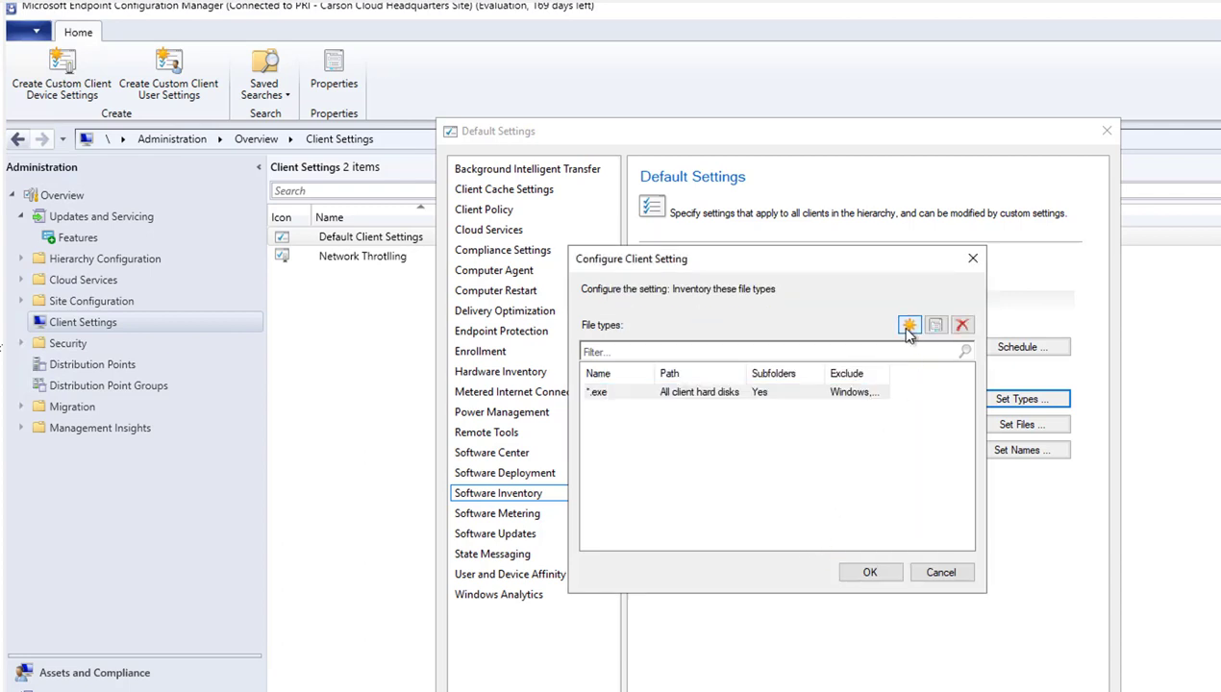
- Draft a test.exe entry under C:\windows, then cancel it and close the file types list
left_click(908, 325)
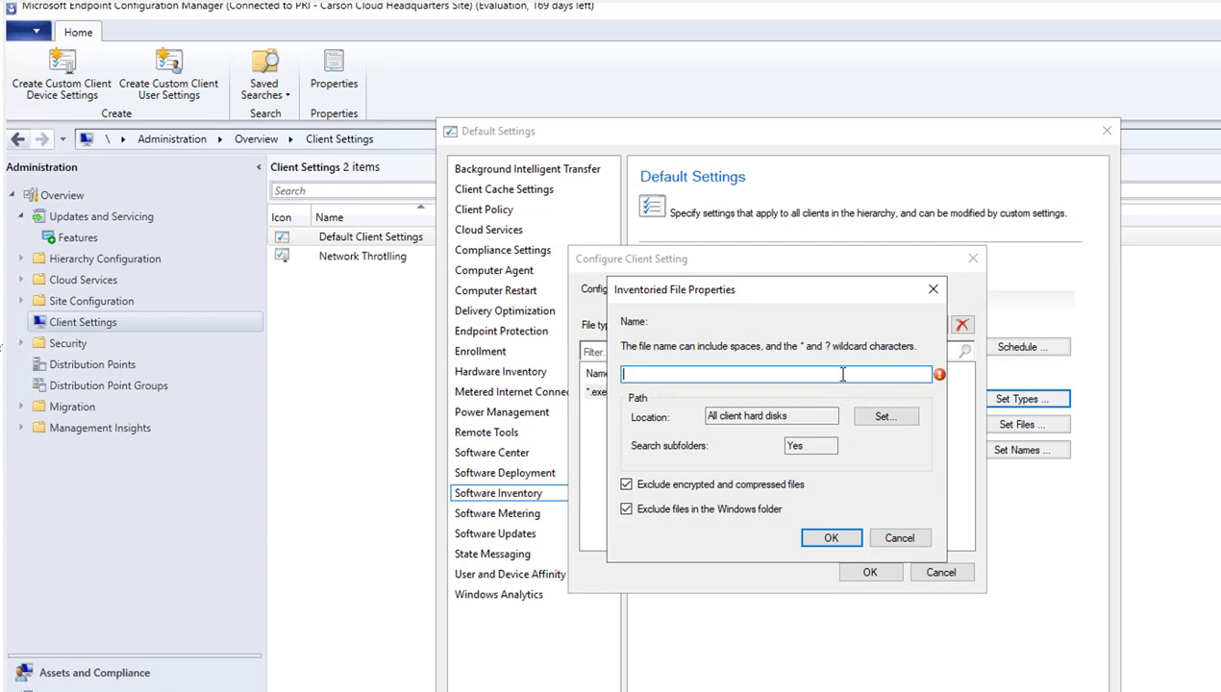
mouse_move(875, 401)
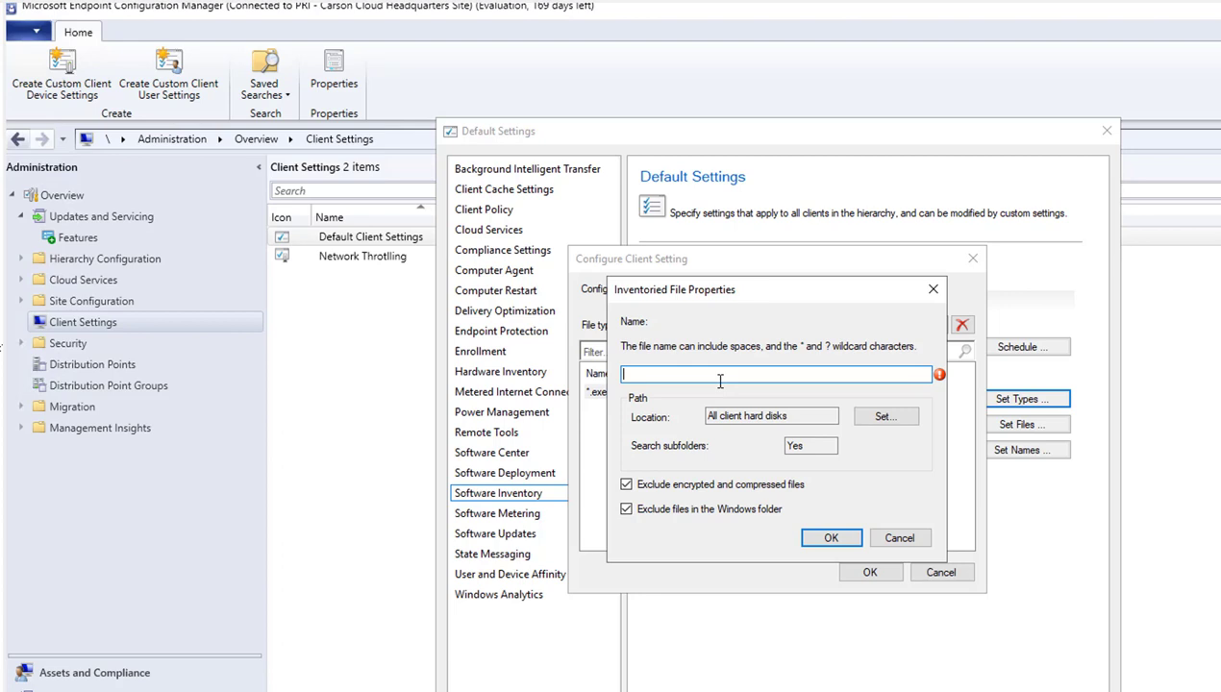
type("test")
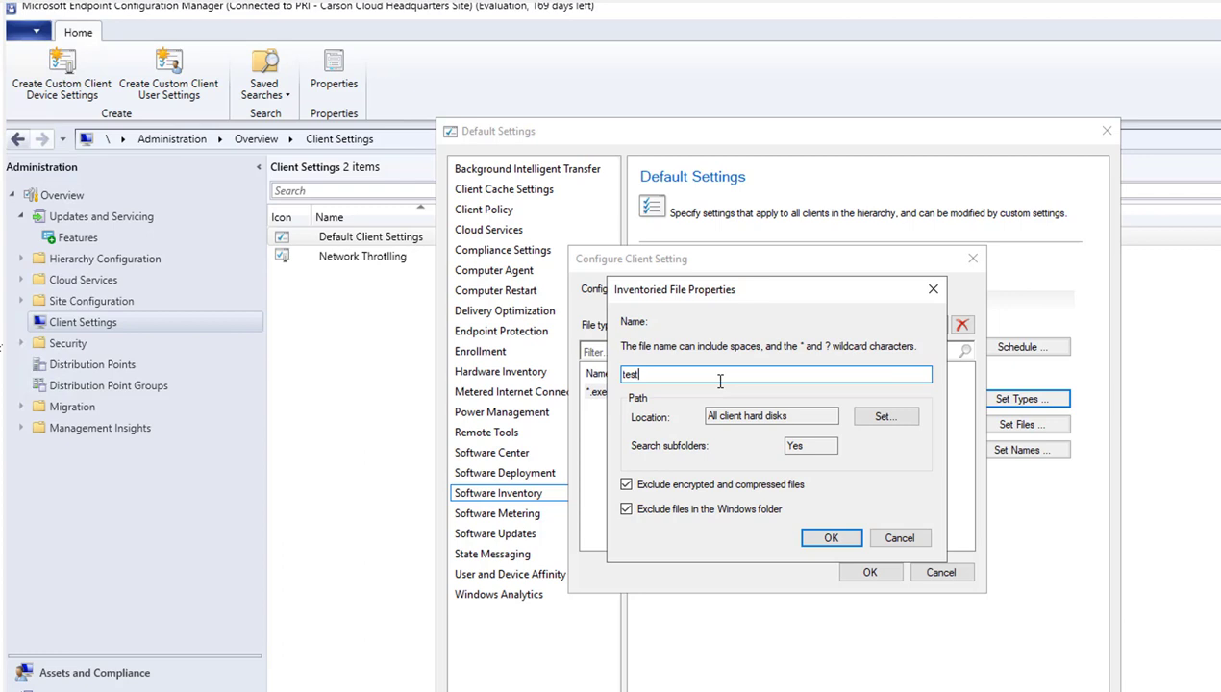
type(".exe")
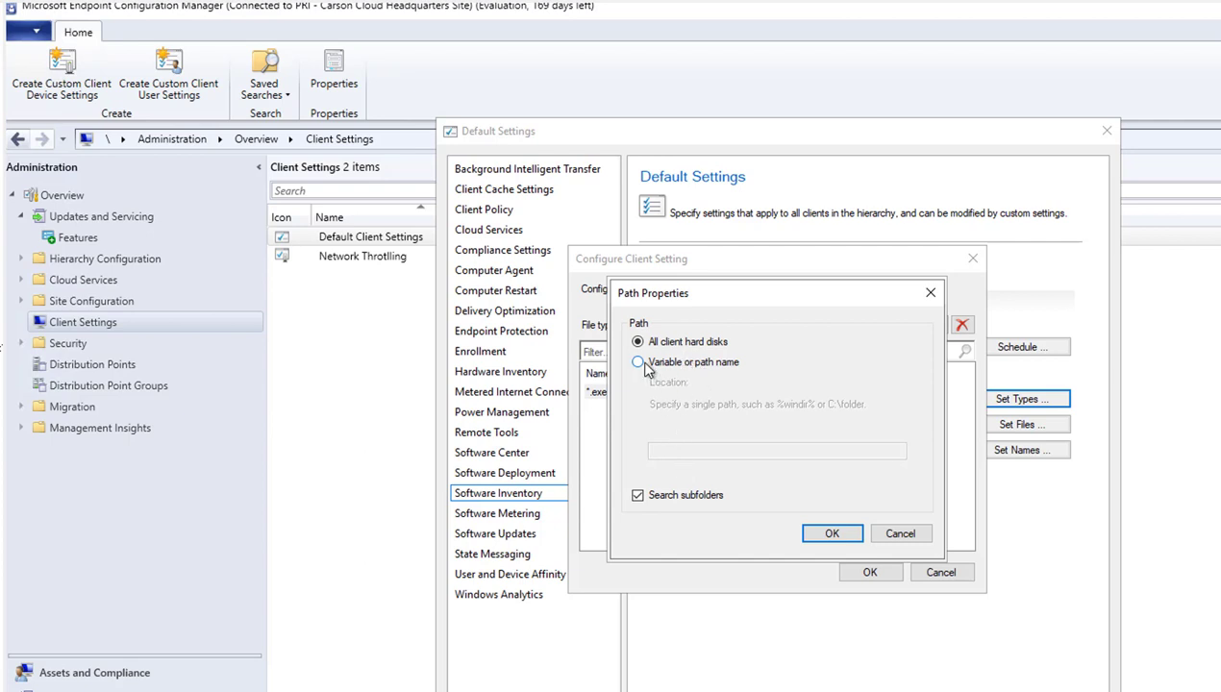
left_click(638, 363)
type("C")
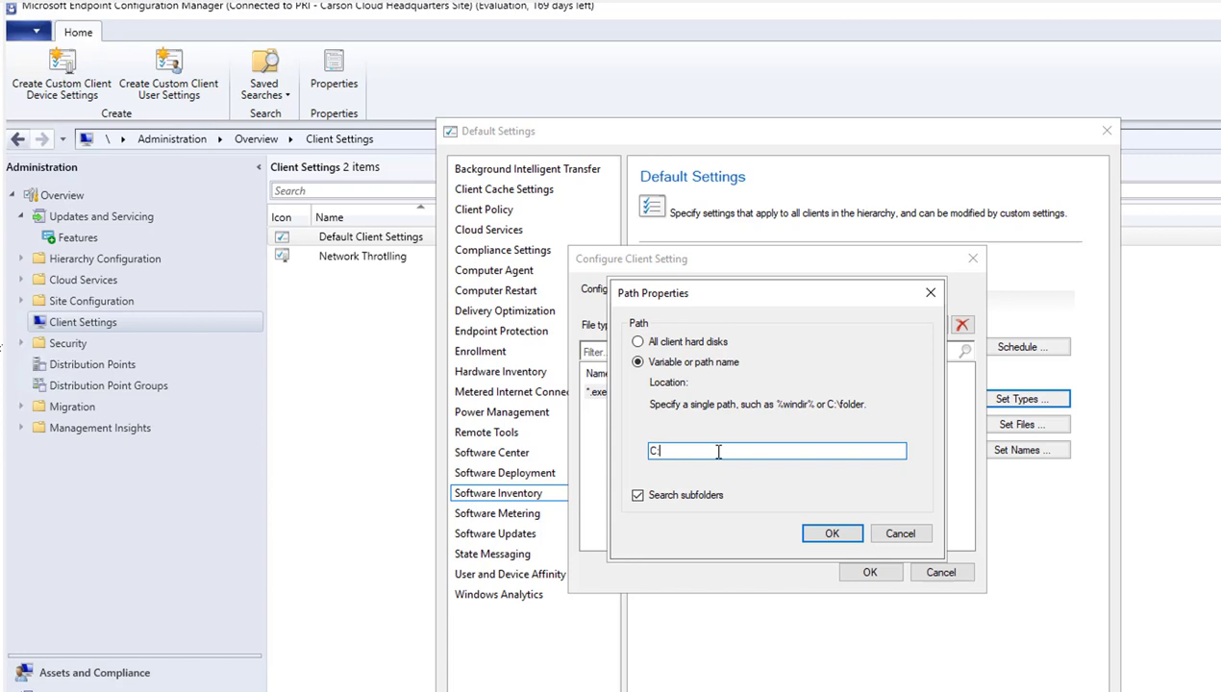
type(":\\windows")
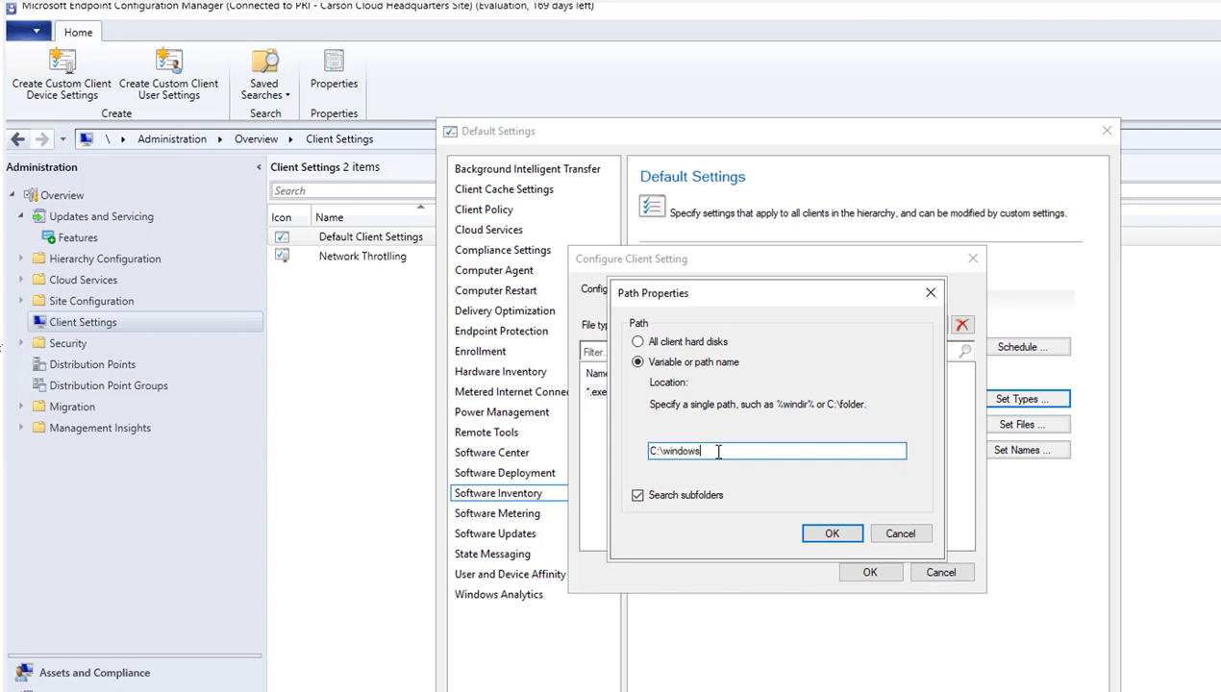
left_click(832, 533)
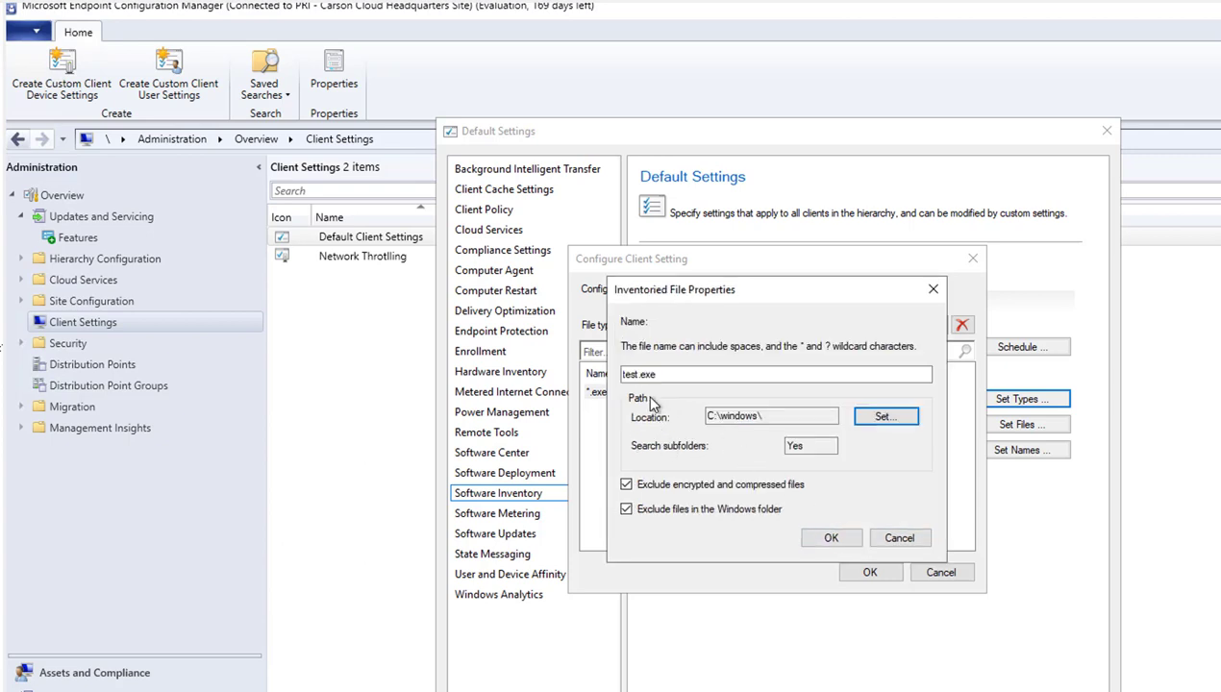
mouse_move(757, 439)
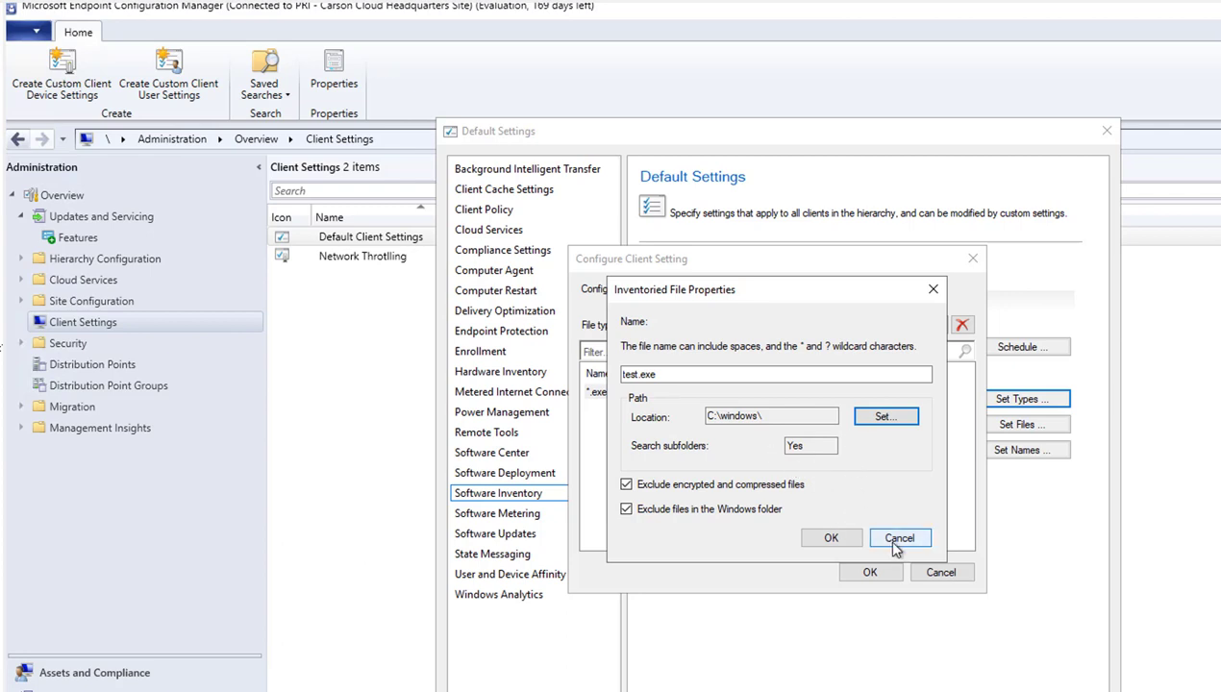
mouse_move(913, 542)
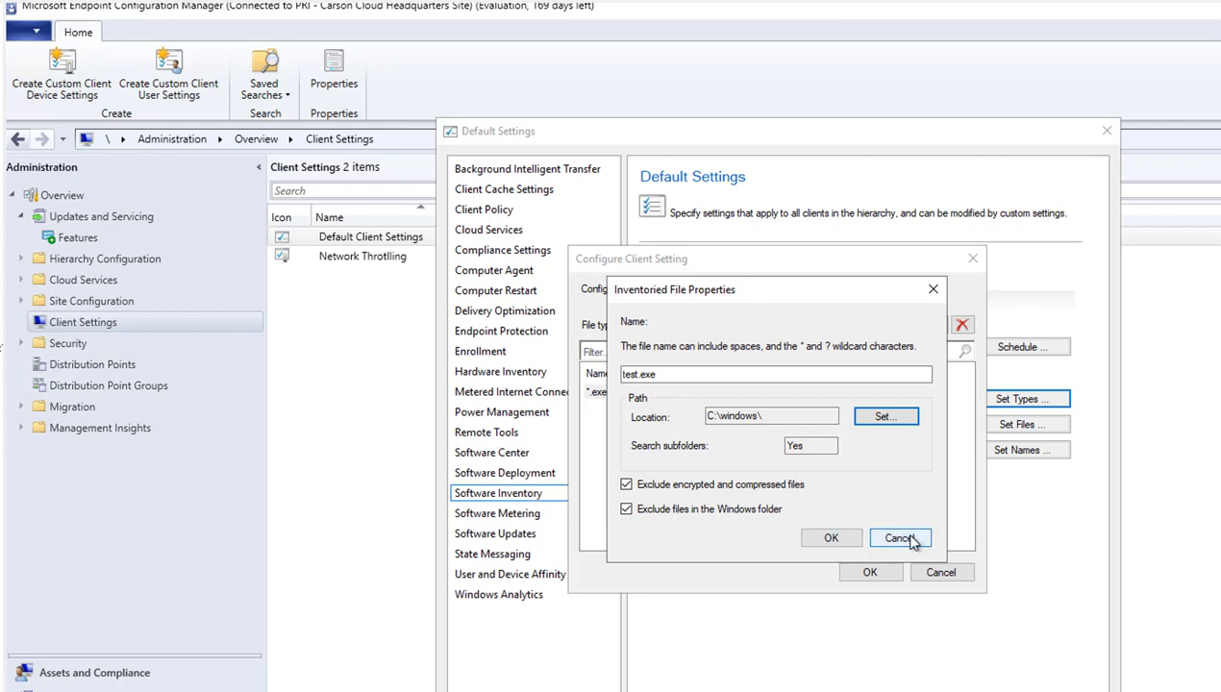
left_click(902, 537)
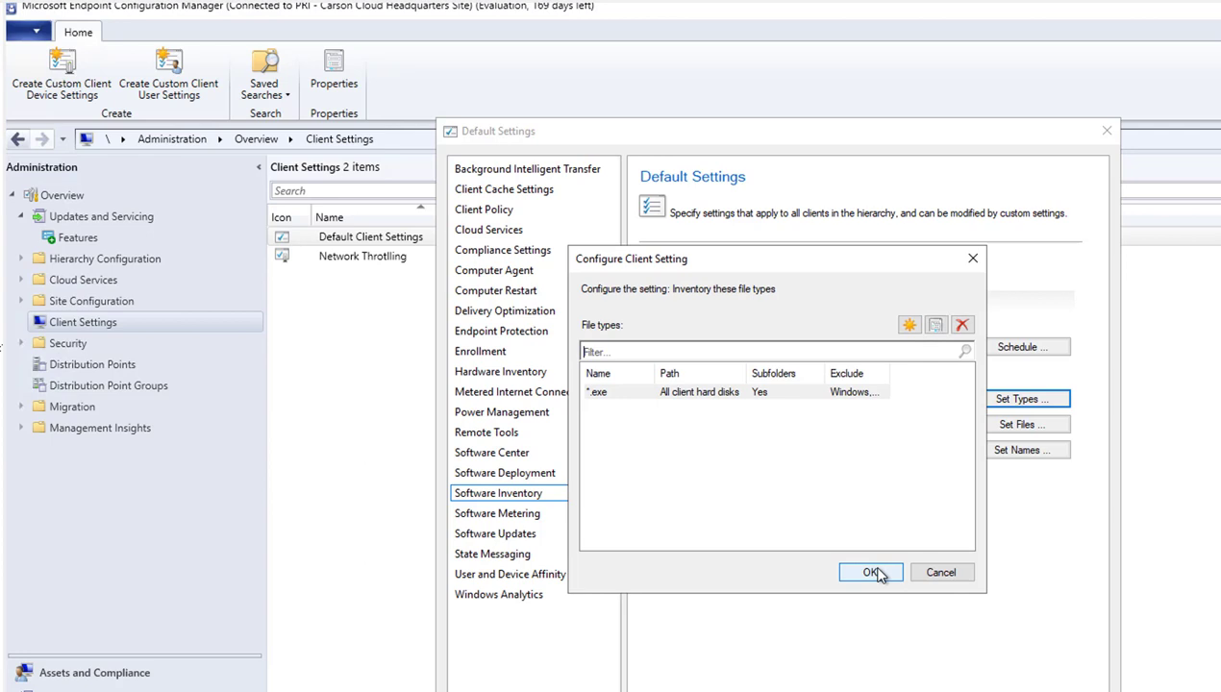
left_click(870, 572)
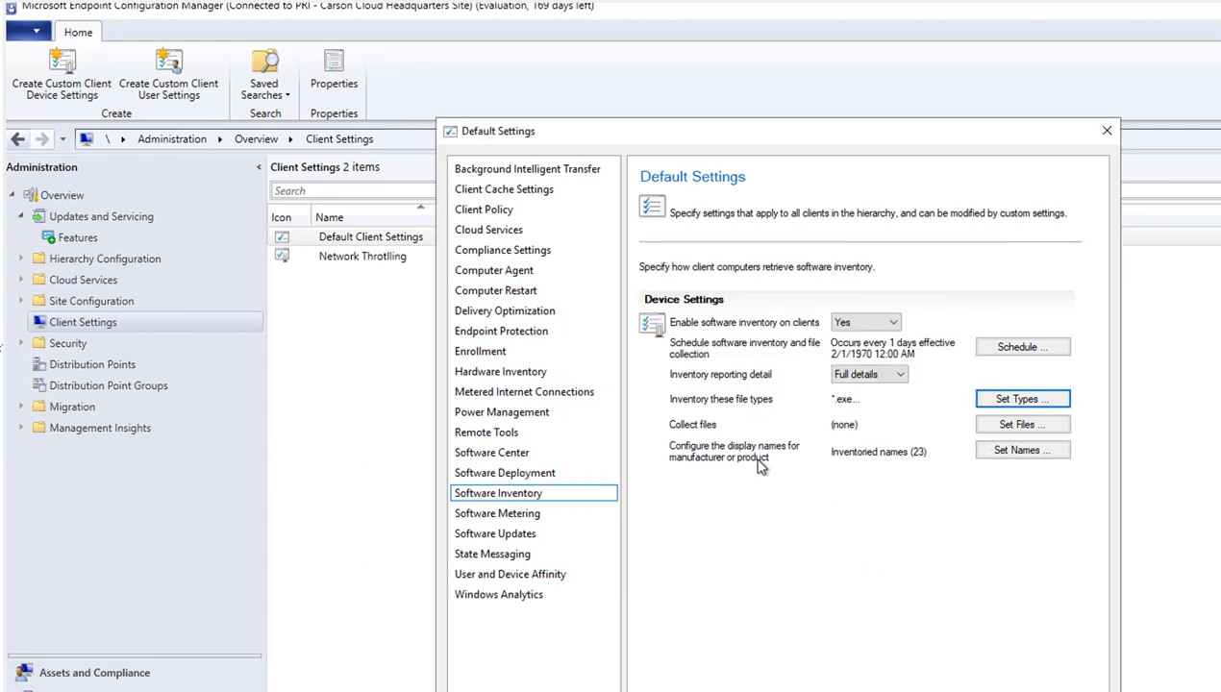
mouse_move(1012, 434)
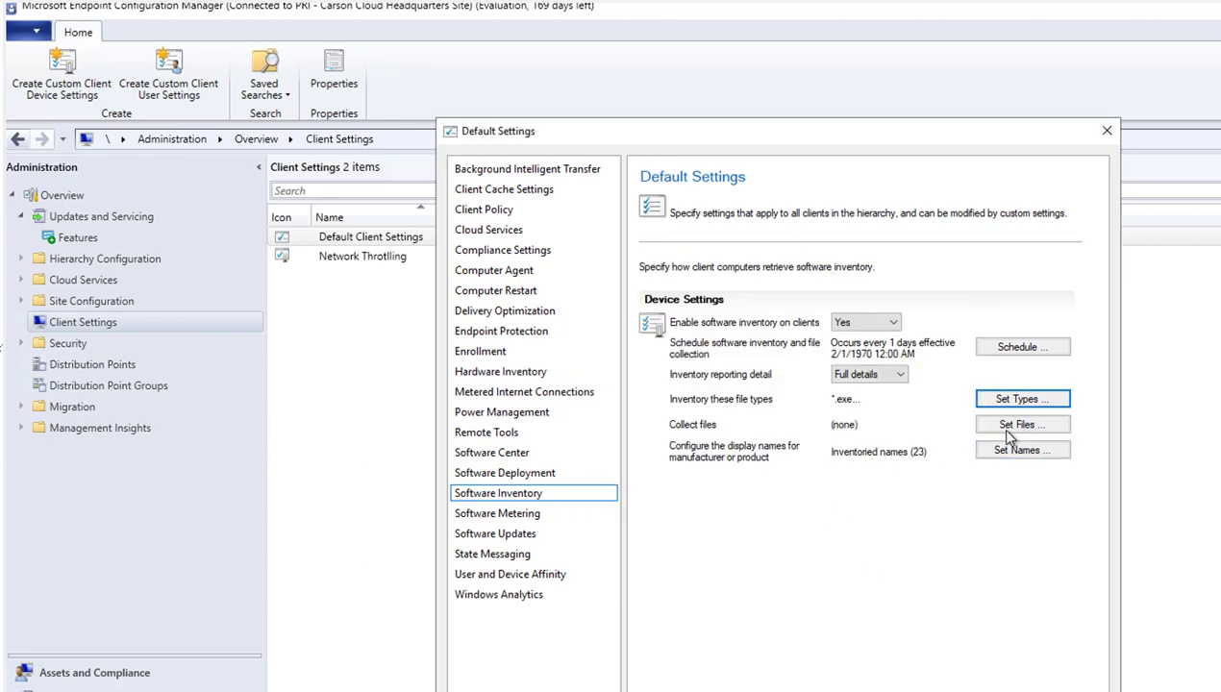
left_click(1022, 424)
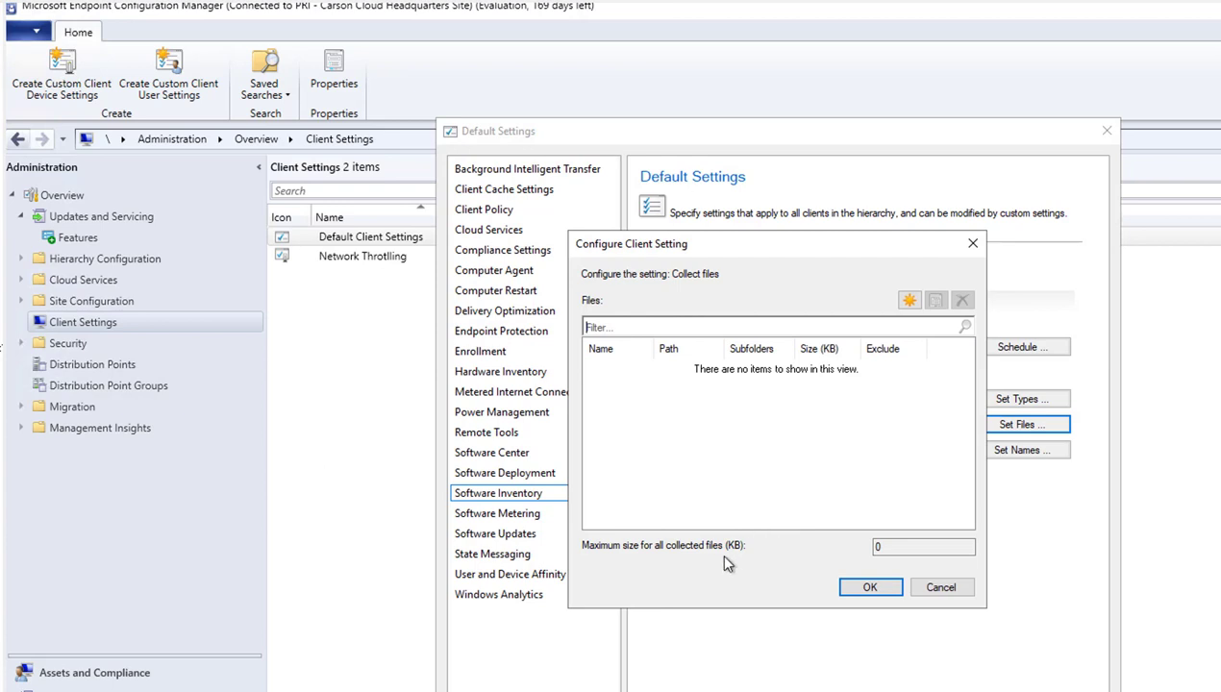
mouse_move(858, 320)
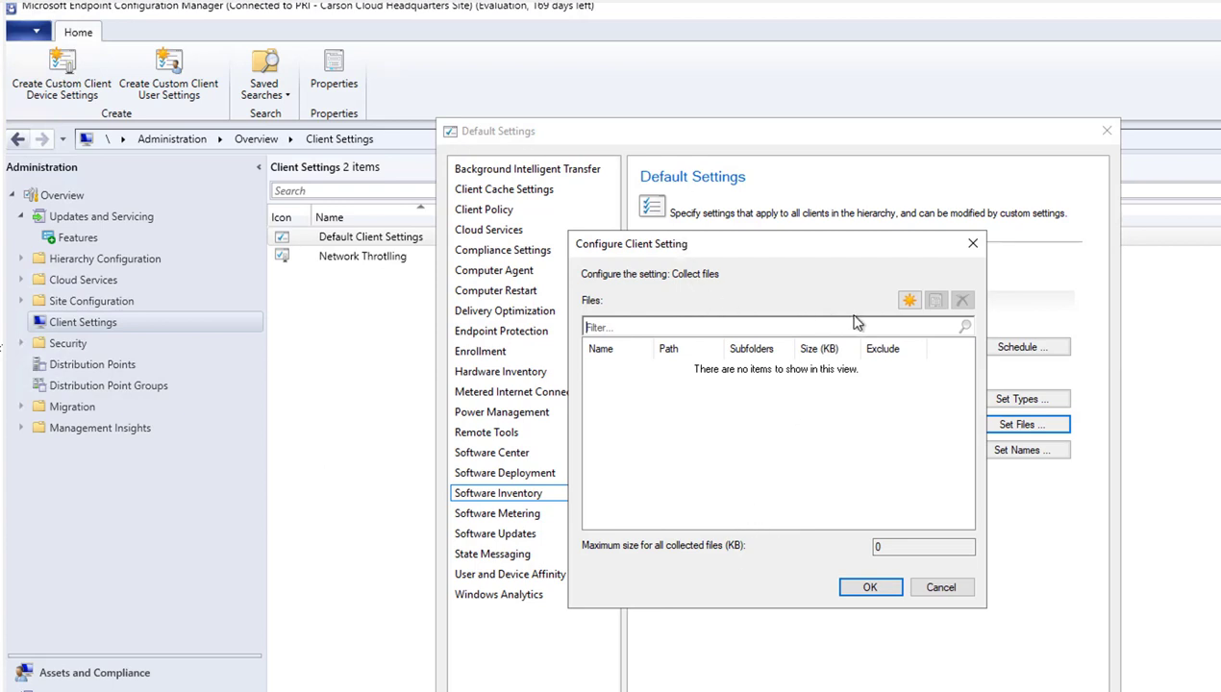
left_click(909, 300)
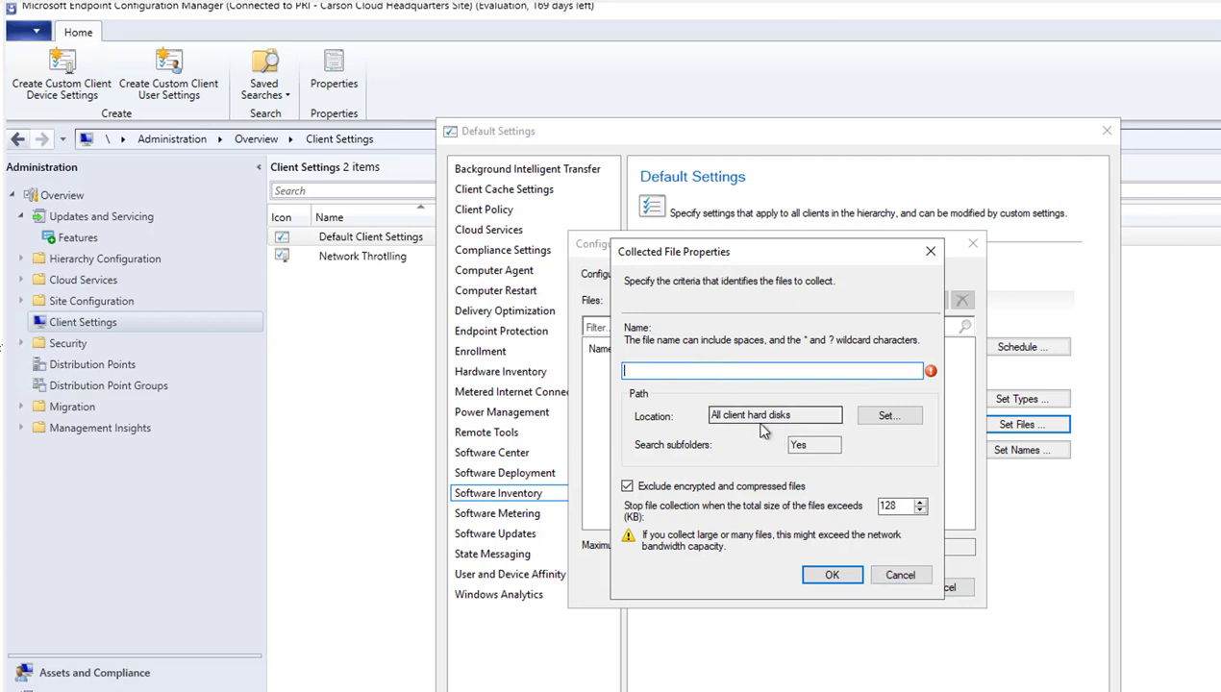
mouse_move(797, 429)
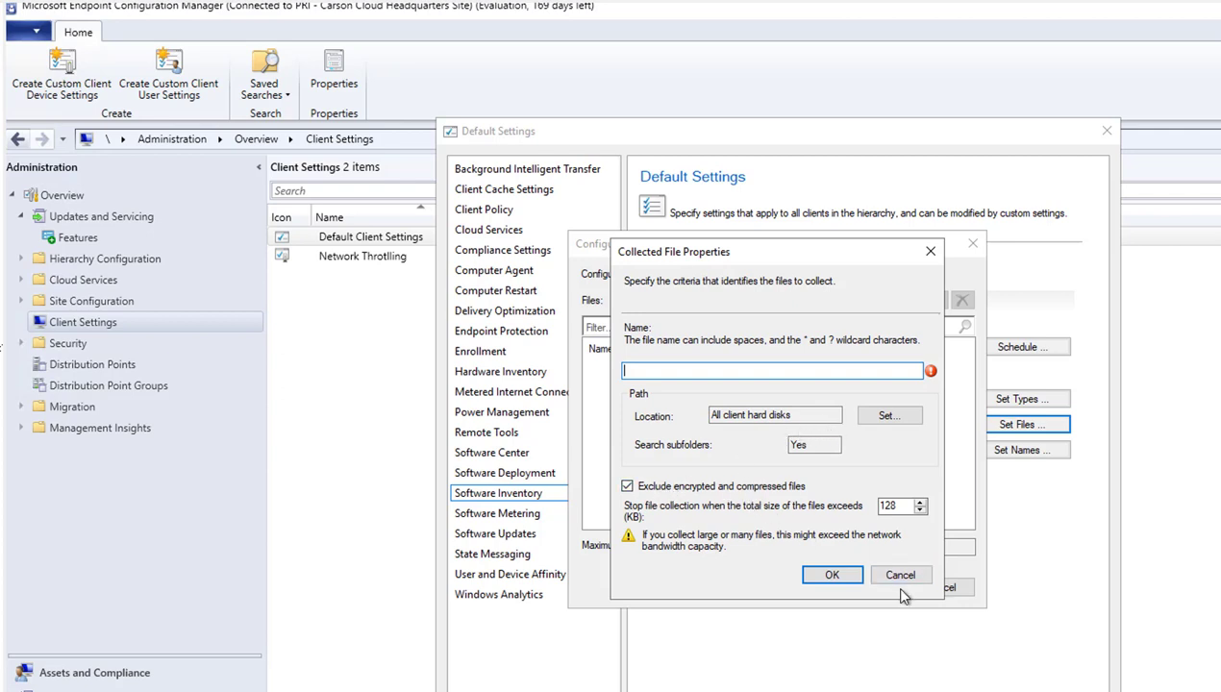
left_click(900, 574)
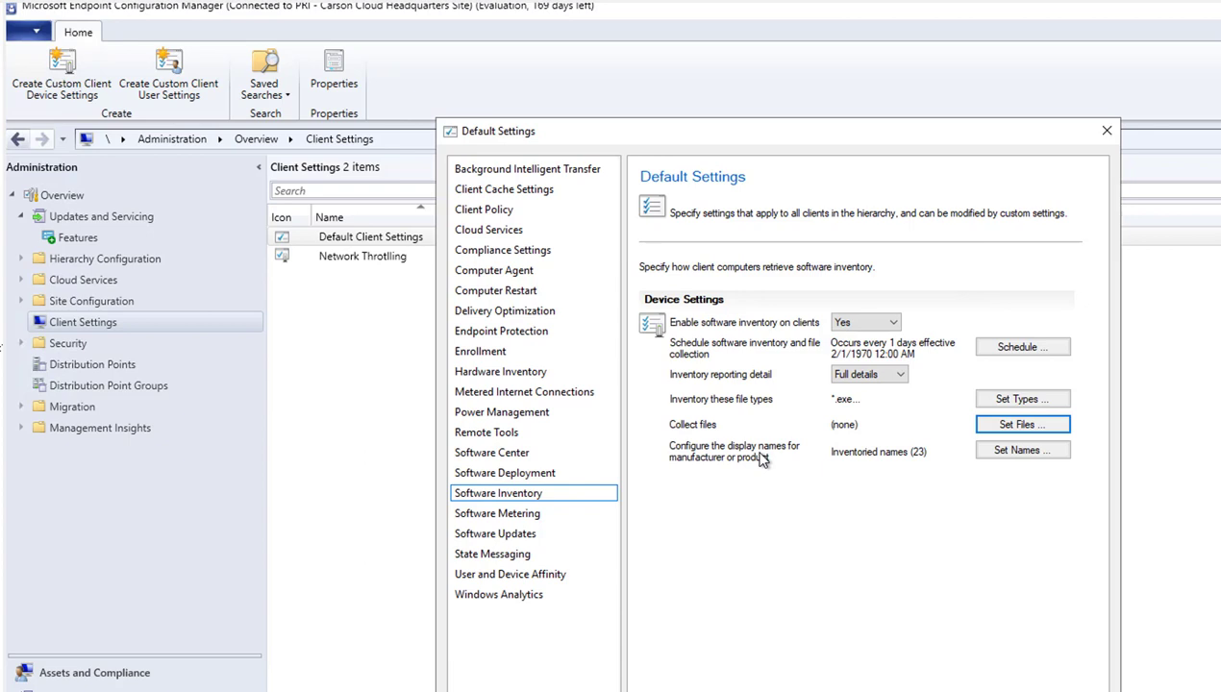
mouse_move(904, 469)
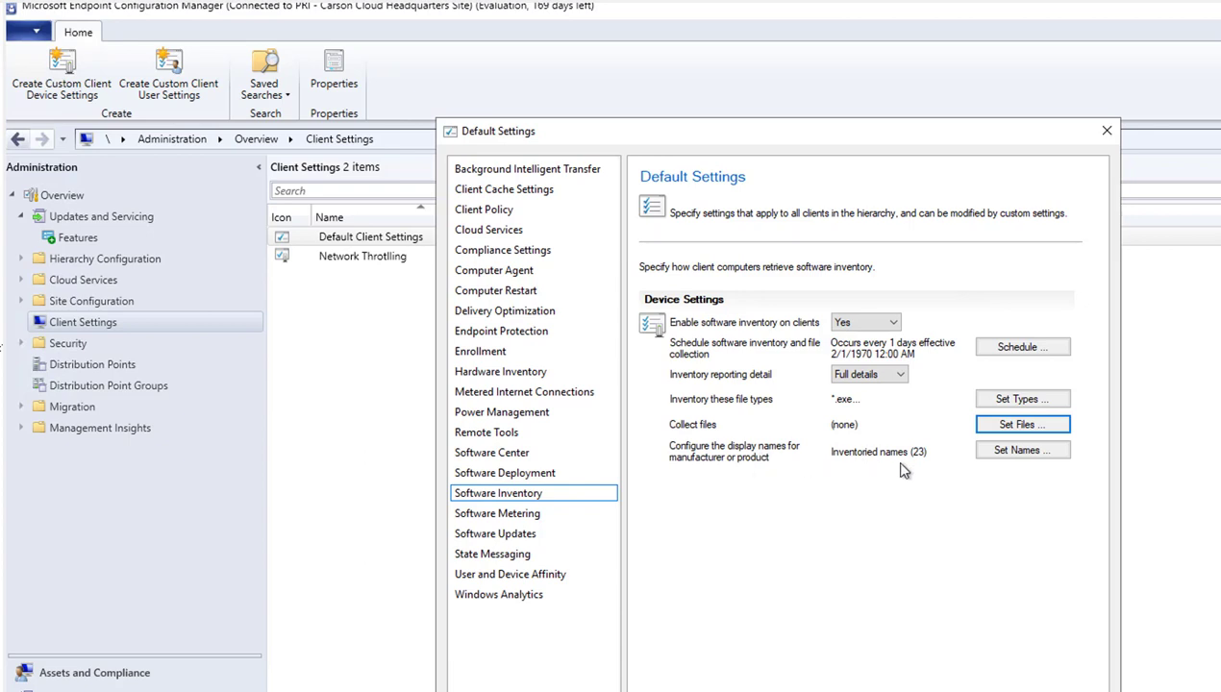
left_click(1022, 450)
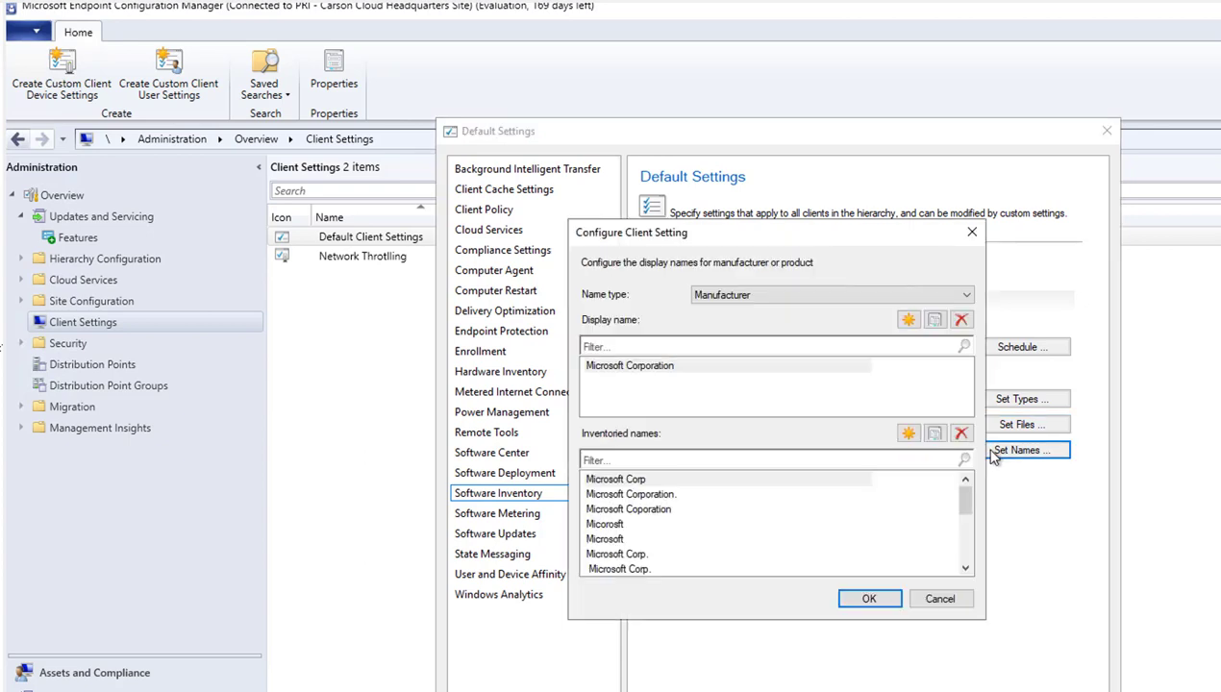
scroll("down", 3)
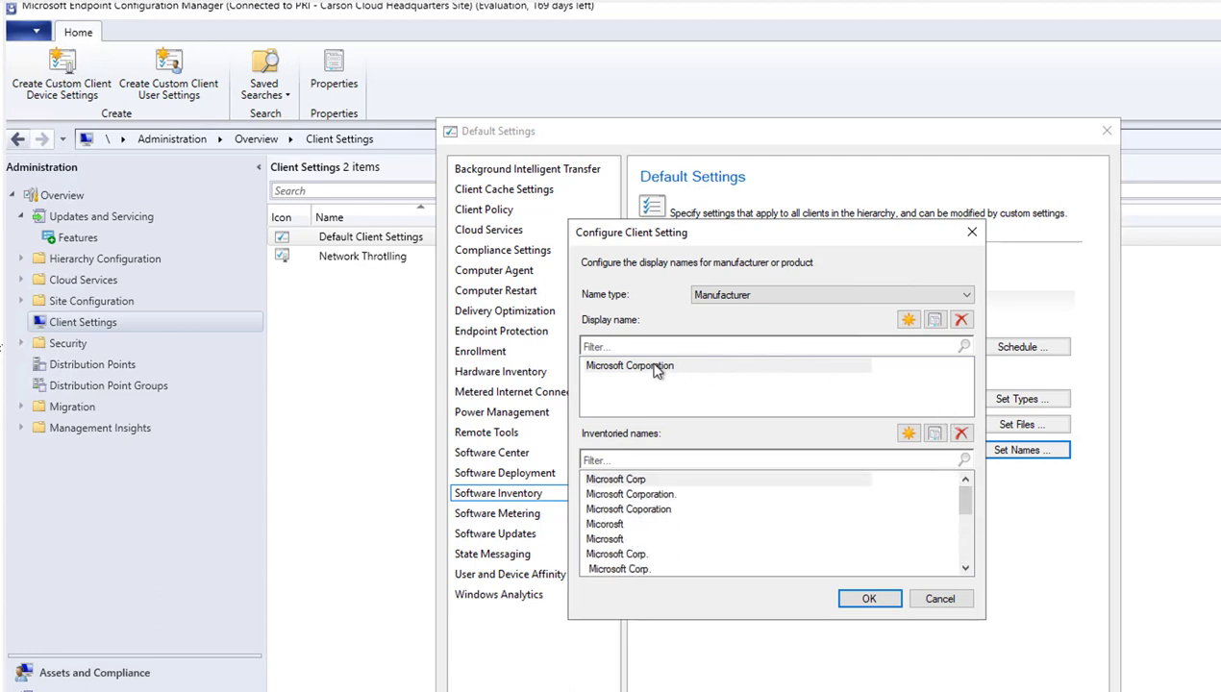
left_click(629, 365)
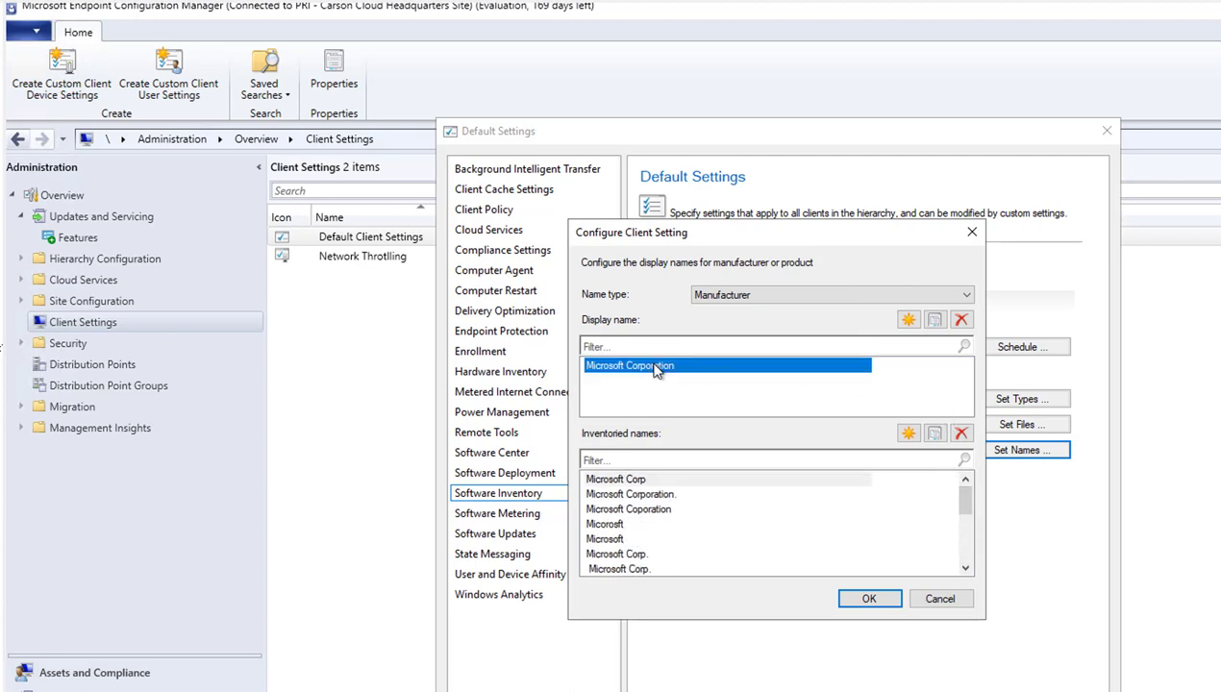
mouse_move(908, 519)
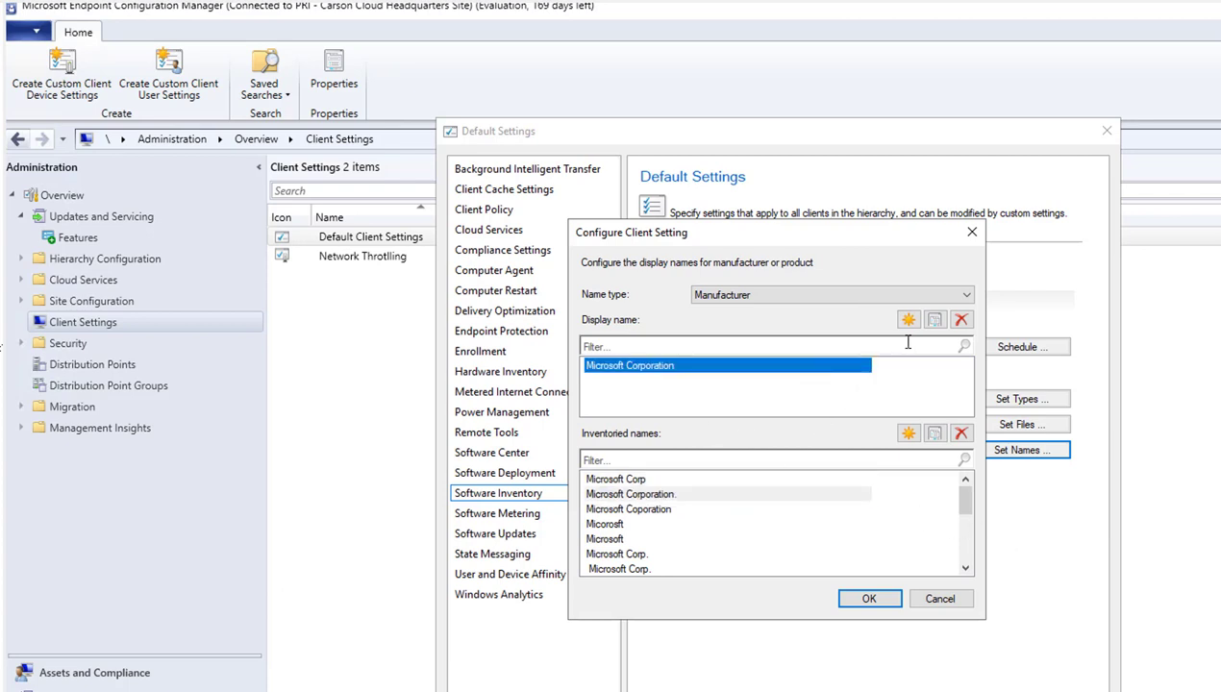
left_click(905, 320)
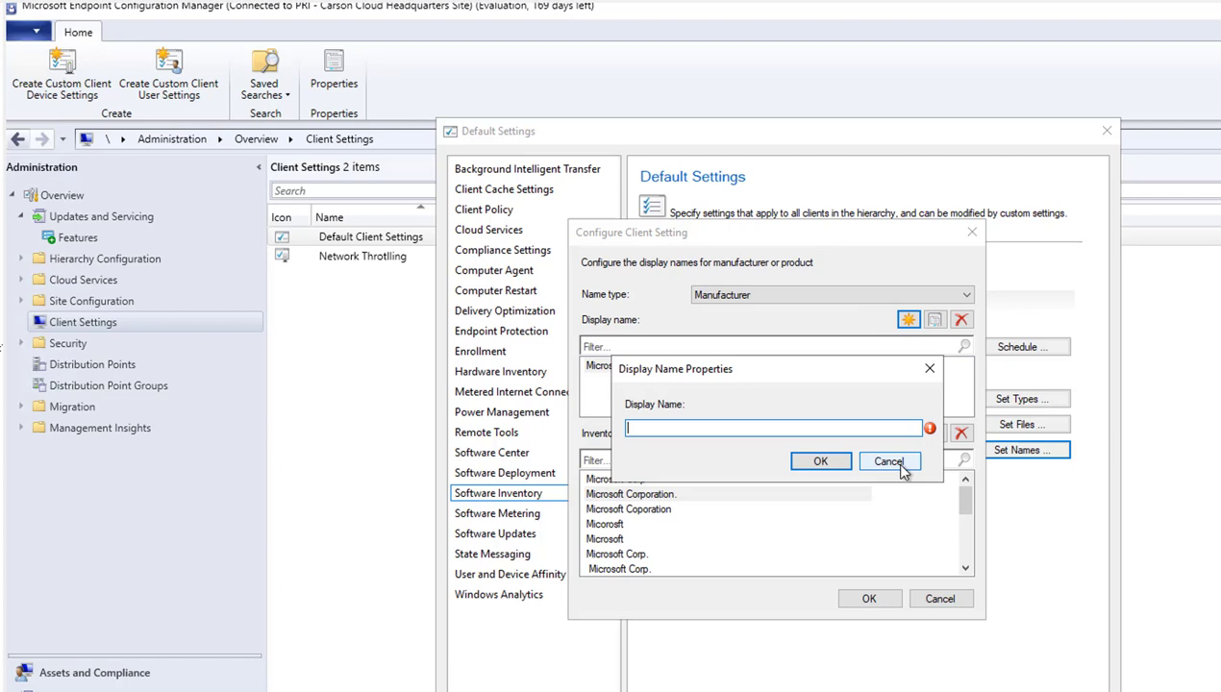
left_click(889, 462)
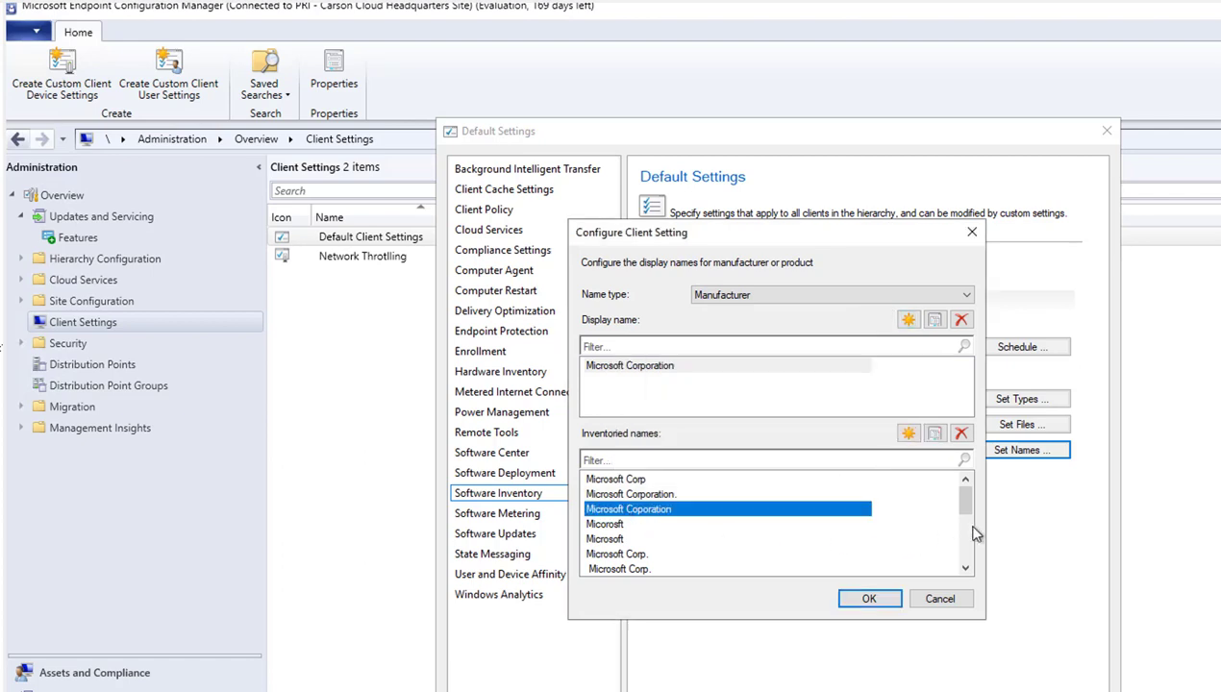
scroll("down", 3)
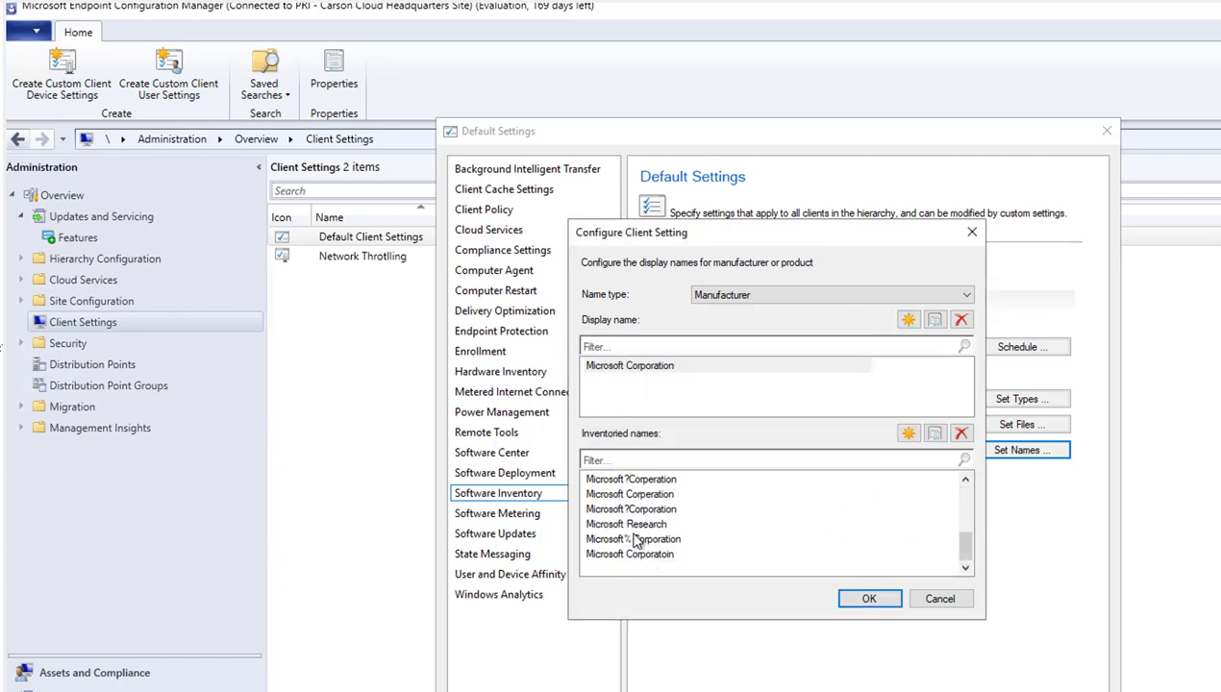
mouse_move(926, 601)
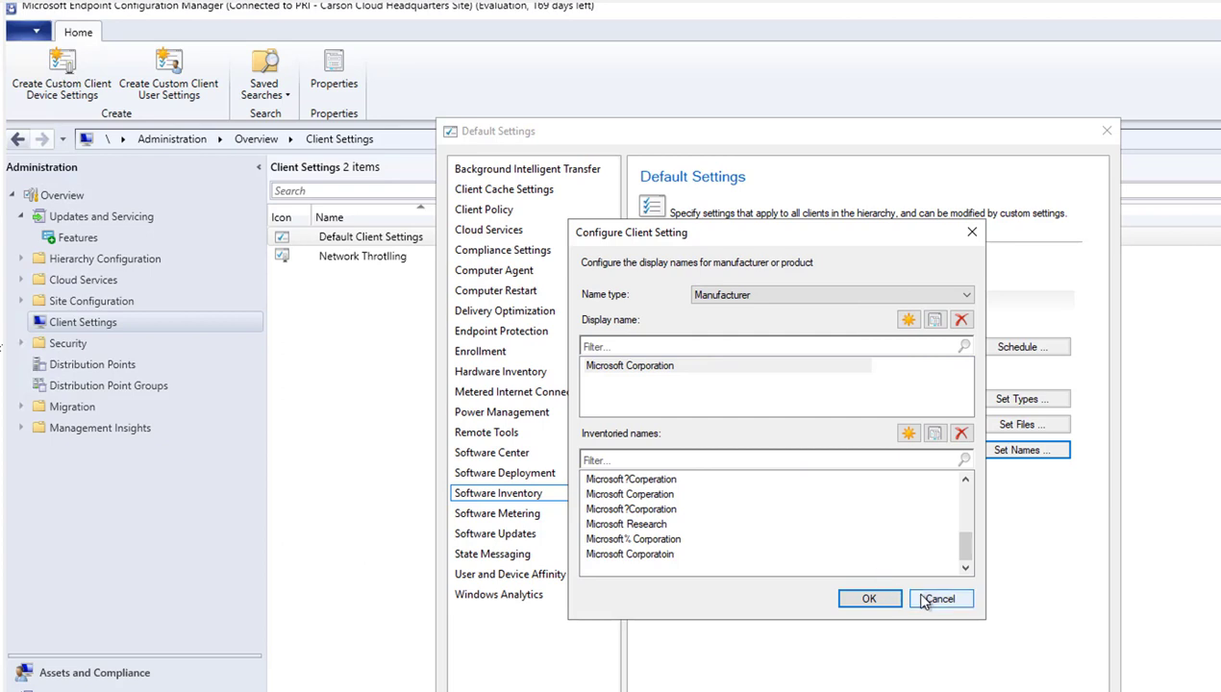
left_click(941, 599)
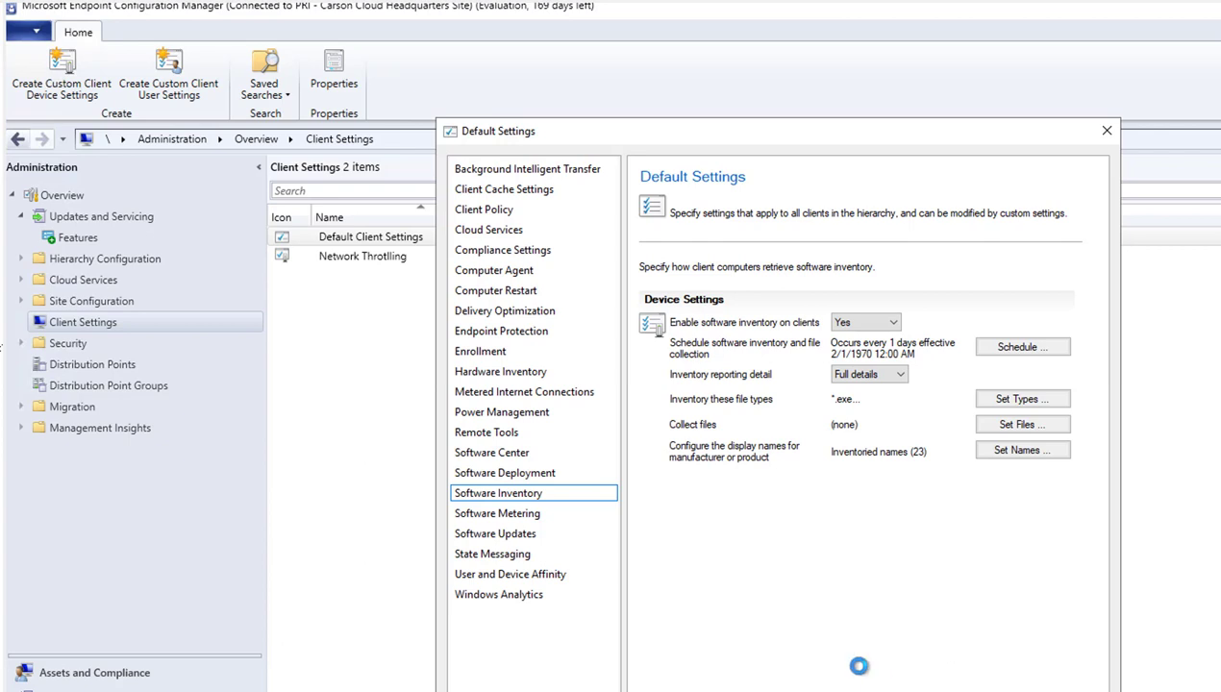
- Close Default Settings with OK, then open and dismiss the Default Client Settings context menu
left_click(1103, 130)
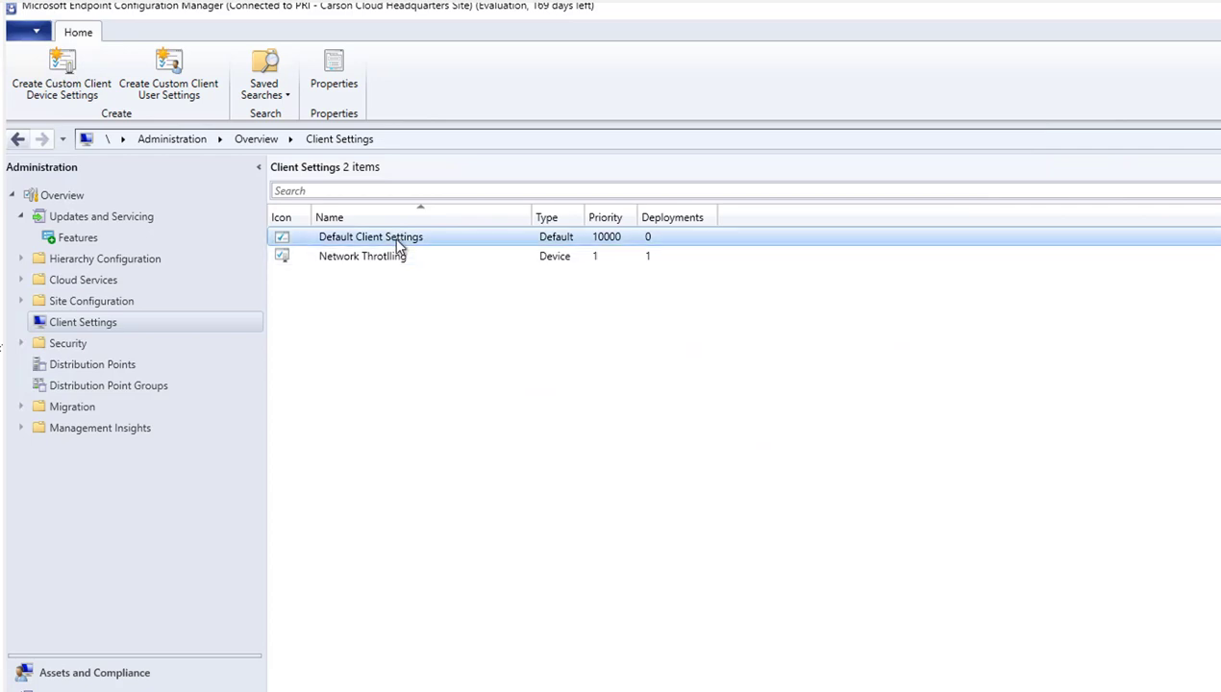
mouse_move(385, 250)
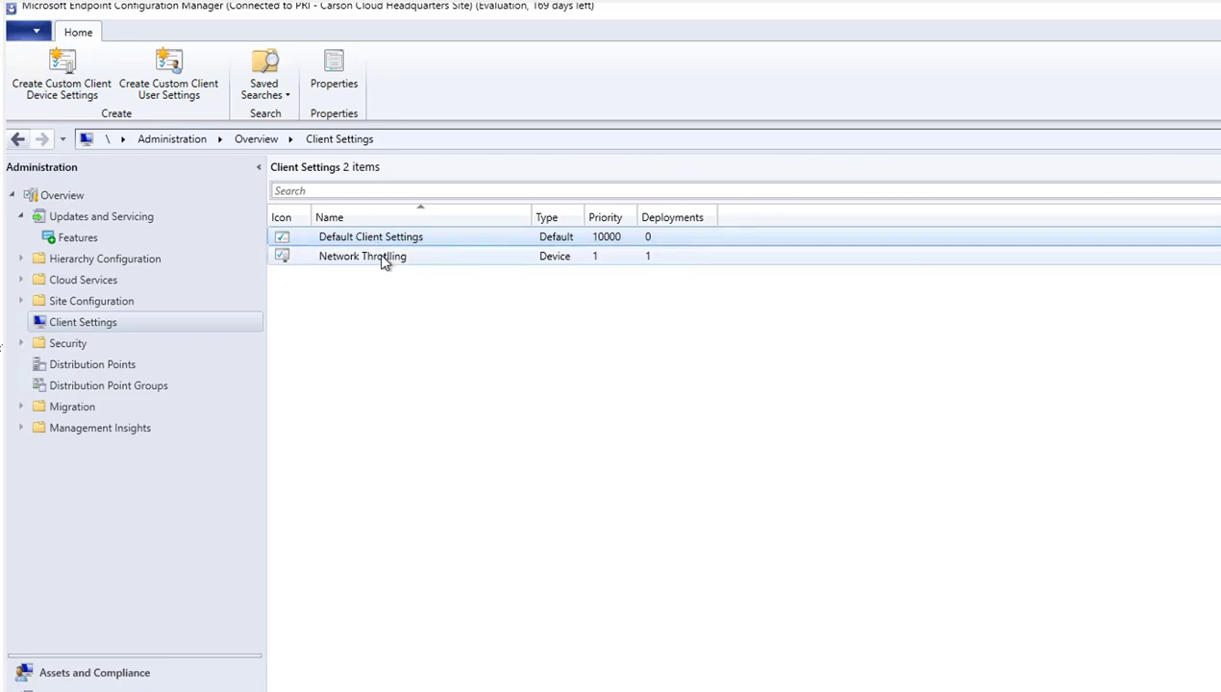
left_click(371, 237)
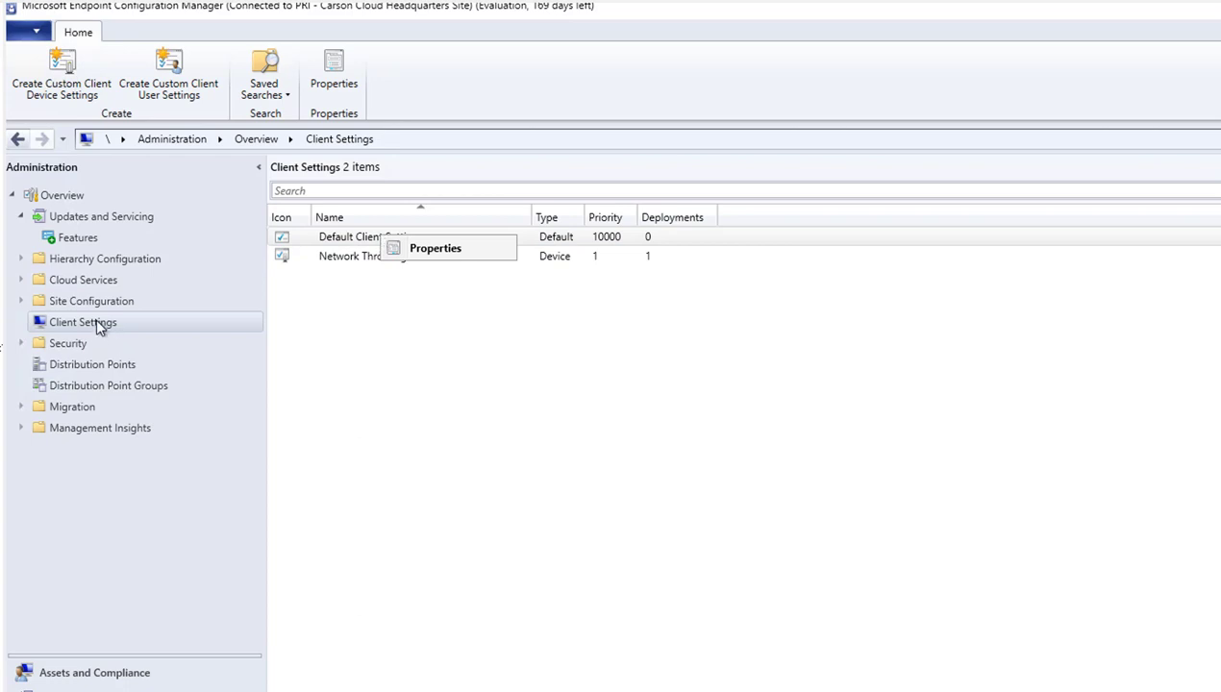
right_click(82, 323)
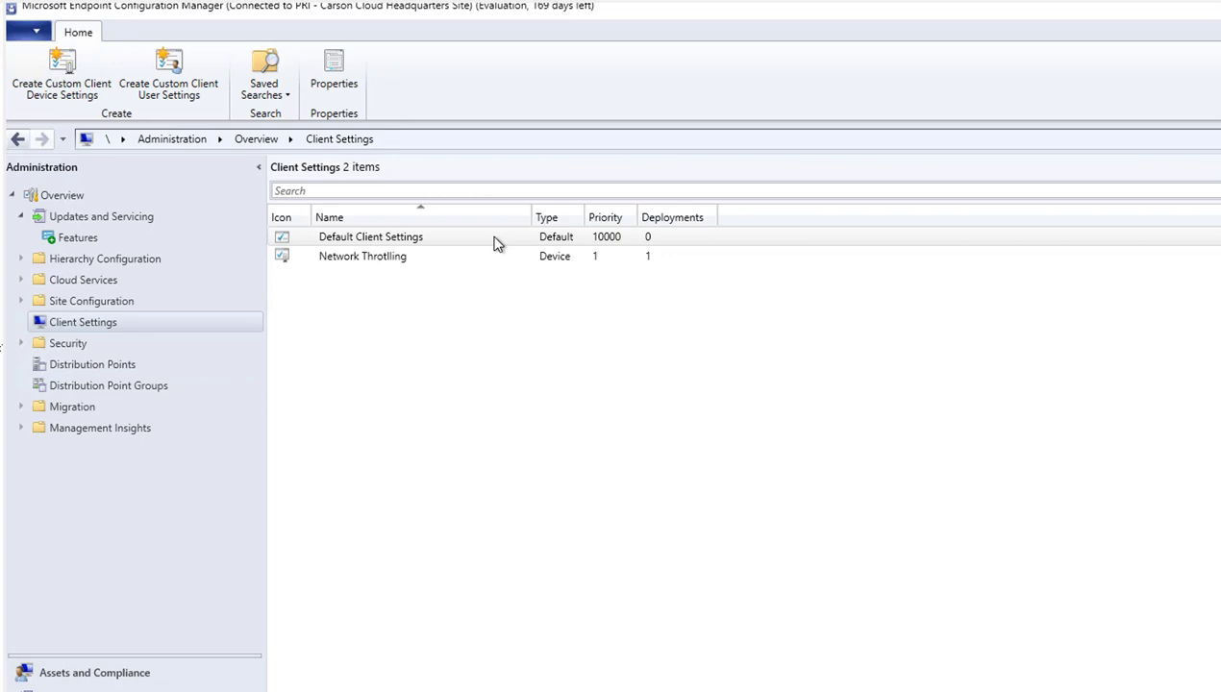
left_click(370, 237)
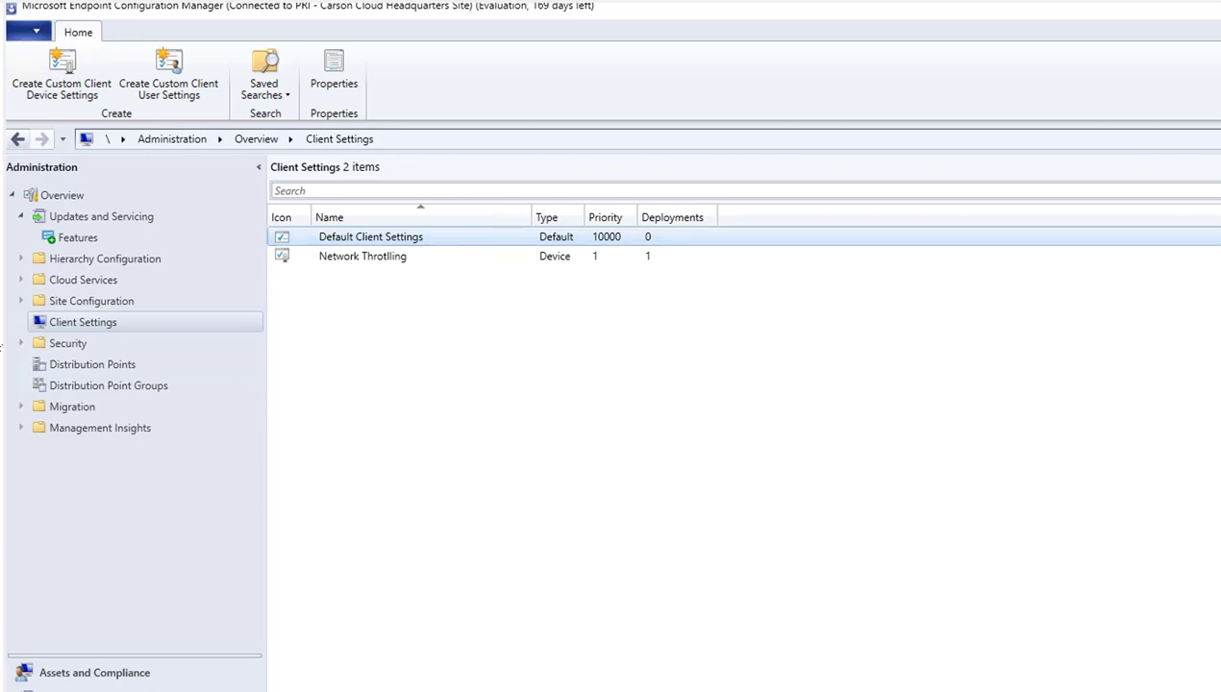